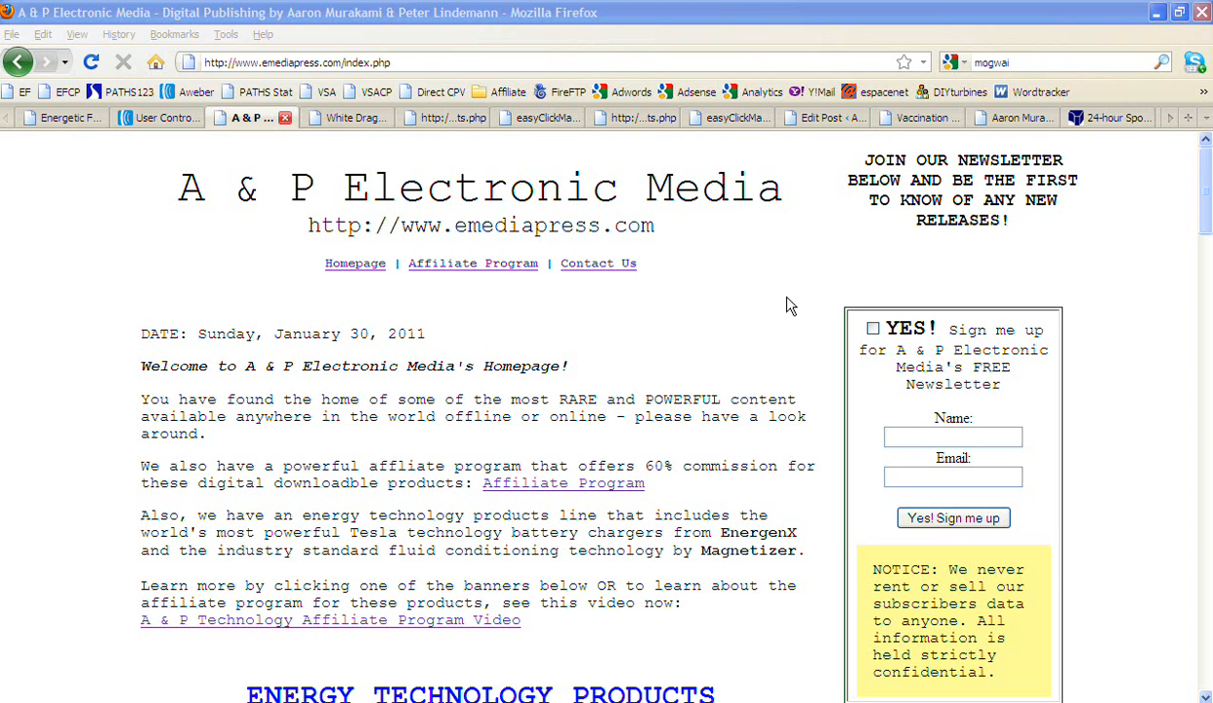
{"action": "mouse_move", "coordinate": [706, 314]}
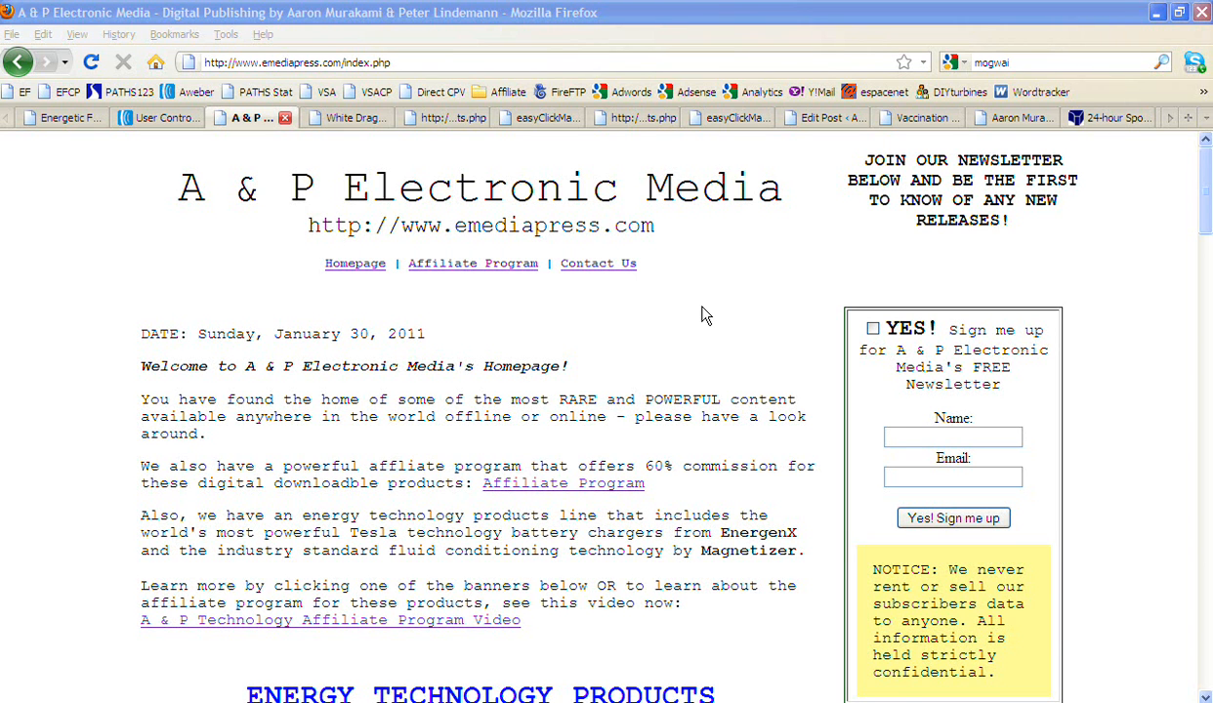
{"action": "mouse_move", "coordinate": [442, 306]}
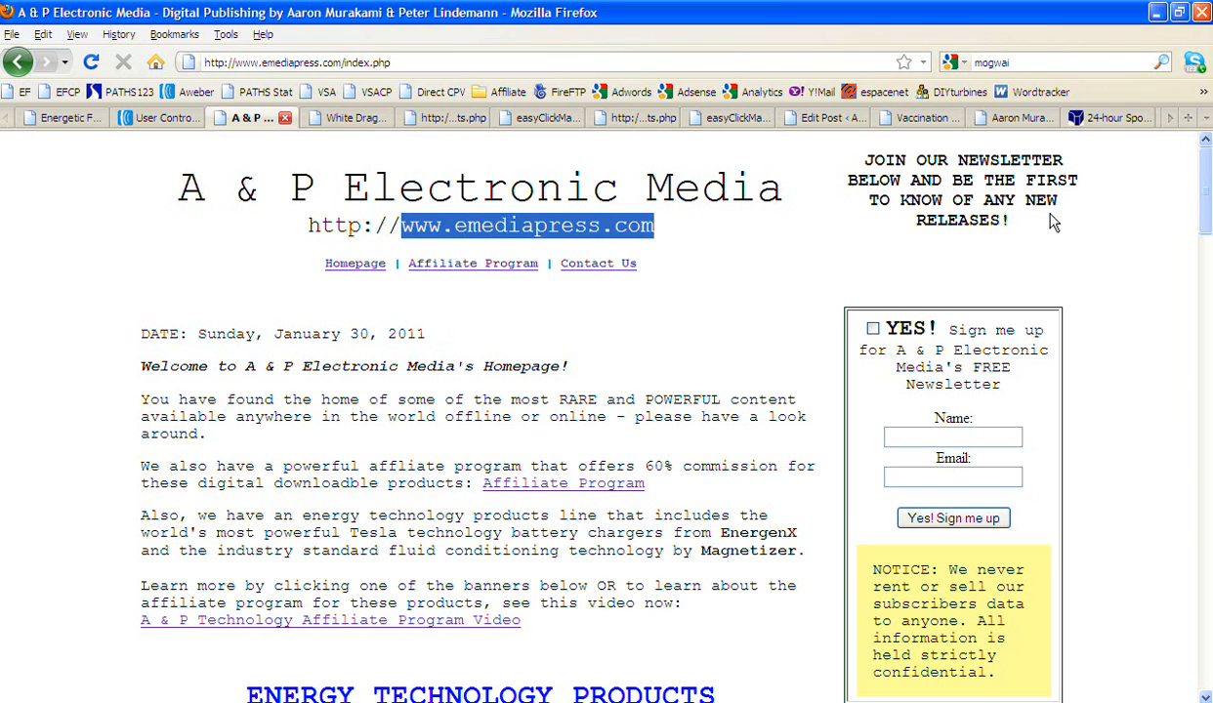
Scroll the homepage, then open White Dragon Press's Affiliate Program page
{"action": "scroll", "scroll_direction": "down", "scroll_amount": 3}
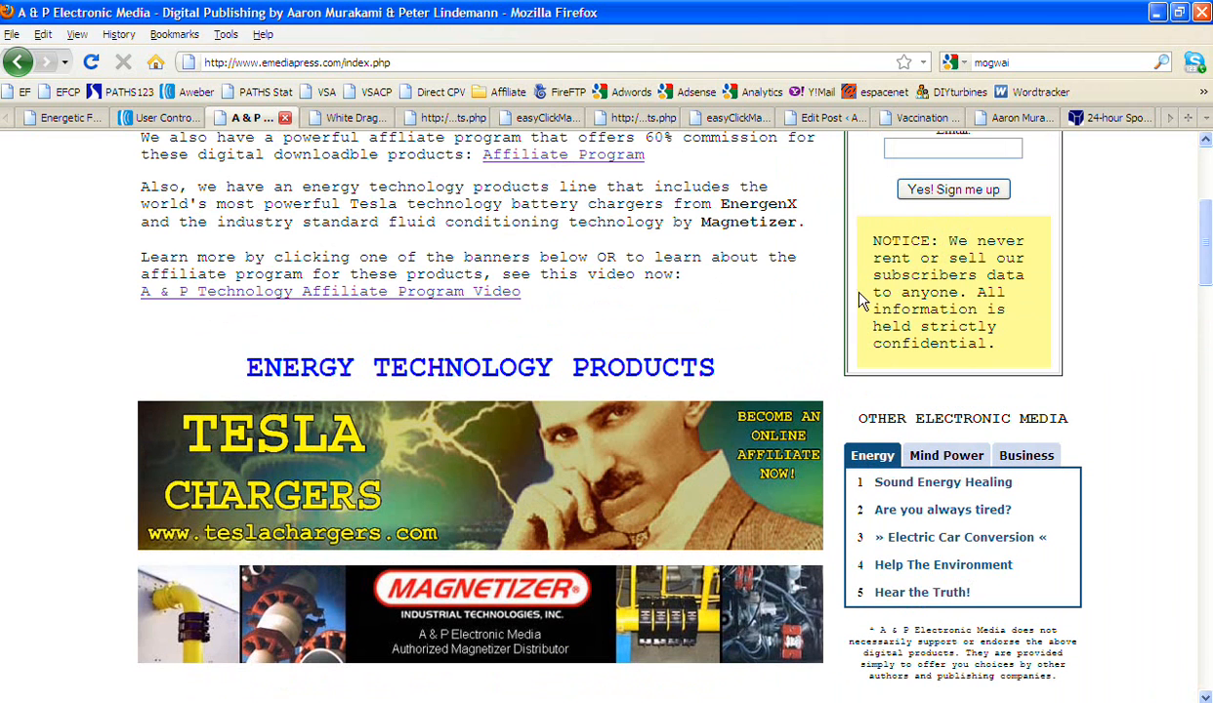
{"action": "mouse_move", "coordinate": [342, 513]}
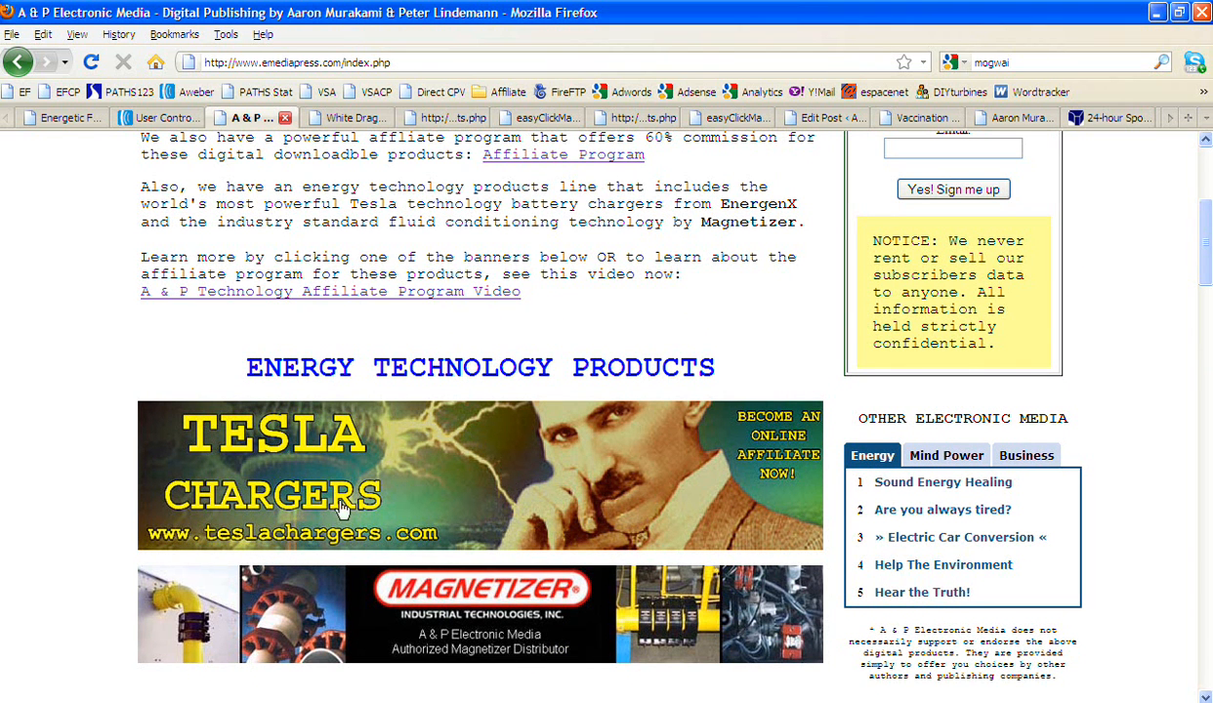
{"action": "mouse_move", "coordinate": [1206, 245]}
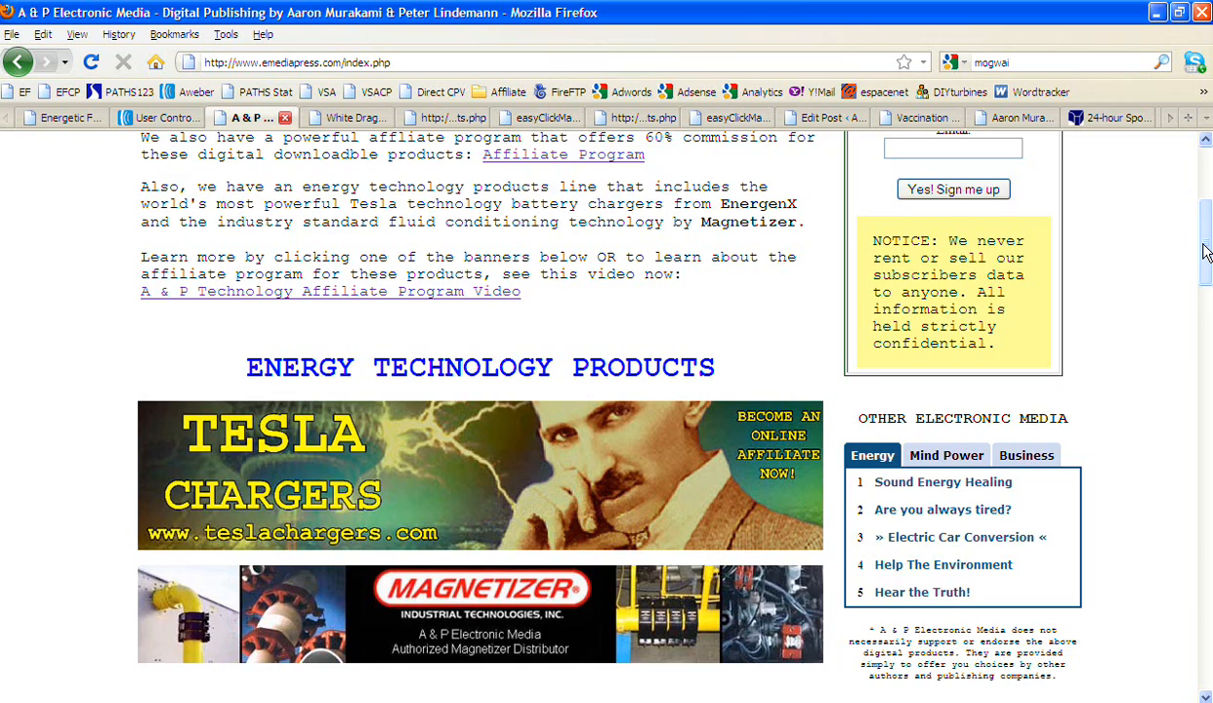
{"action": "scroll", "scroll_direction": "down", "scroll_amount": 3}
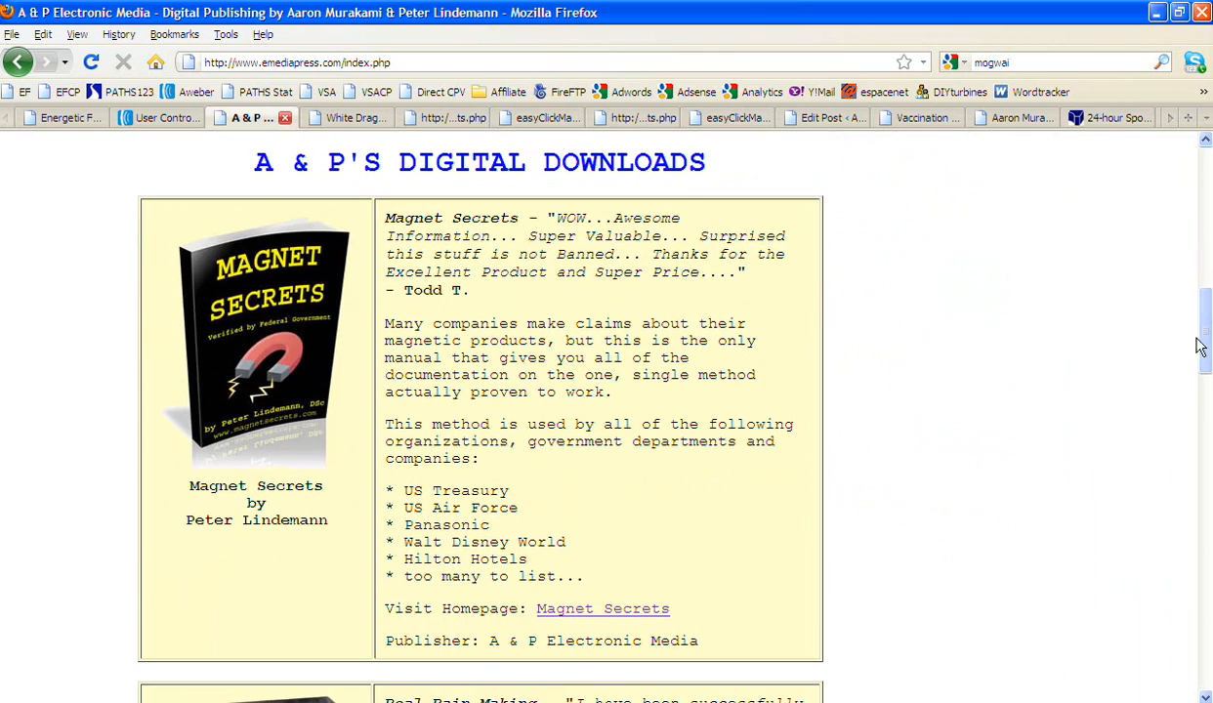
{"action": "scroll", "scroll_direction": "down", "scroll_amount": 3}
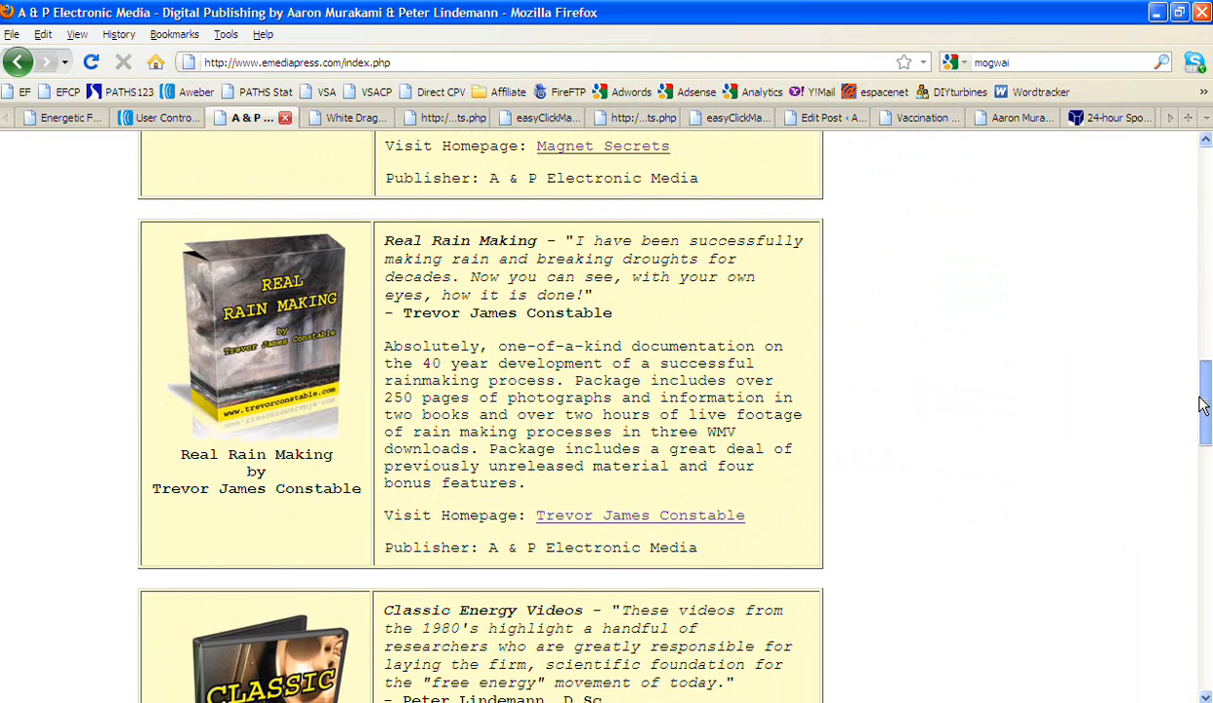
{"action": "scroll", "scroll_direction": "down", "scroll_amount": 3}
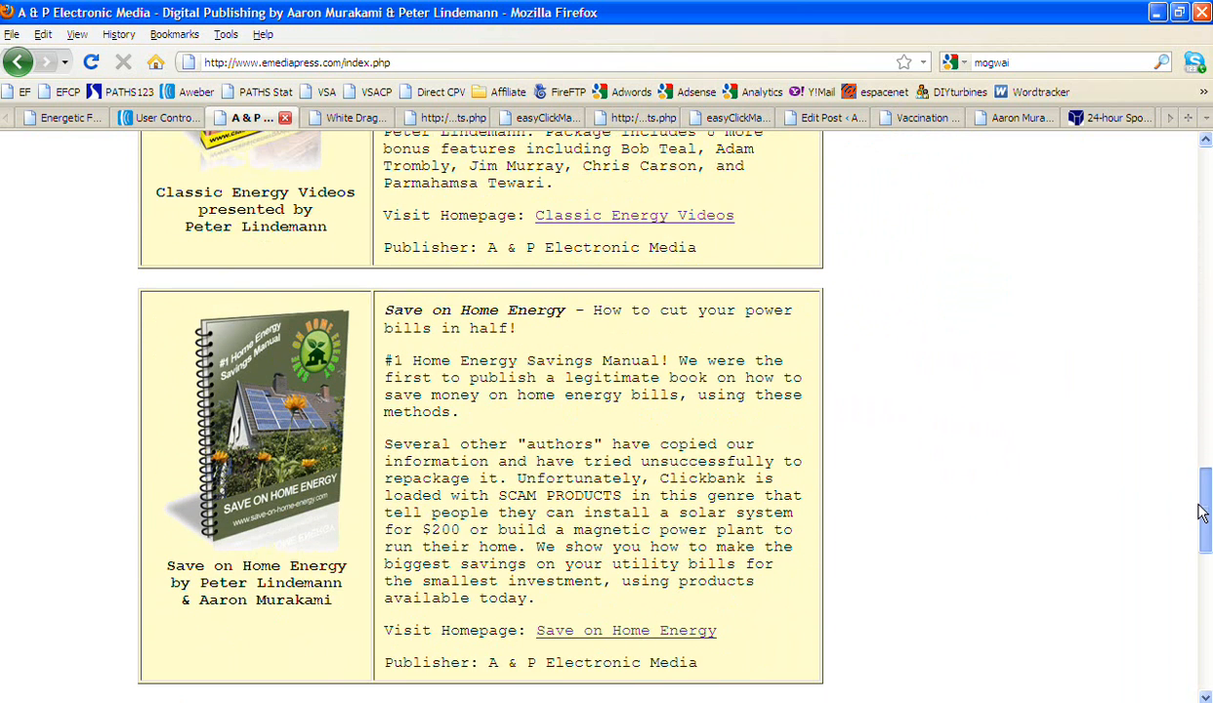
{"action": "scroll", "scroll_direction": "down", "scroll_amount": 3}
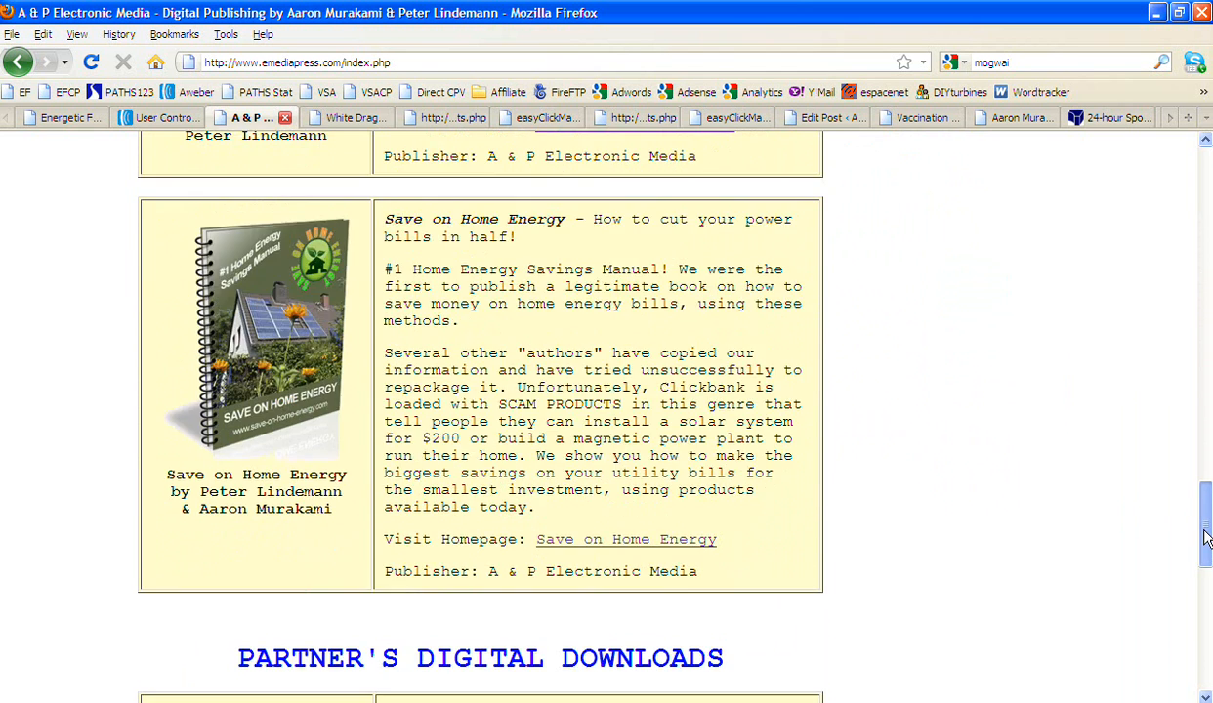
{"action": "scroll", "scroll_direction": "down", "scroll_amount": 3}
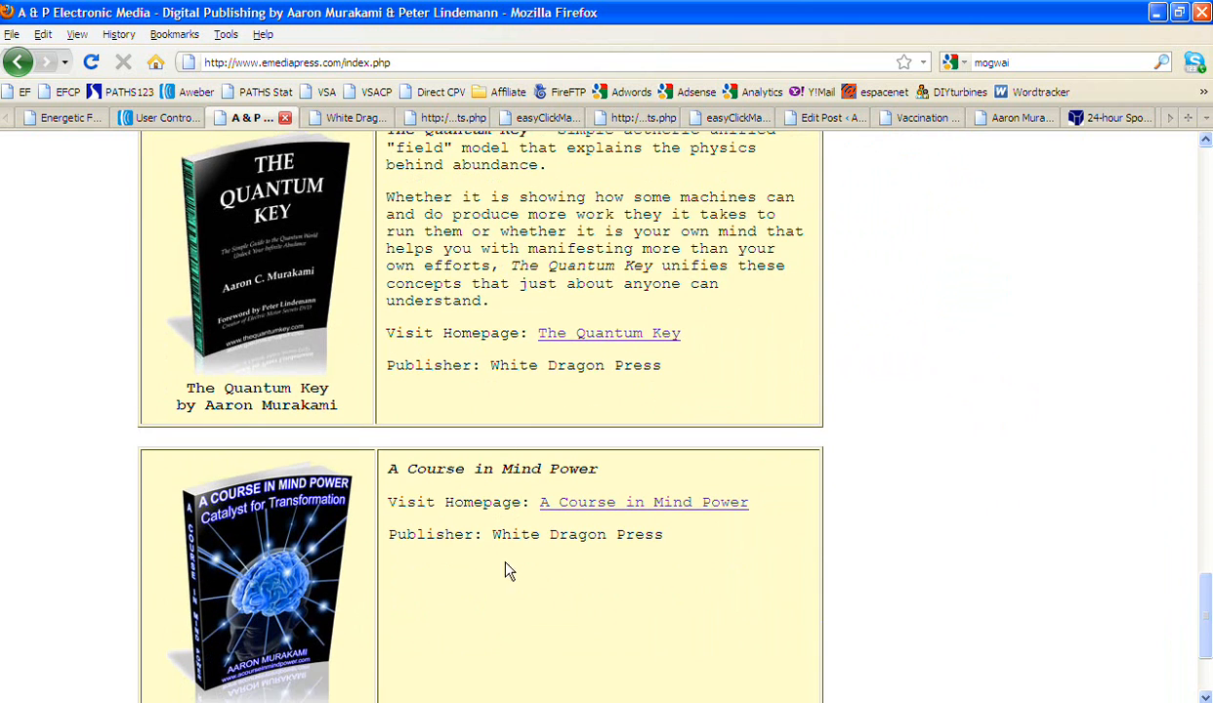
{"action": "mouse_move", "coordinate": [603, 600]}
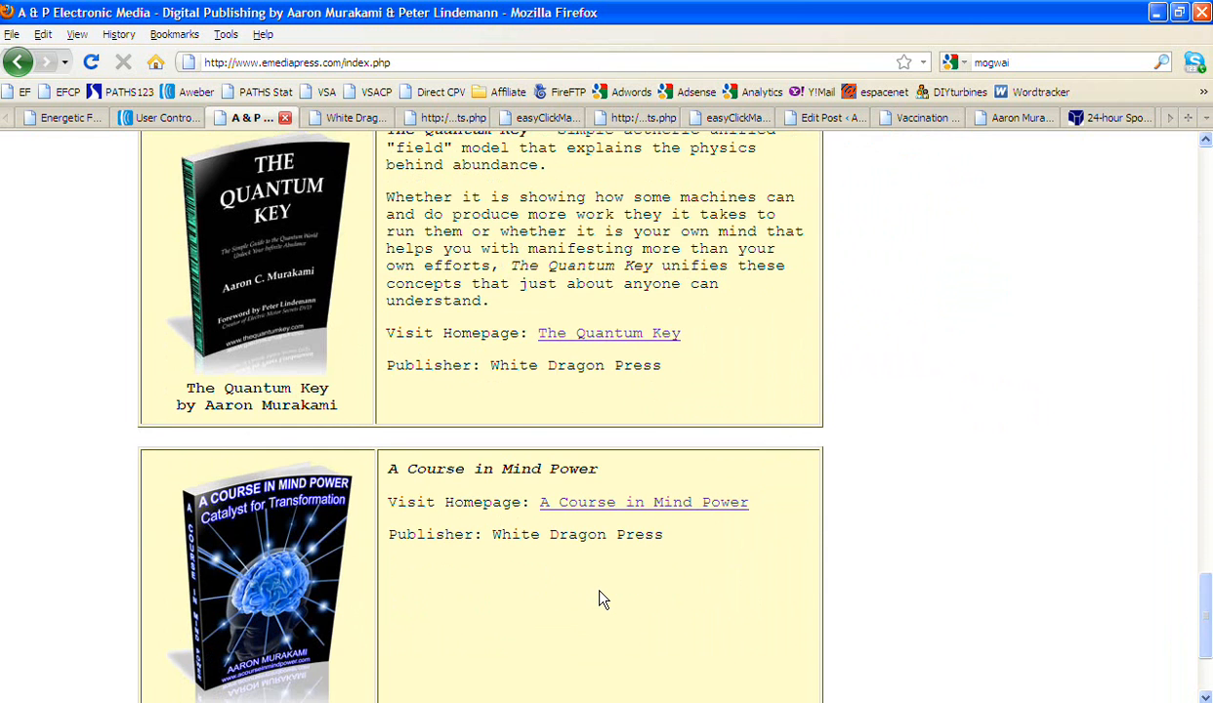
{"action": "scroll", "scroll_direction": "up", "scroll_amount": 3}
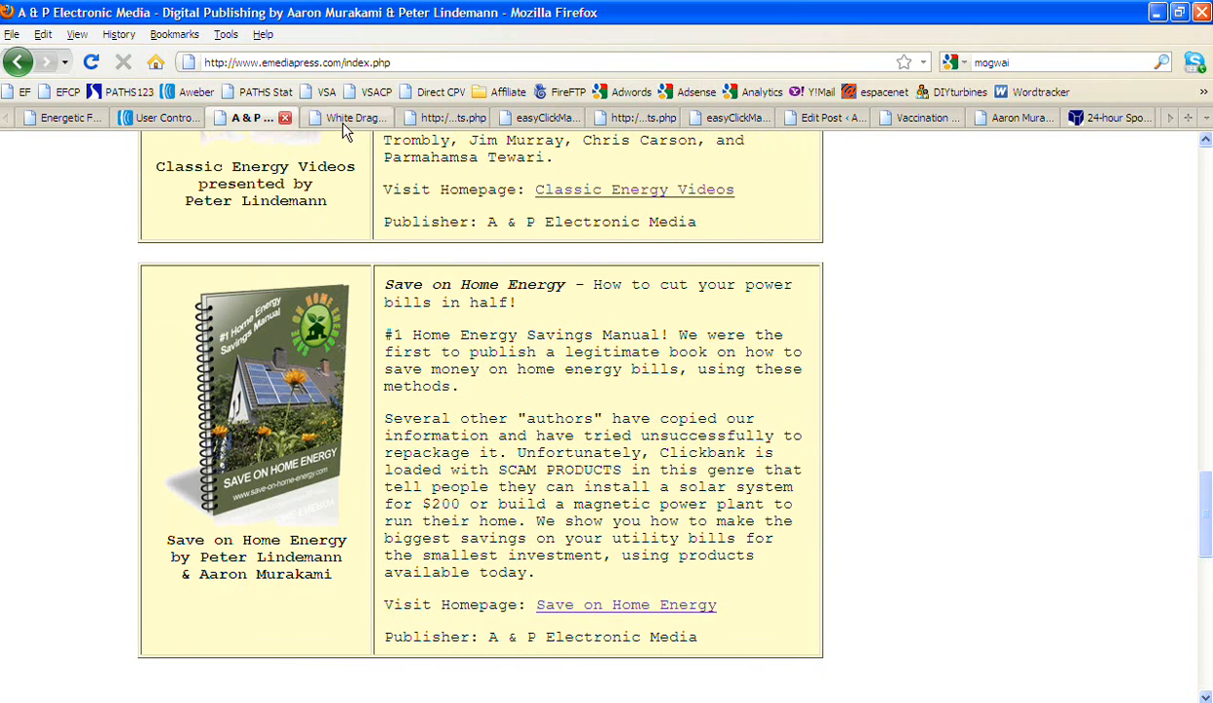
{"action": "left_click", "coordinate": [347, 117]}
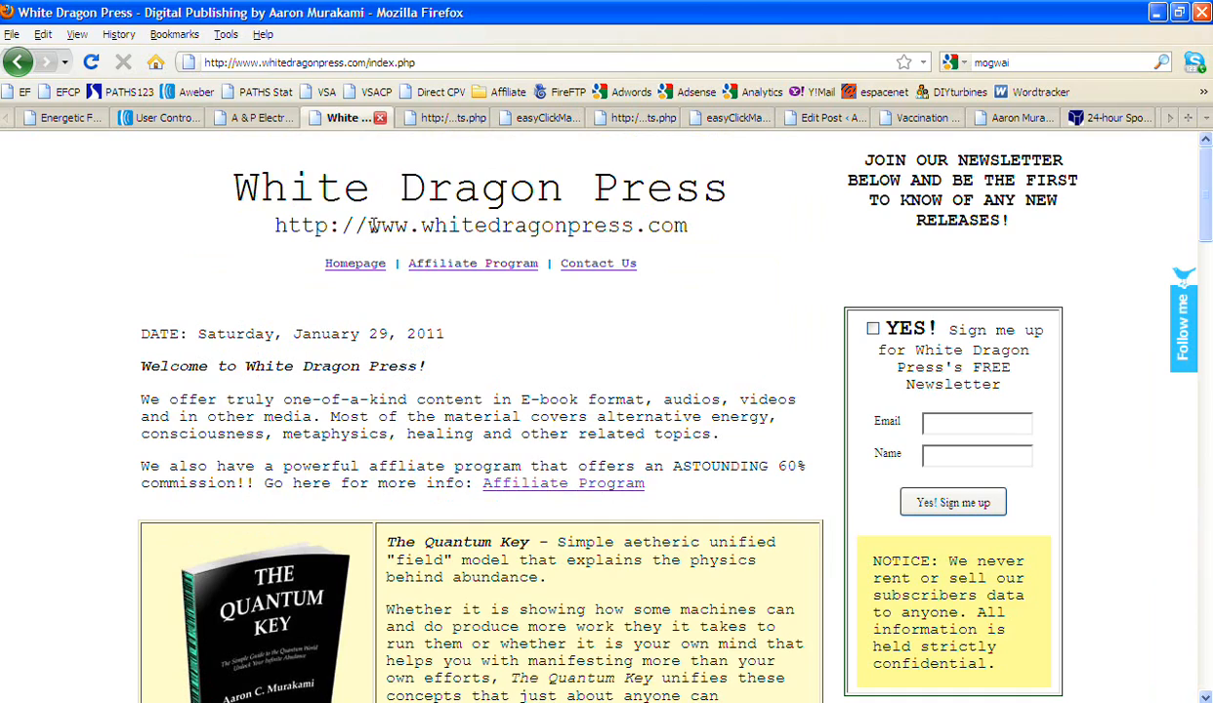
{"action": "left_click", "coordinate": [473, 263]}
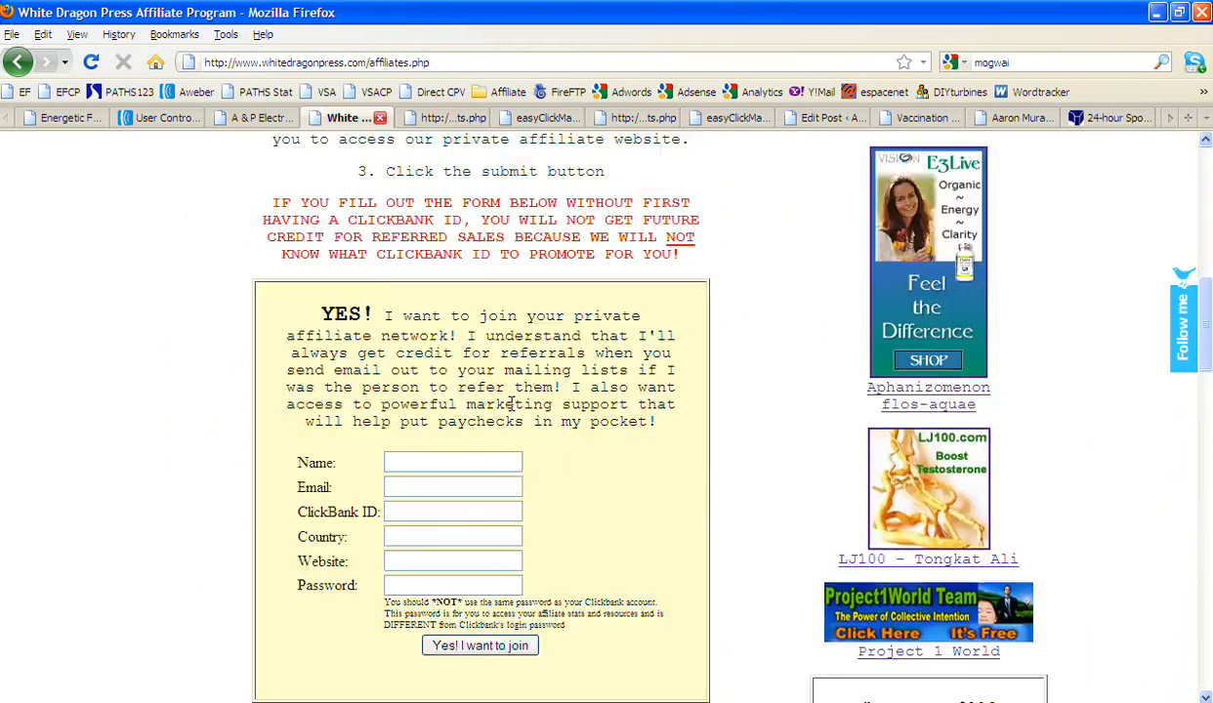
Return to the A & P Electronic Media site and scroll down its homepage
{"action": "left_click", "coordinate": [249, 117]}
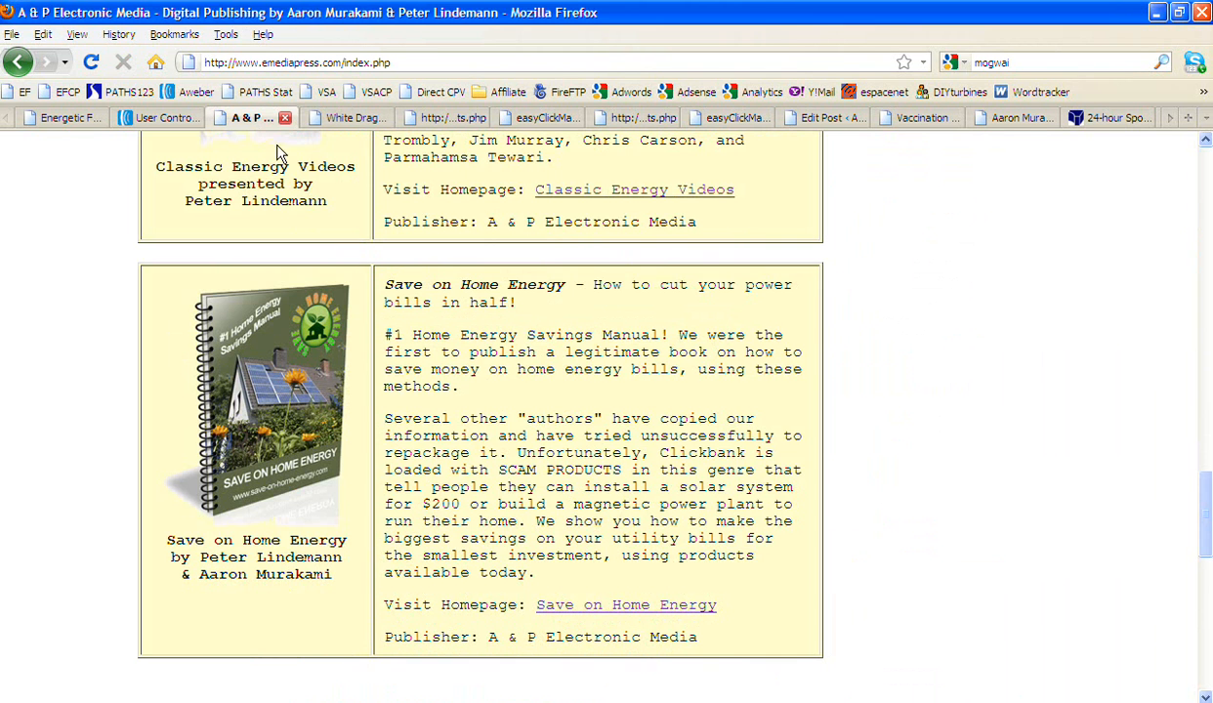
{"action": "scroll", "scroll_direction": "down", "scroll_amount": 3}
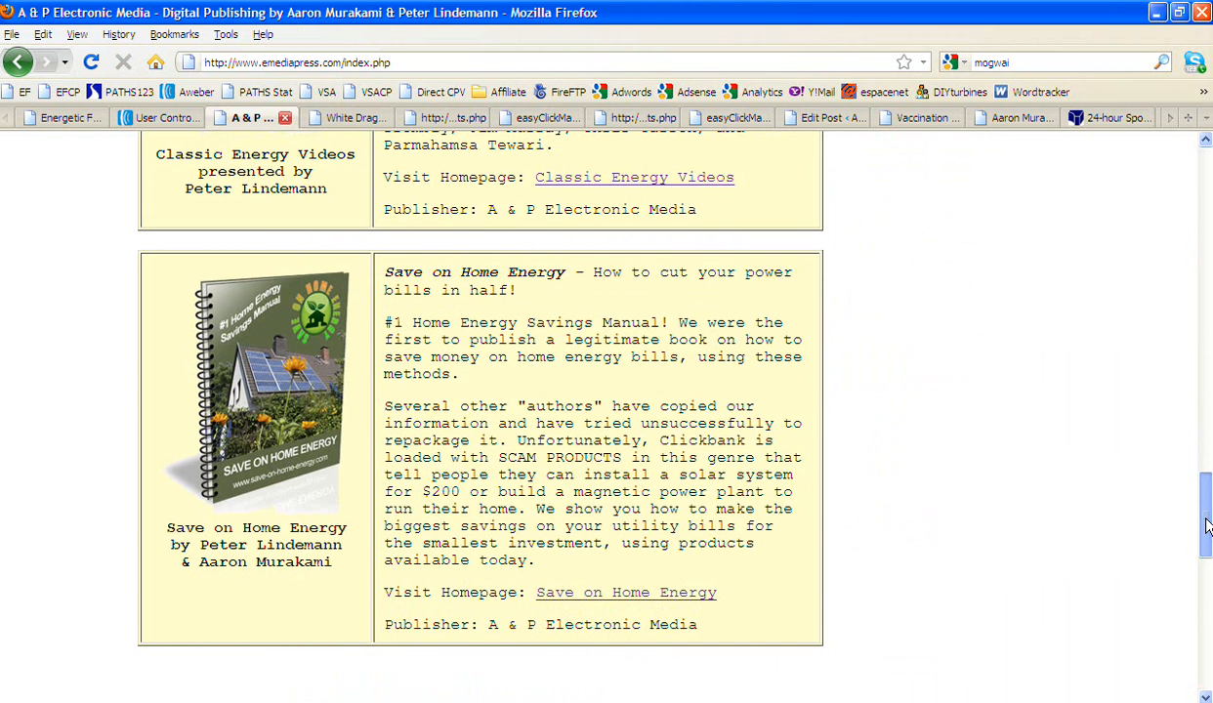
{"action": "scroll", "scroll_direction": "down", "scroll_amount": 3}
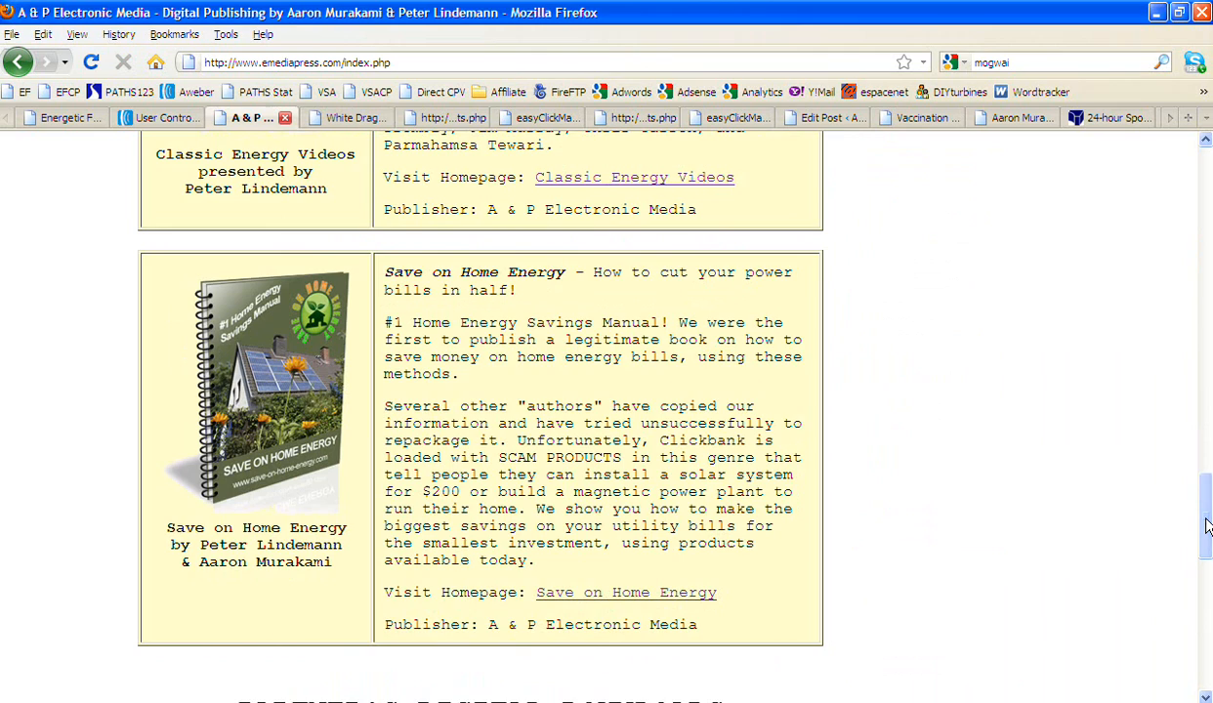
{"action": "scroll", "scroll_direction": "down", "scroll_amount": 3}
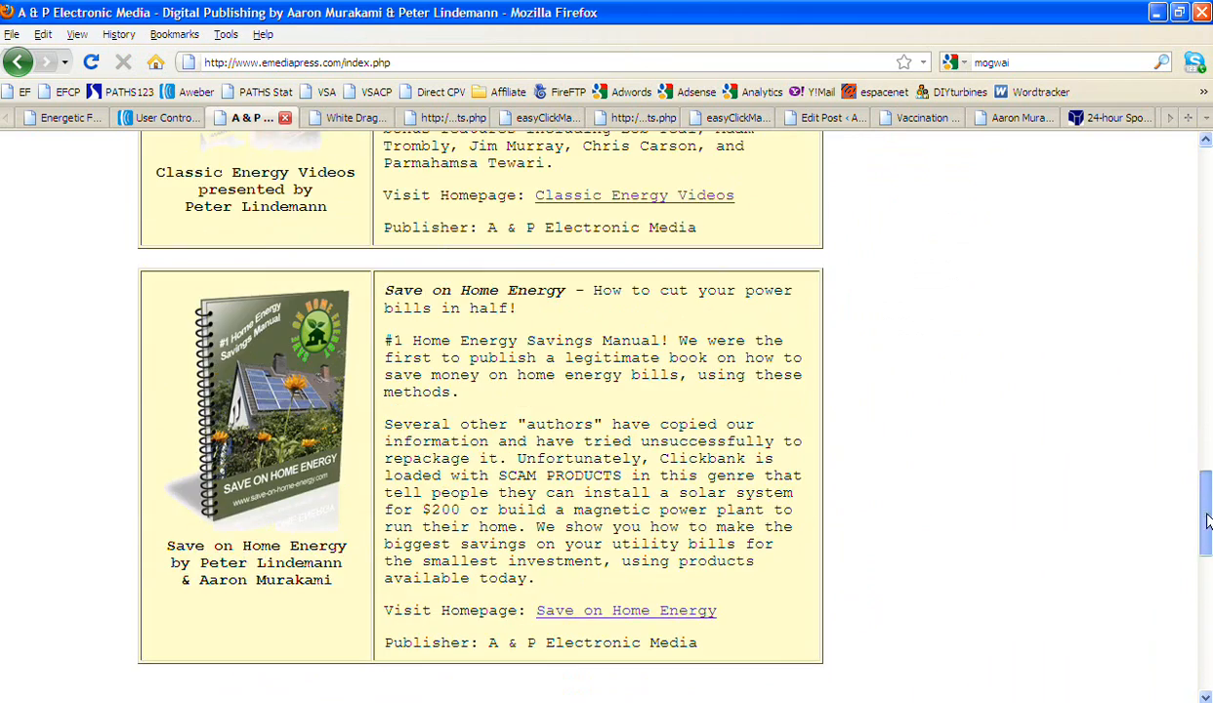
{"action": "scroll", "scroll_direction": "down", "scroll_amount": 3}
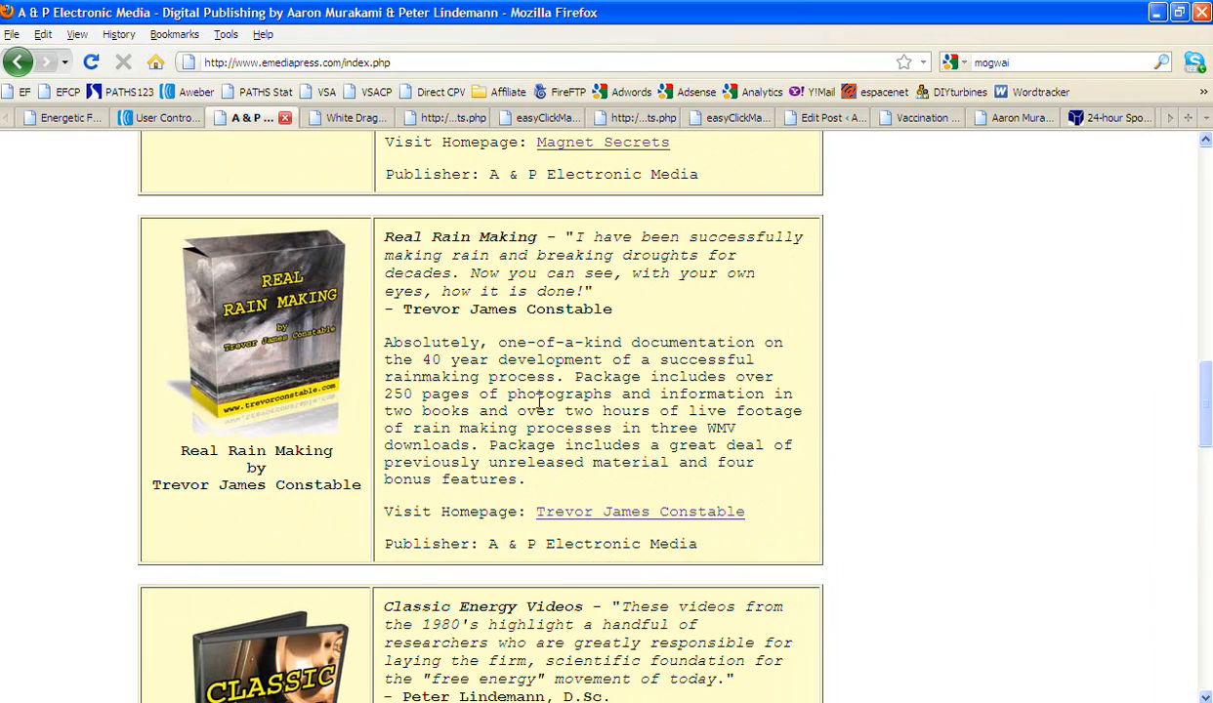
{"action": "scroll", "scroll_direction": "down", "scroll_amount": 3}
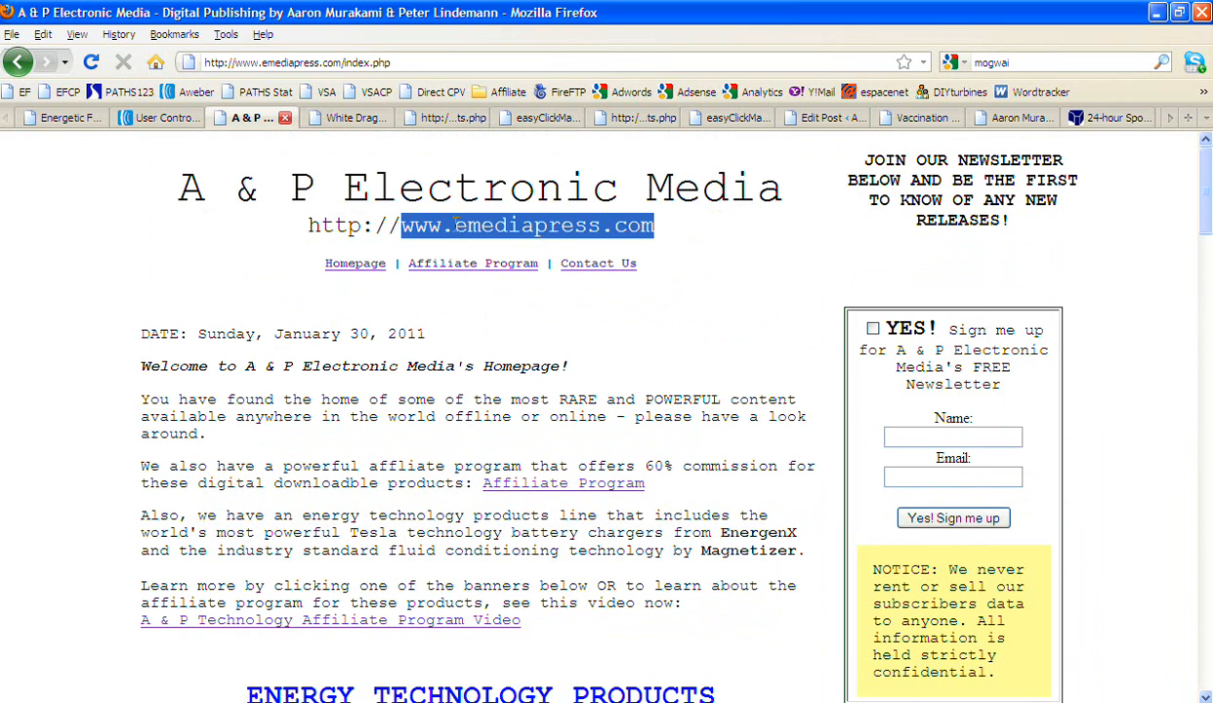
{"action": "scroll", "scroll_direction": "down", "scroll_amount": 3}
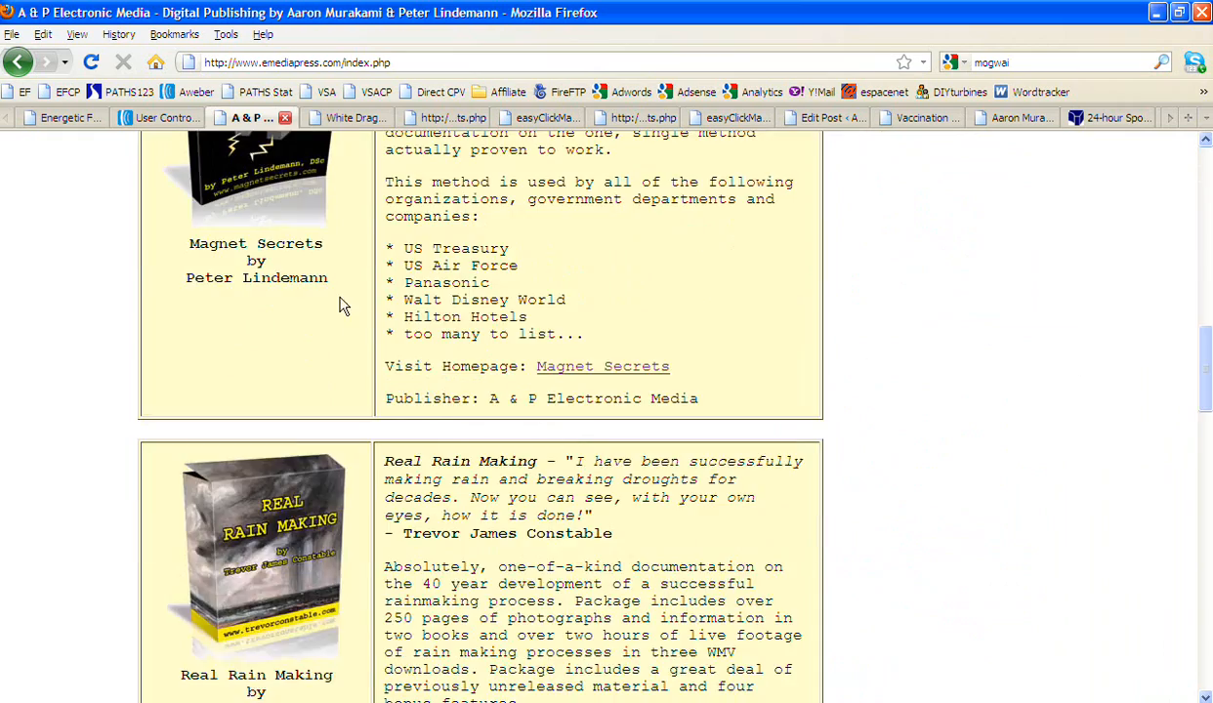
{"action": "scroll", "scroll_direction": "down", "scroll_amount": 3}
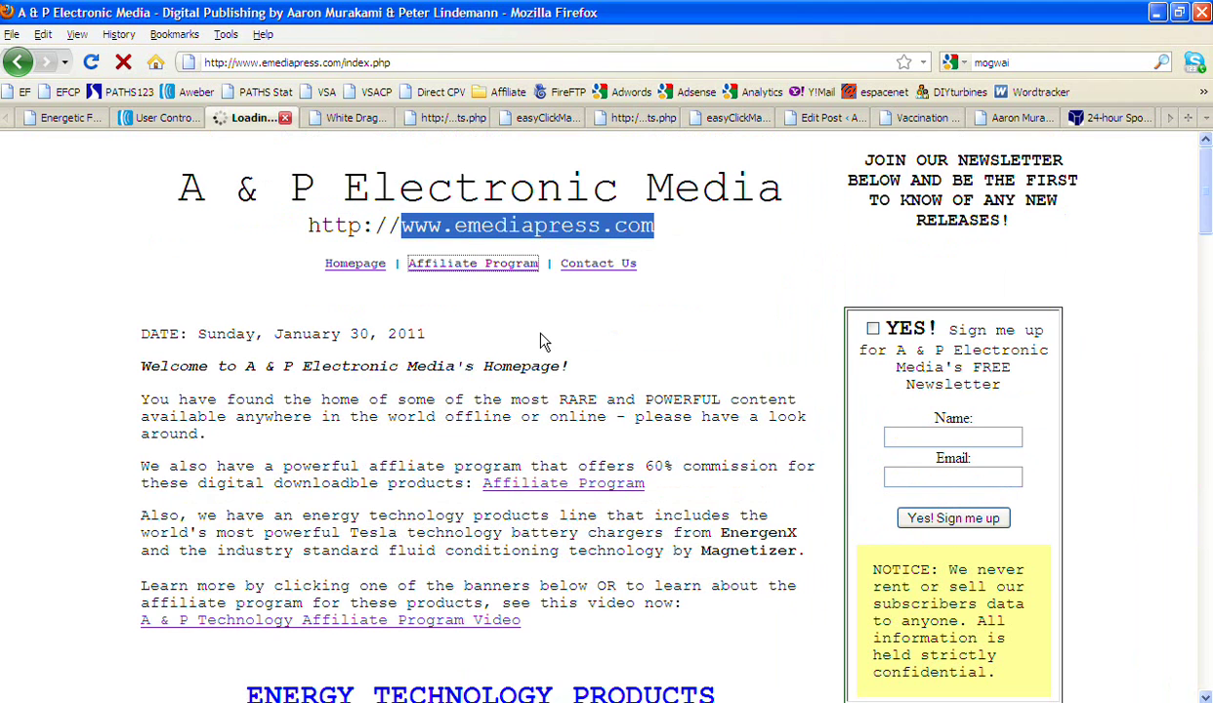
Open A & P's Affiliate Program page, then the Tesla Chargers & Magnetizer affiliate program
{"action": "left_click", "coordinate": [472, 263]}
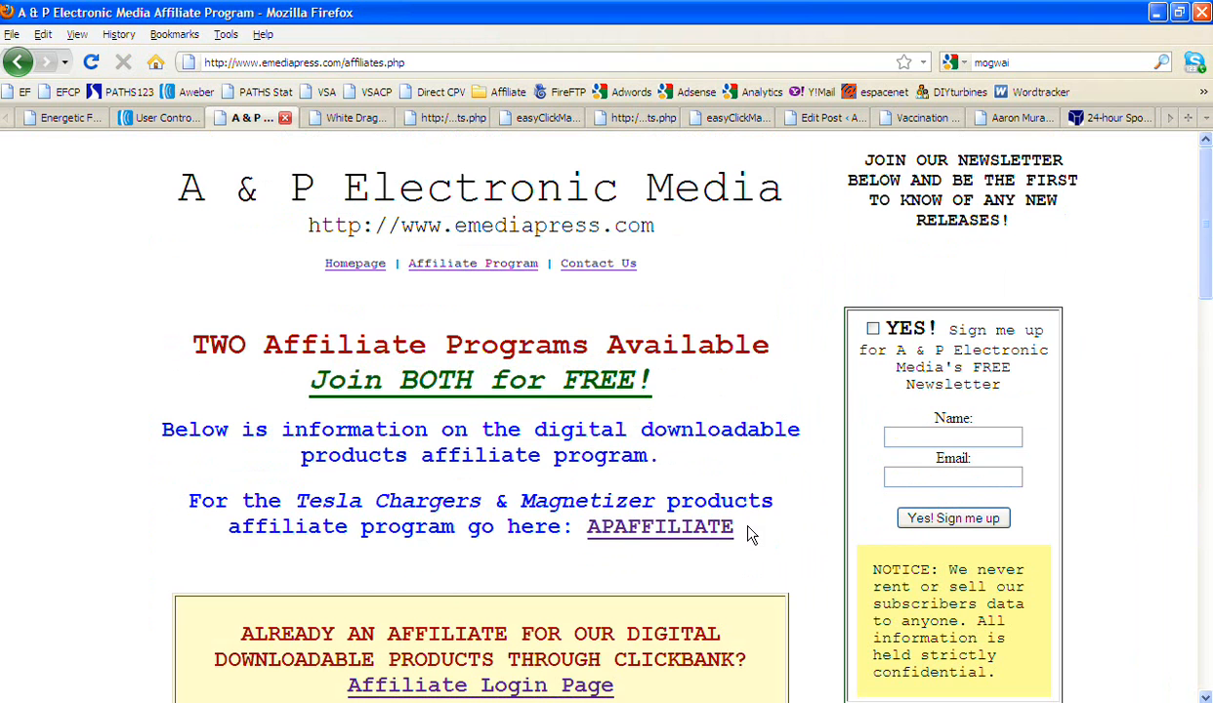
{"action": "left_click_drag", "start_coordinate": [192, 342], "coordinate": [749, 501]}
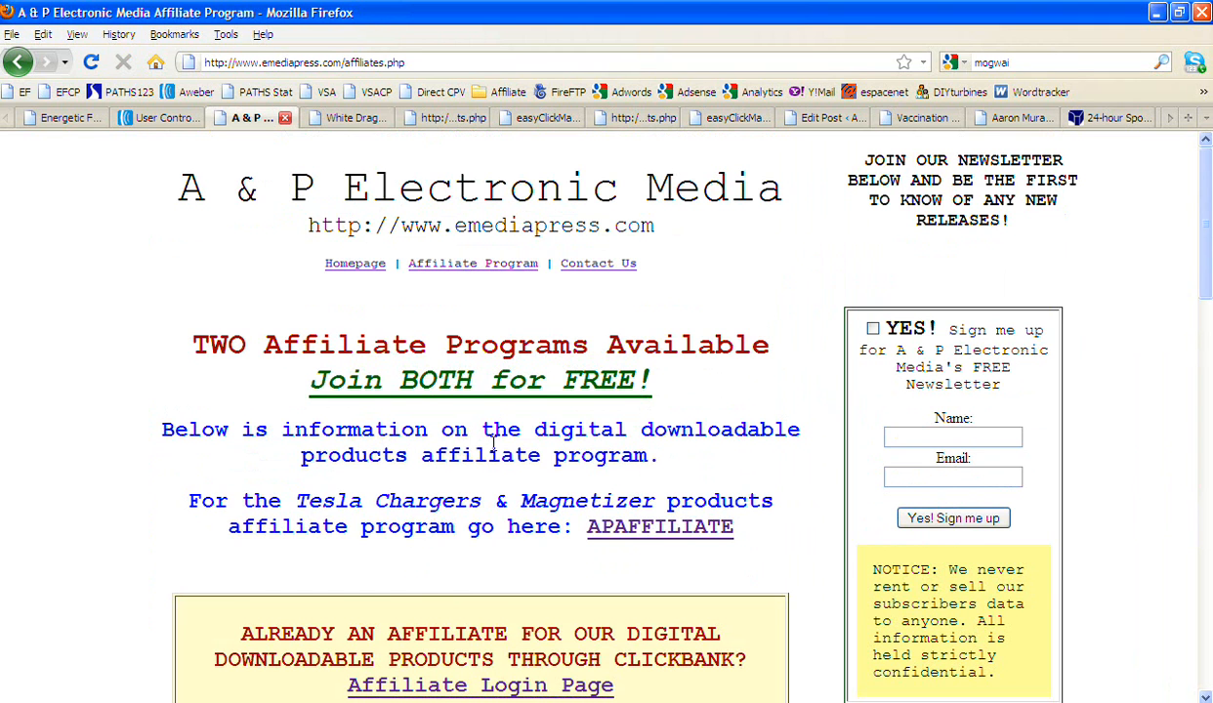
{"action": "scroll", "scroll_direction": "down", "scroll_amount": 3}
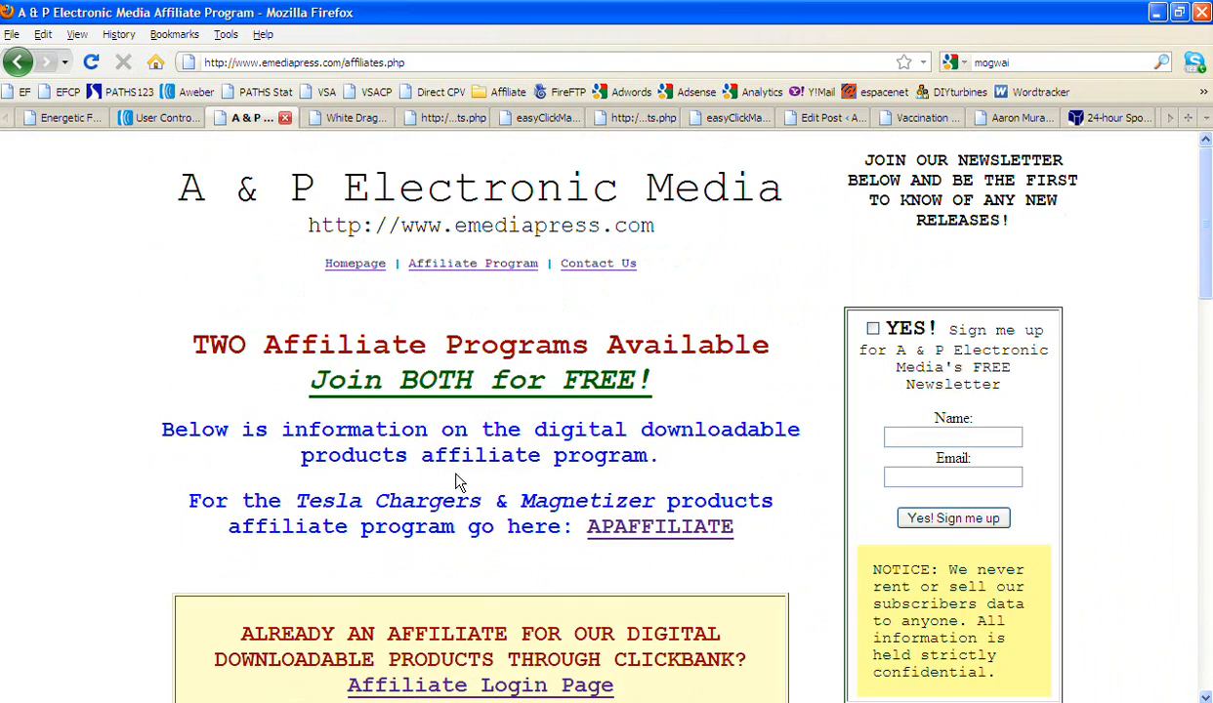
{"action": "mouse_move", "coordinate": [662, 532]}
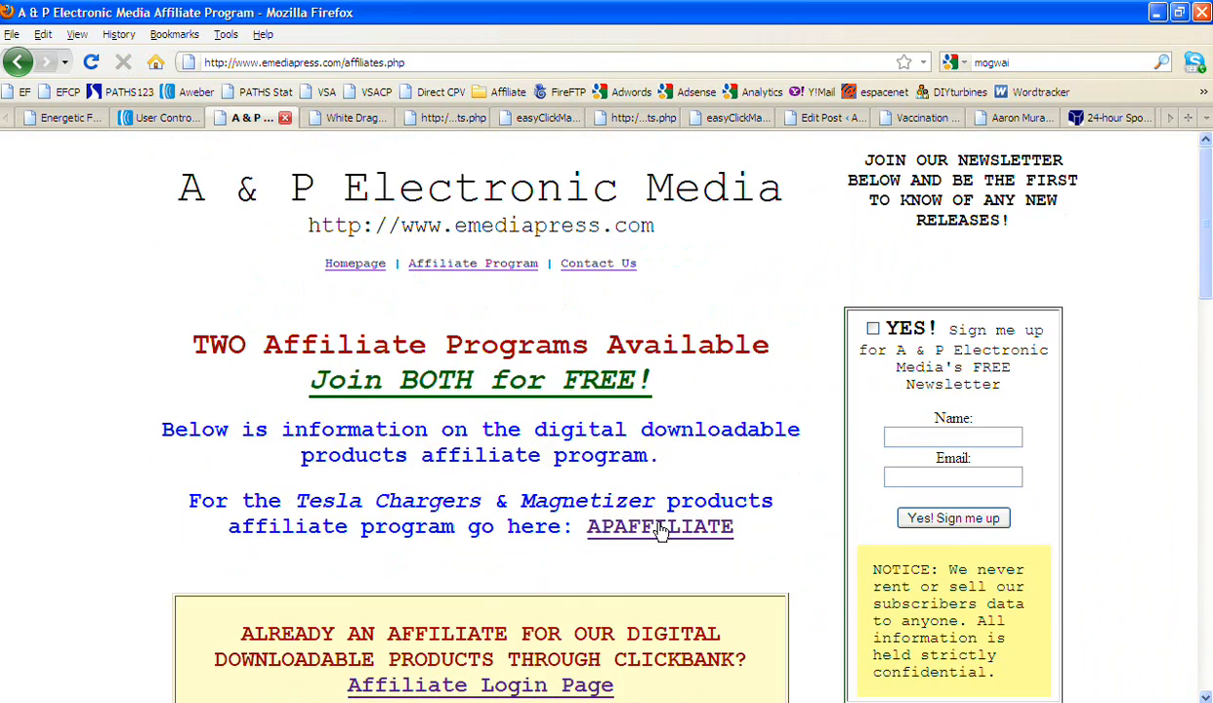
{"action": "left_click", "coordinate": [660, 528]}
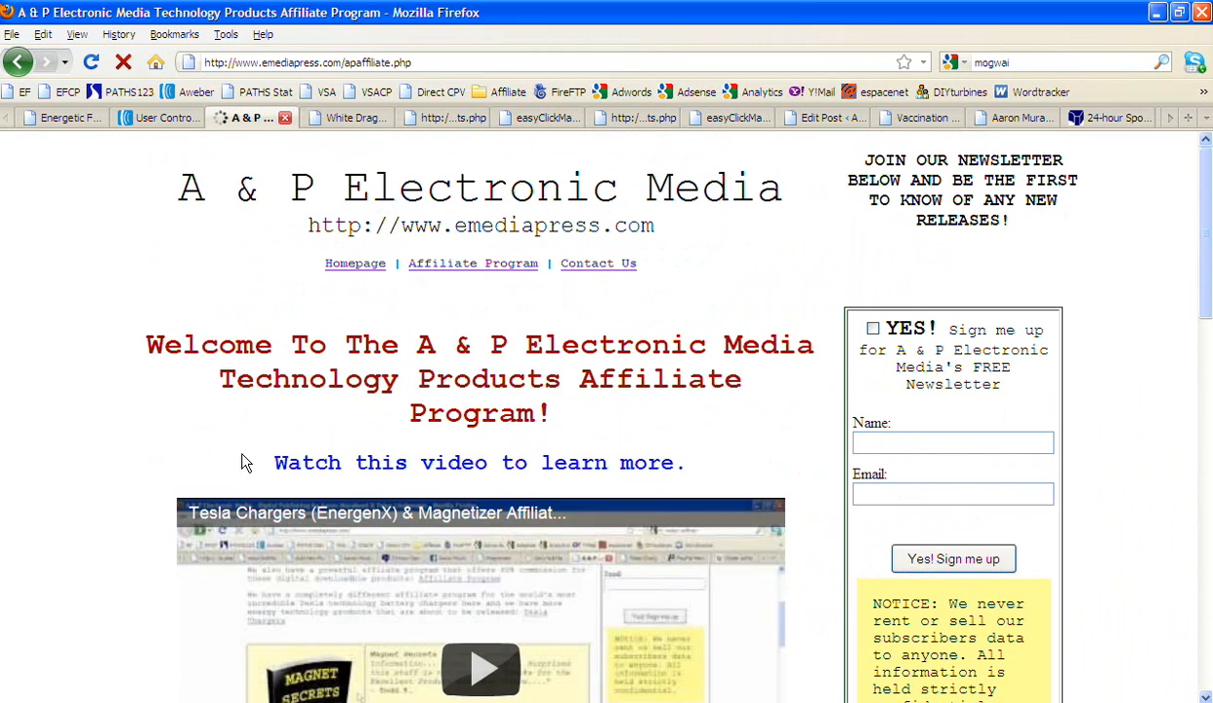
{"action": "scroll", "scroll_direction": "down", "scroll_amount": 3}
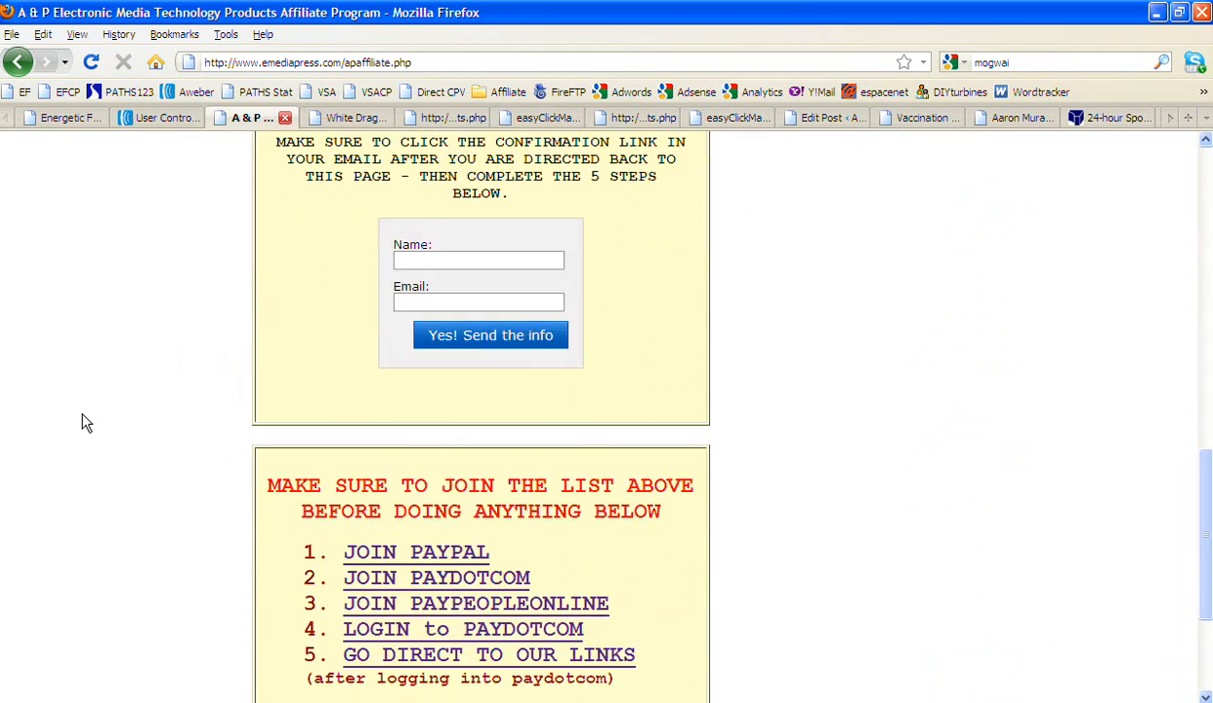
{"action": "scroll", "scroll_direction": "up", "scroll_amount": 3}
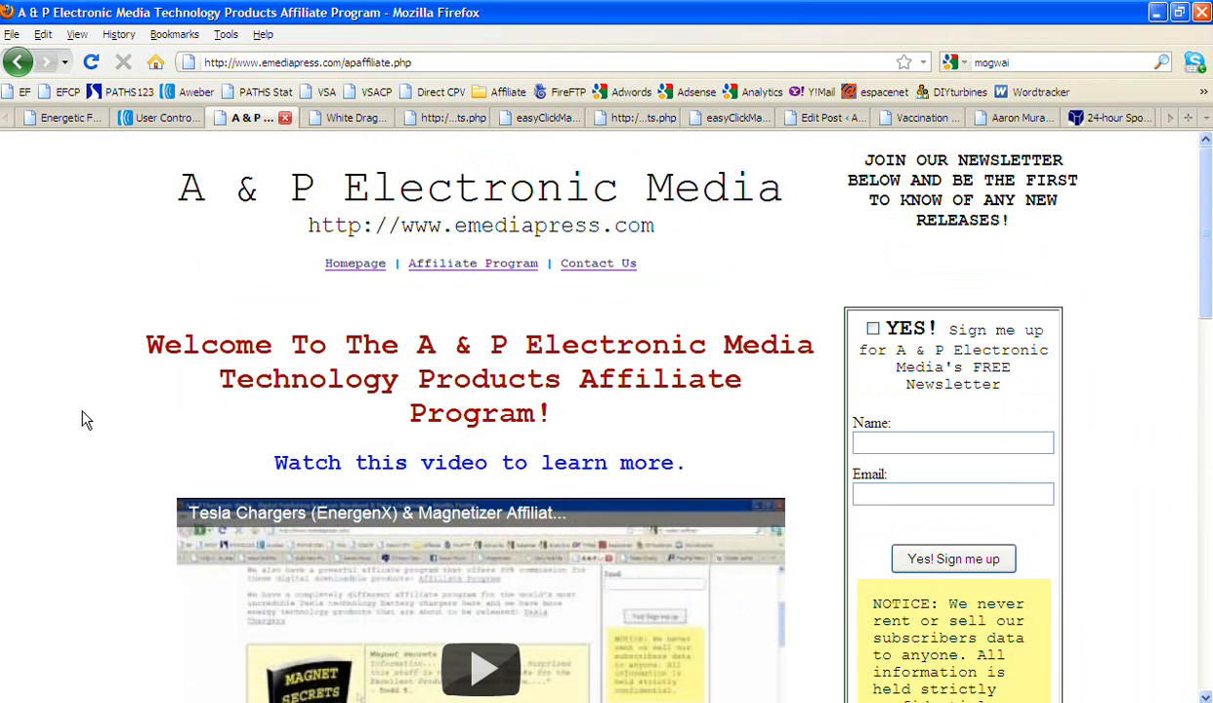
{"action": "left_click", "coordinate": [472, 263]}
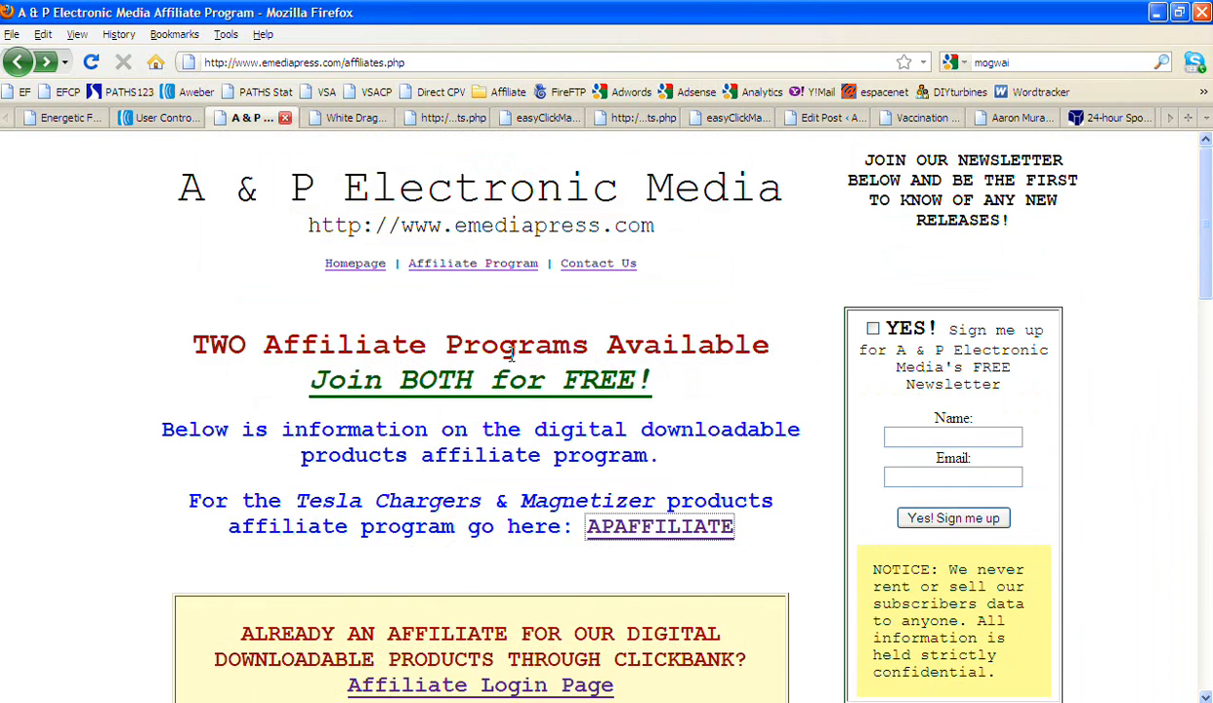
{"action": "scroll", "scroll_direction": "down", "scroll_amount": 3}
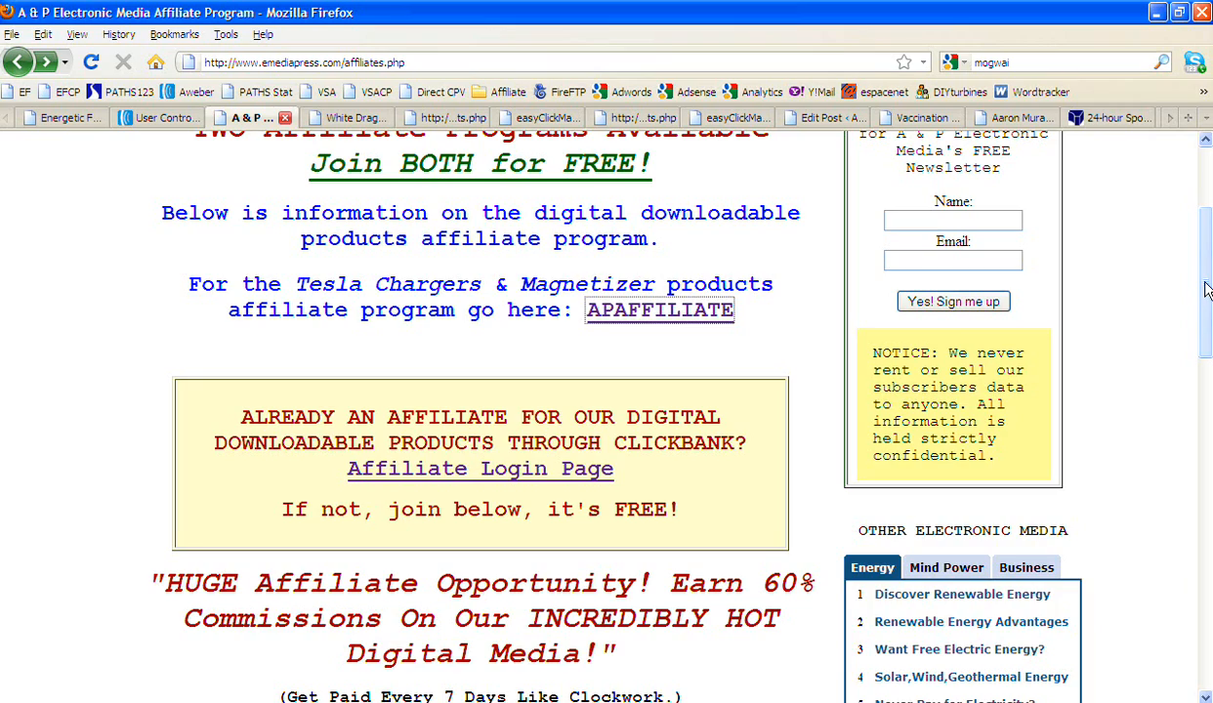
{"action": "scroll", "scroll_direction": "up", "scroll_amount": 3}
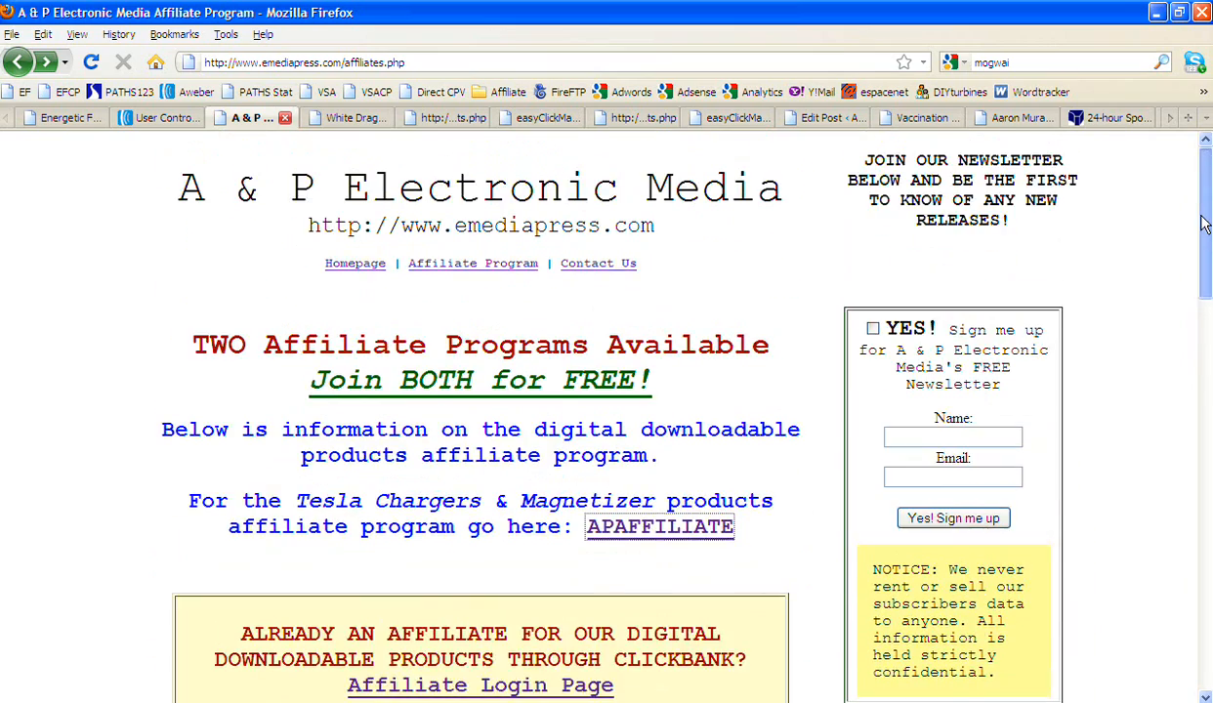
{"action": "scroll", "scroll_direction": "down", "scroll_amount": 3}
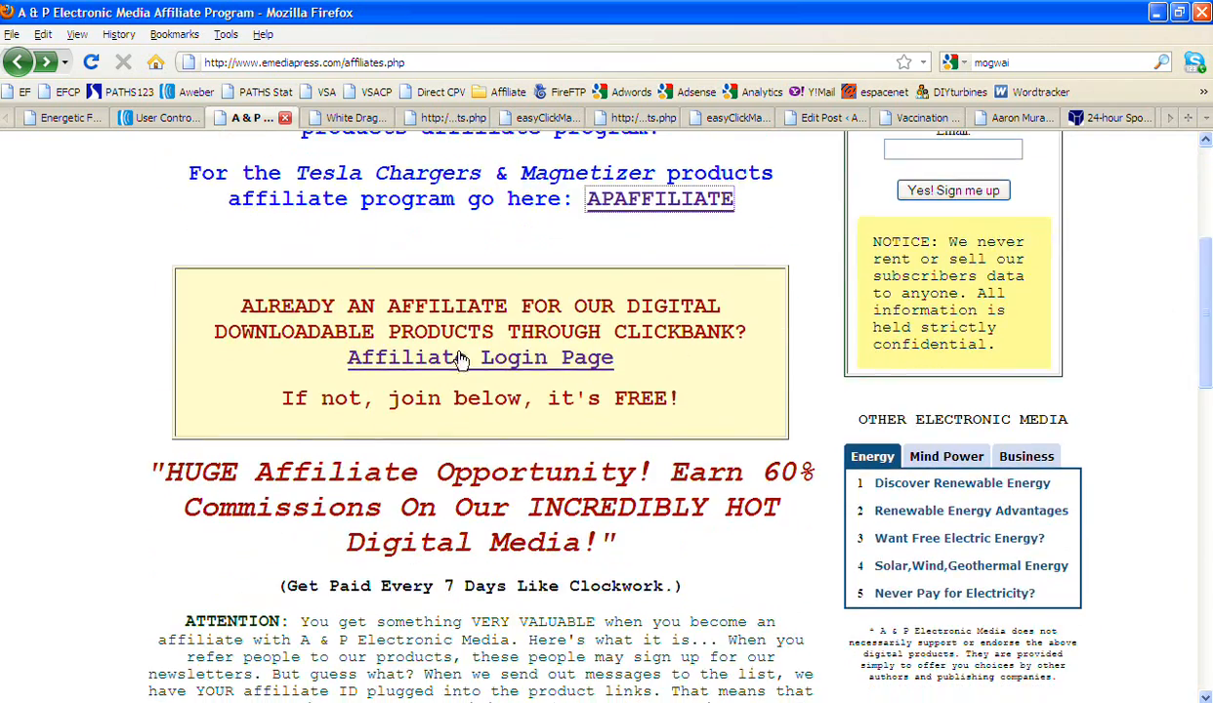
{"action": "left_click", "coordinate": [480, 358]}
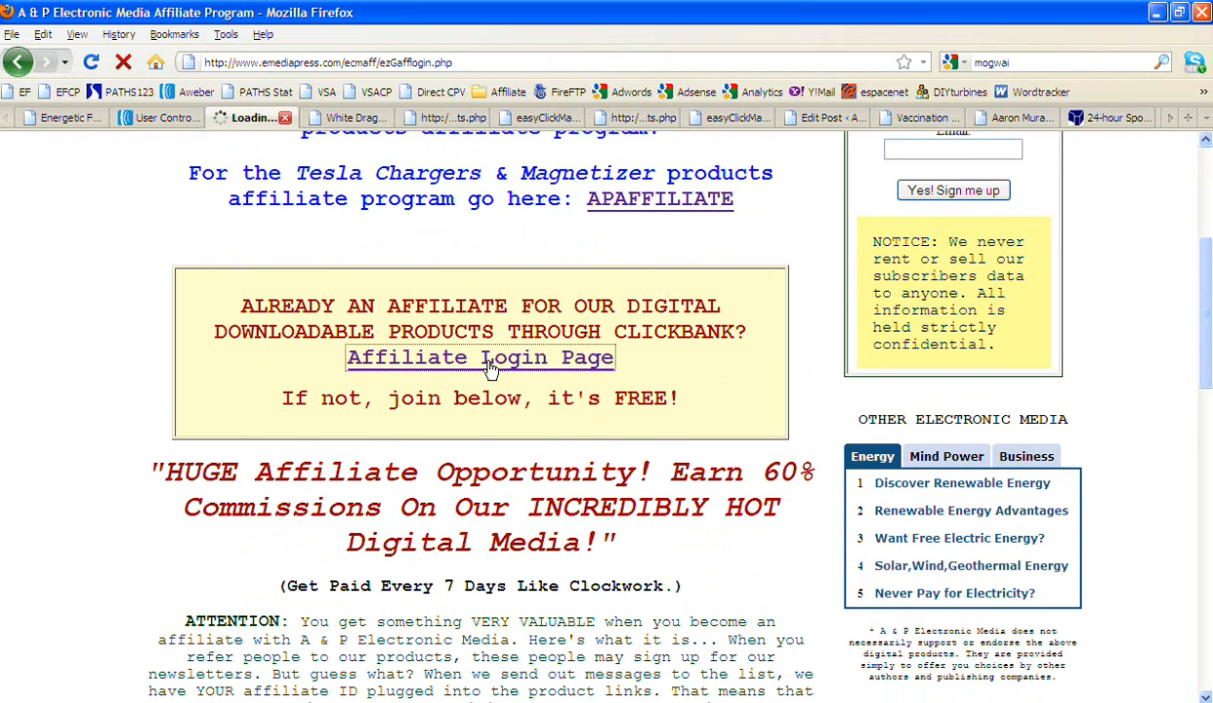
{"action": "left_click", "coordinate": [480, 358]}
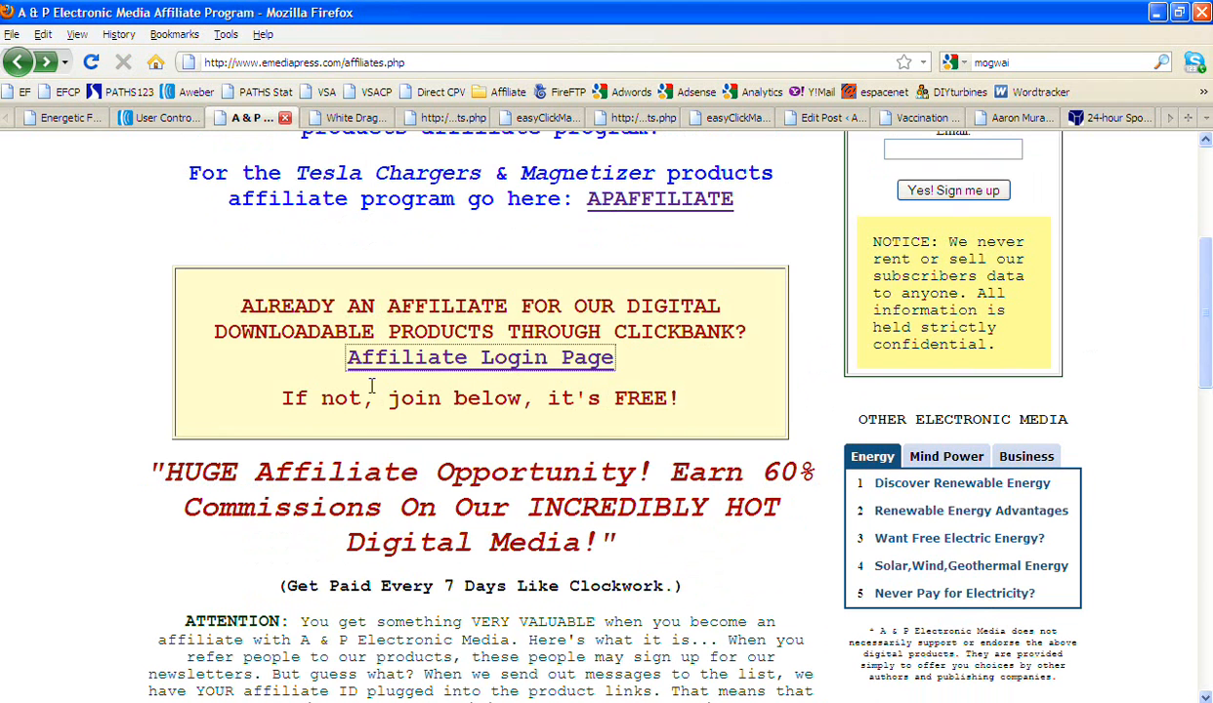
{"action": "scroll", "scroll_direction": "down", "scroll_amount": 3}
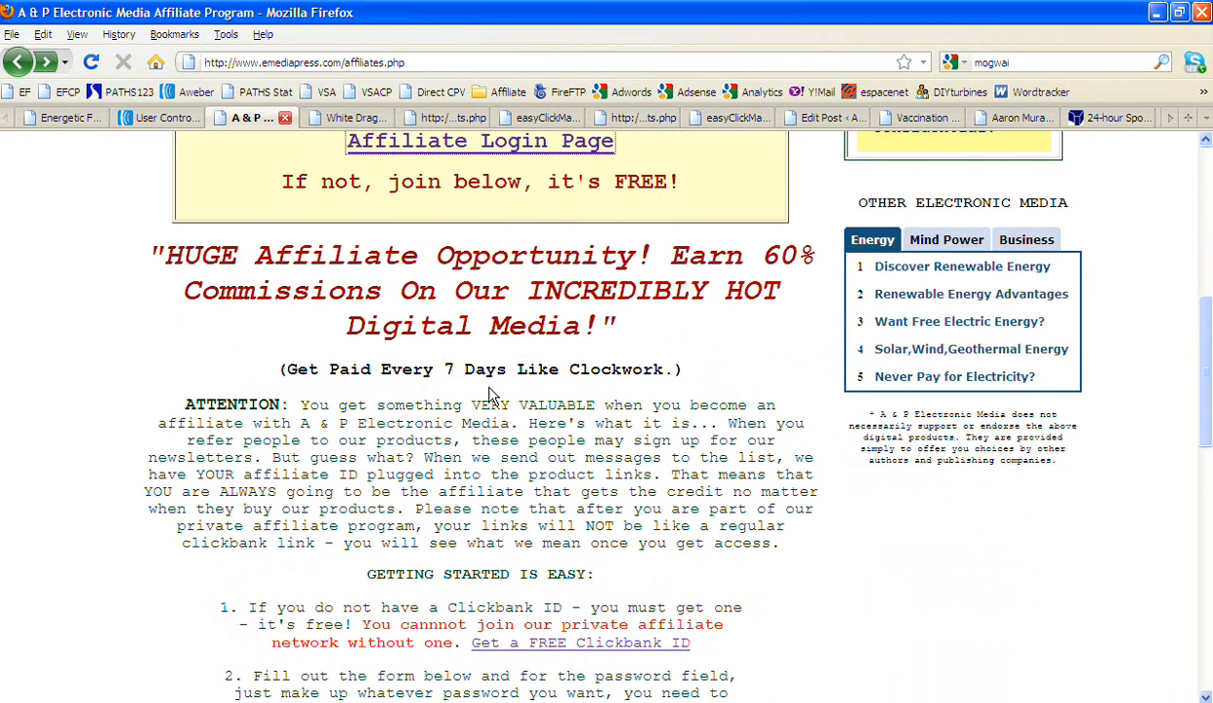
{"action": "scroll", "scroll_direction": "down", "scroll_amount": 3}
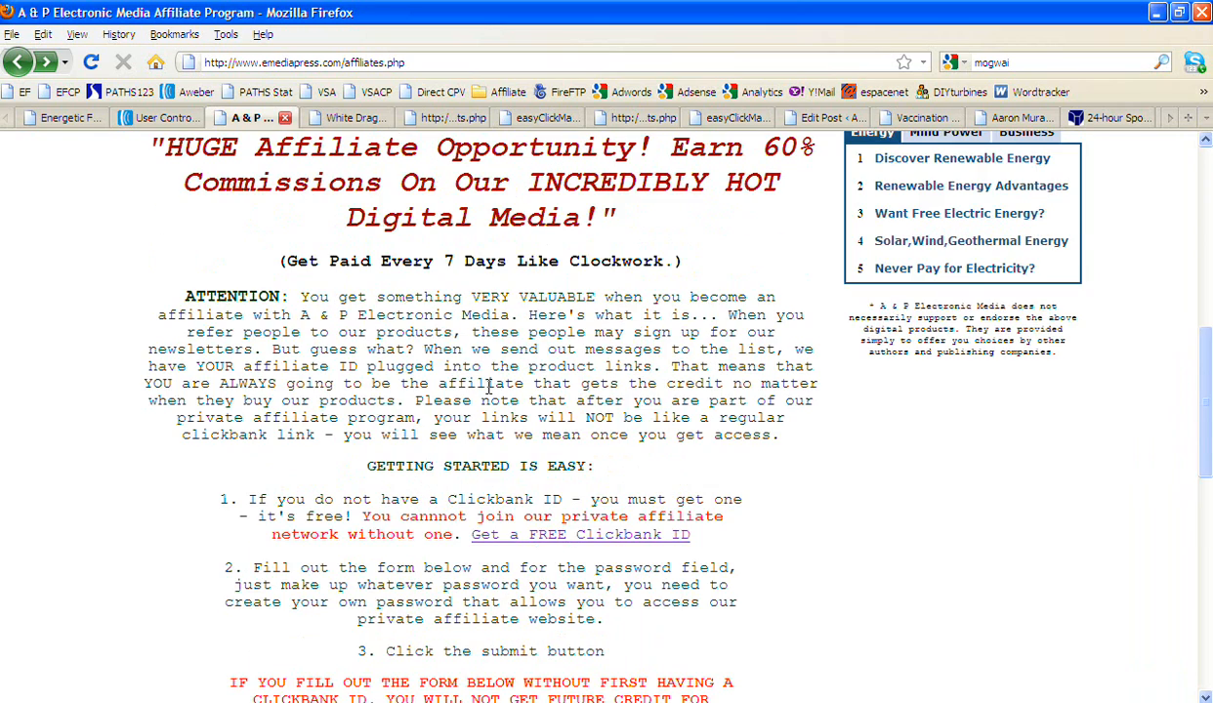
{"action": "scroll", "scroll_direction": "down", "scroll_amount": 3}
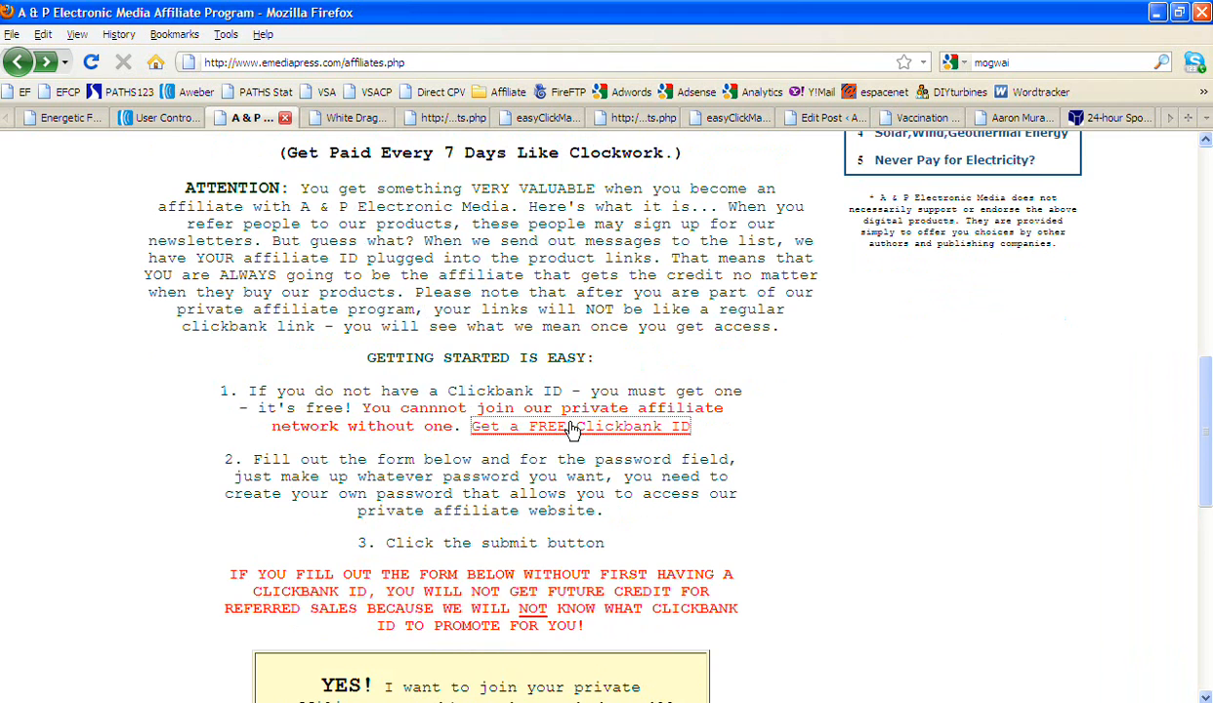
Open the 'Get a FREE Clickbank ID' signup form and scroll through it
{"action": "left_click", "coordinate": [581, 425]}
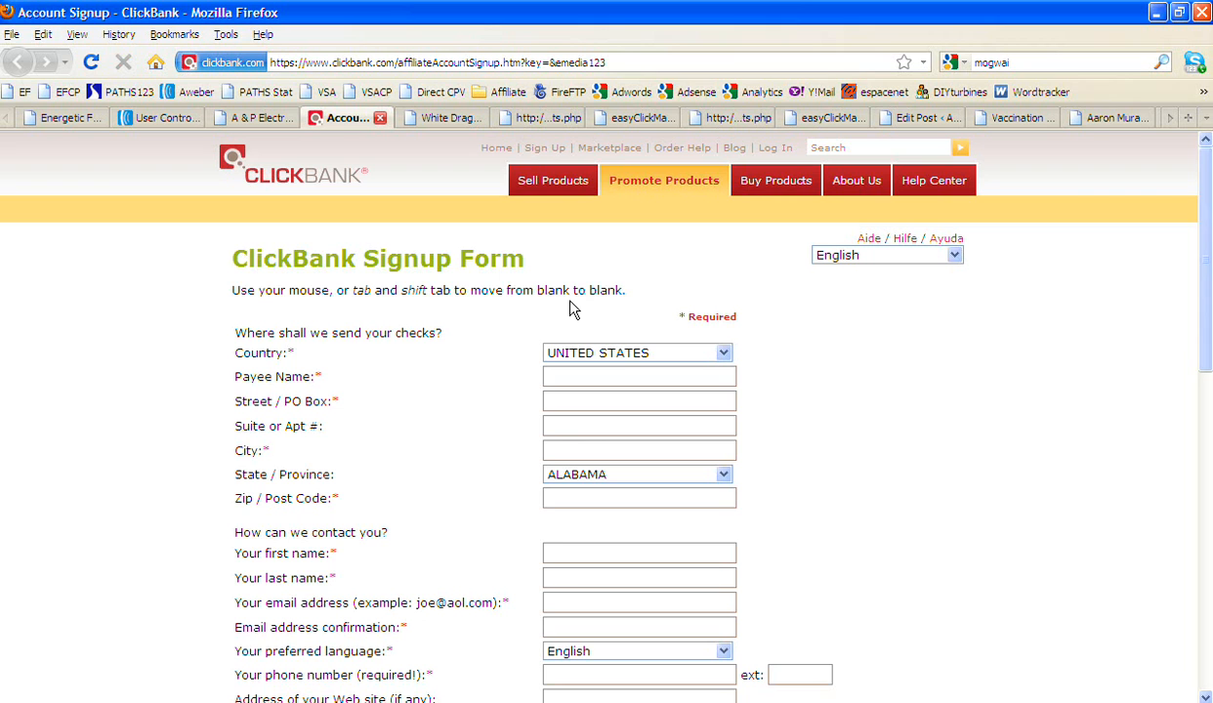
{"action": "mouse_move", "coordinate": [1206, 261]}
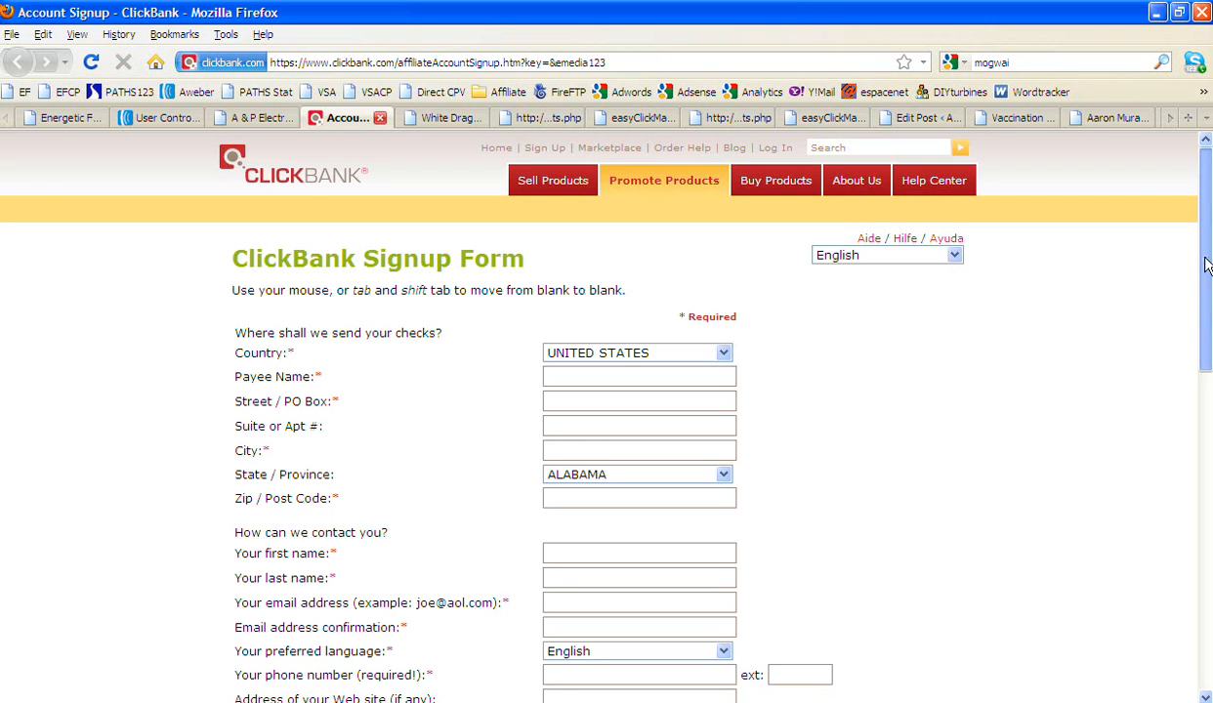
{"action": "scroll", "scroll_direction": "down", "scroll_amount": 3}
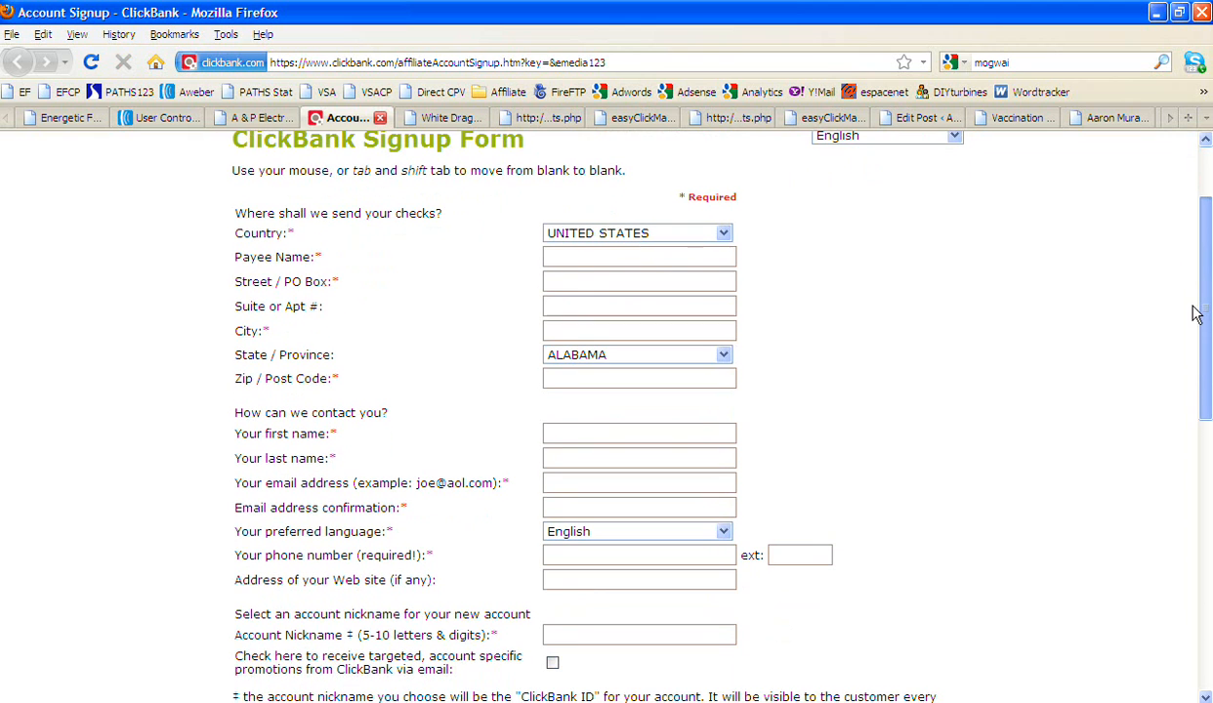
{"action": "mouse_move", "coordinate": [1202, 313]}
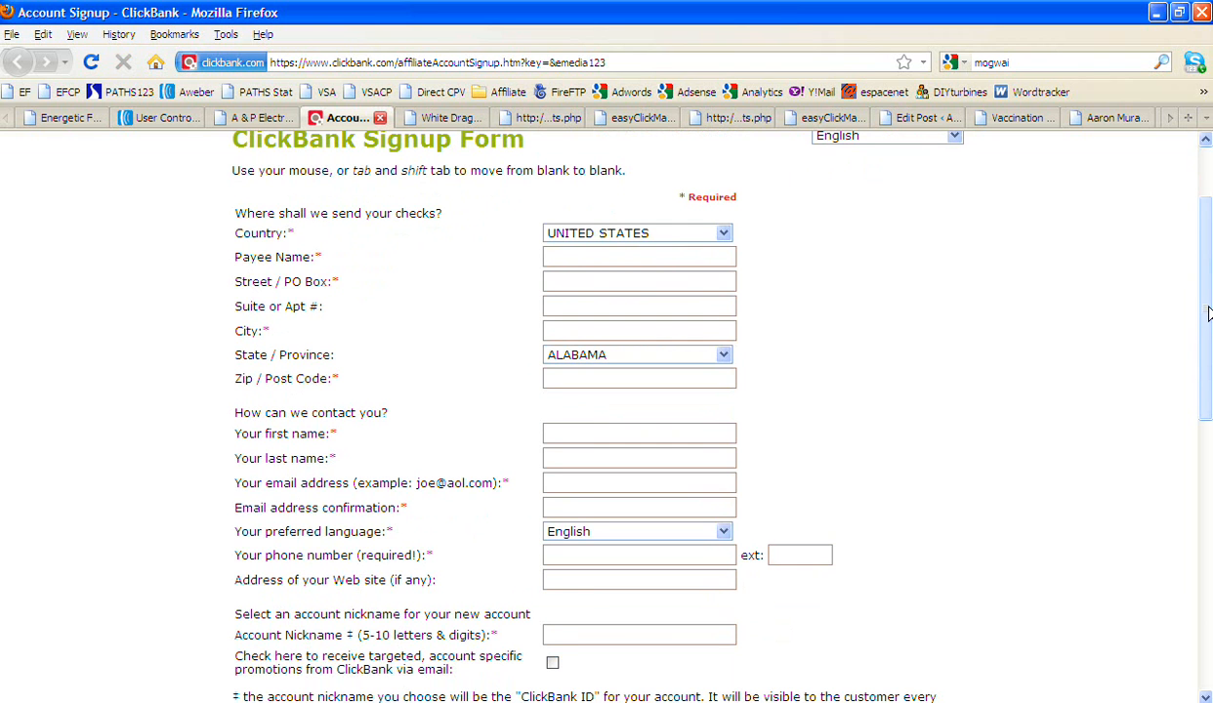
{"action": "scroll", "scroll_direction": "down", "scroll_amount": 3}
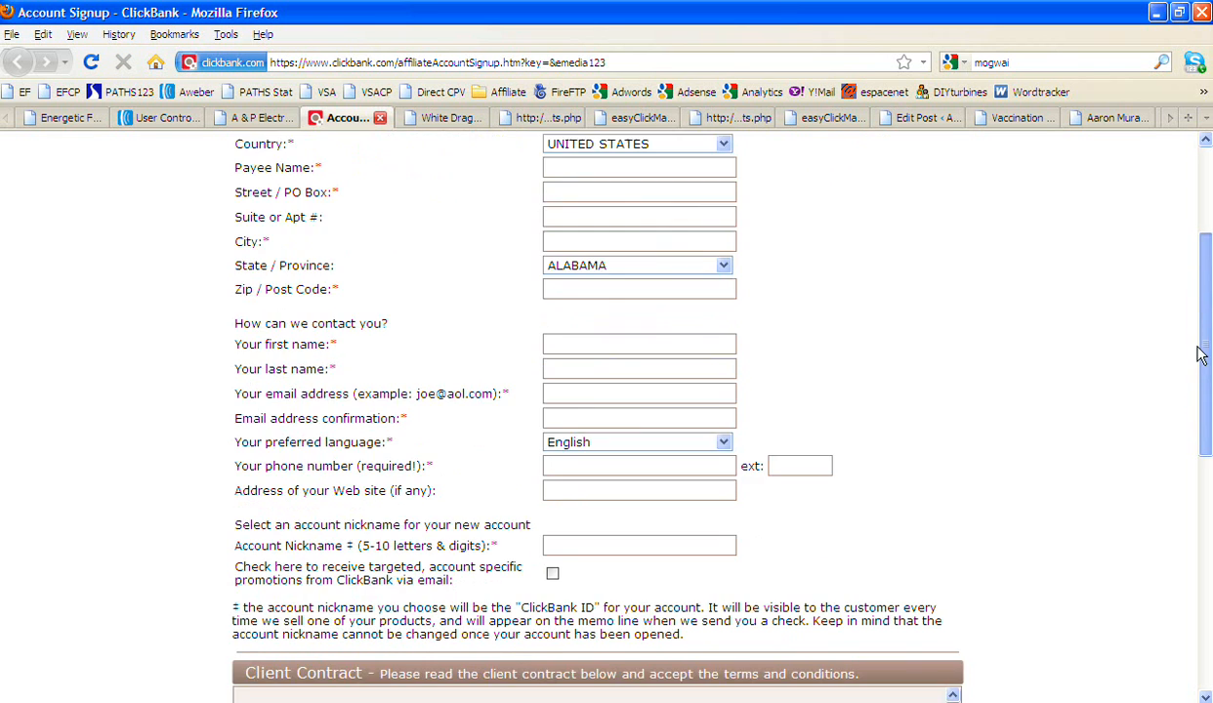
{"action": "scroll", "scroll_direction": "up", "scroll_amount": 3}
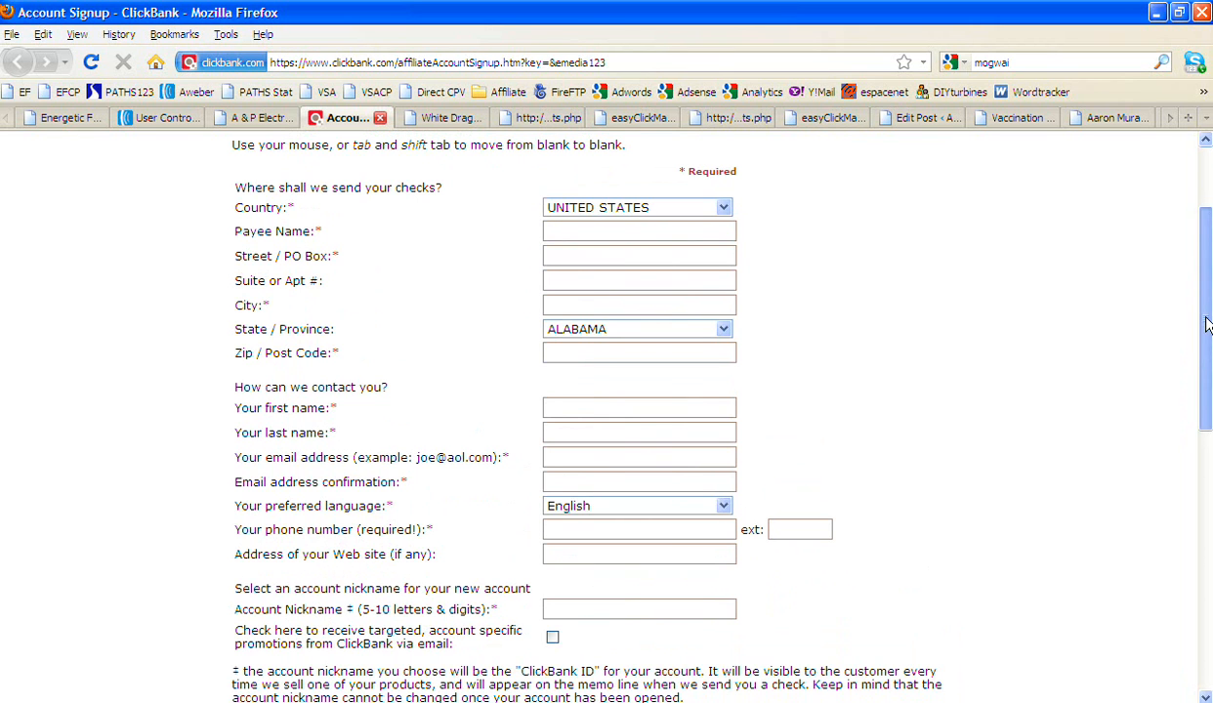
{"action": "scroll", "scroll_direction": "down", "scroll_amount": 3}
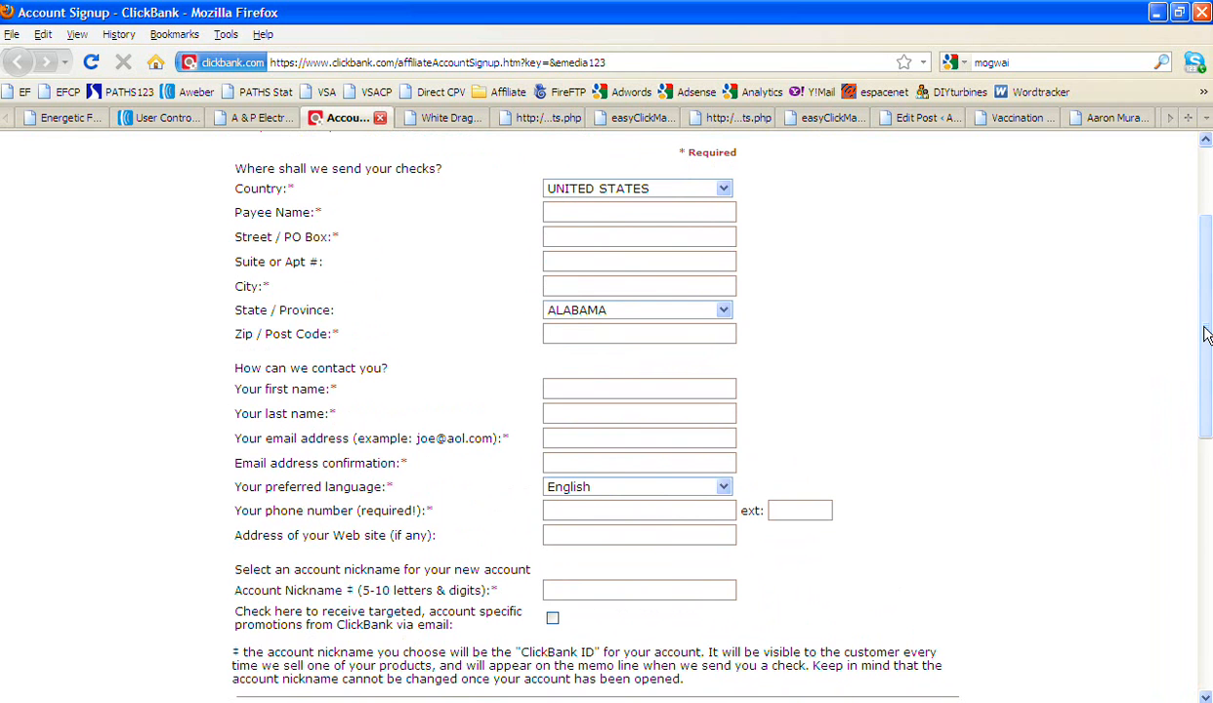
{"action": "scroll", "scroll_direction": "down", "scroll_amount": 3}
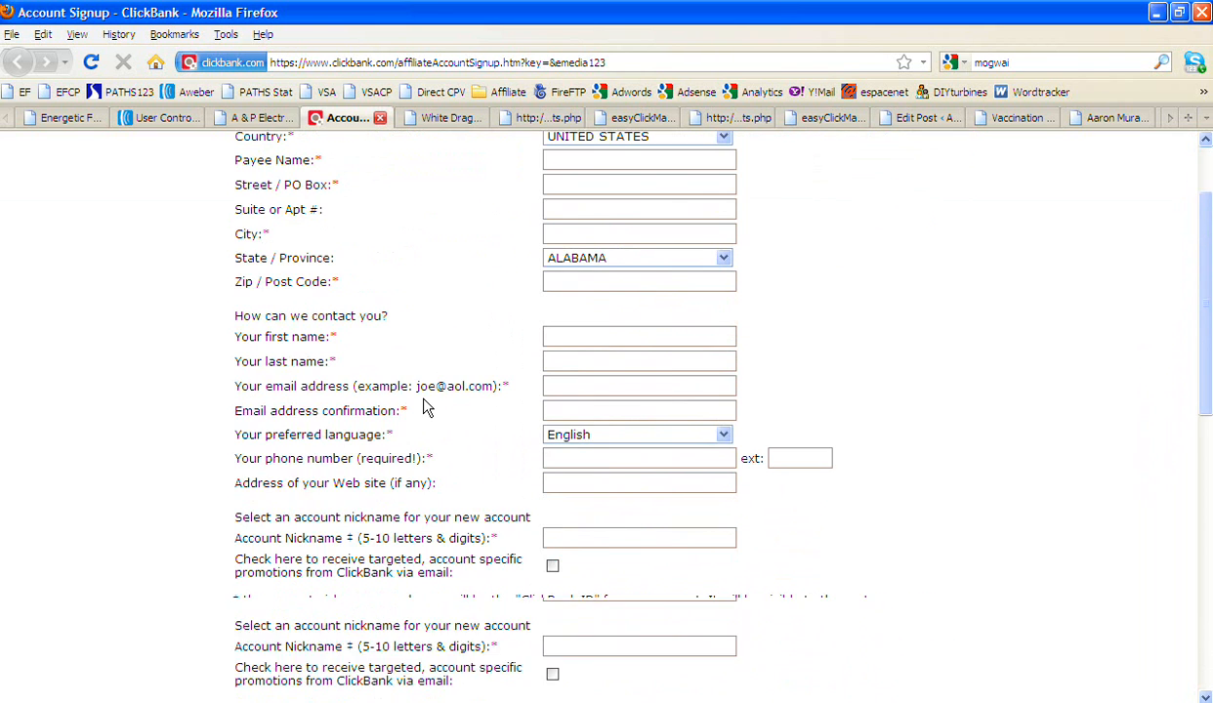
{"action": "scroll", "scroll_direction": "up", "scroll_amount": 3}
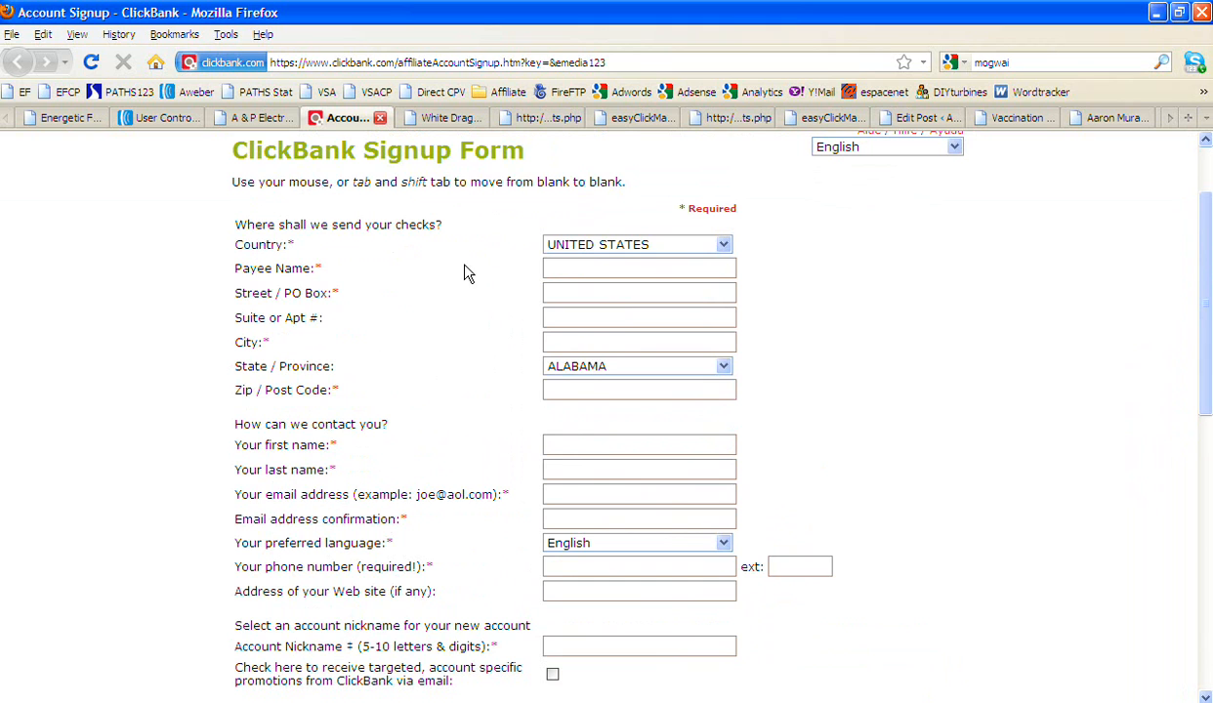
Visit the payee name and account nickname fields while browsing the client contract
{"action": "left_click", "coordinate": [639, 267]}
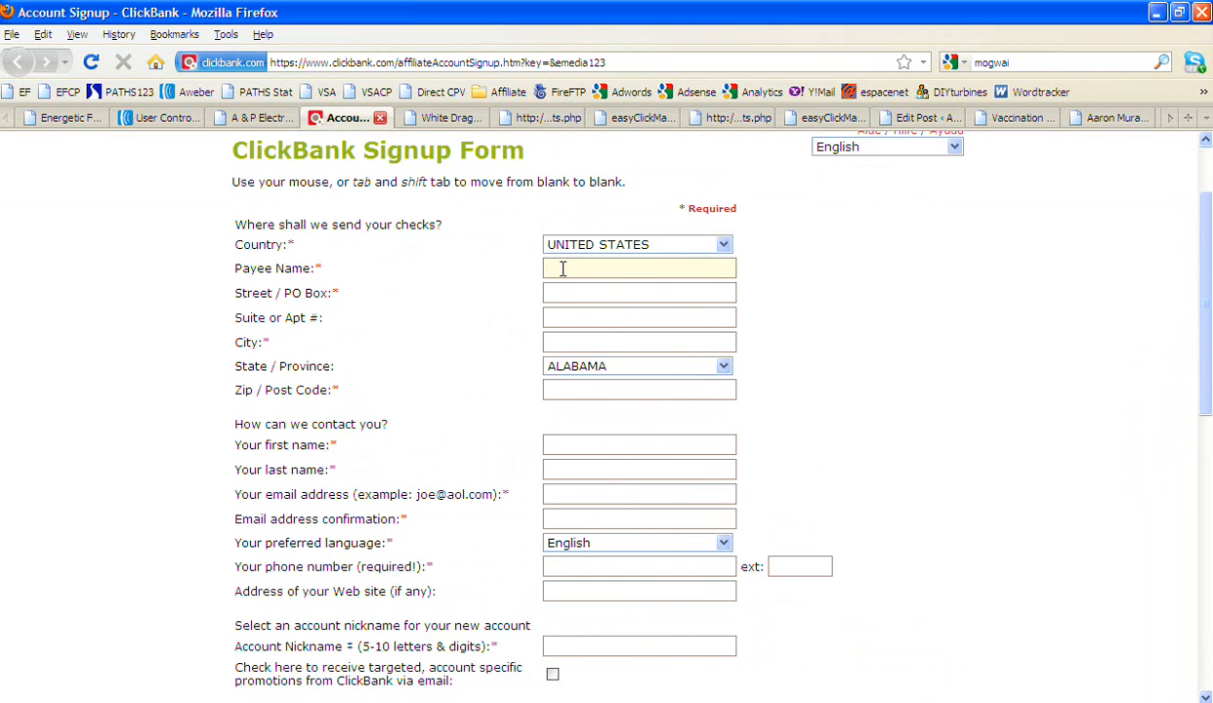
{"action": "scroll", "scroll_direction": "down", "scroll_amount": 3}
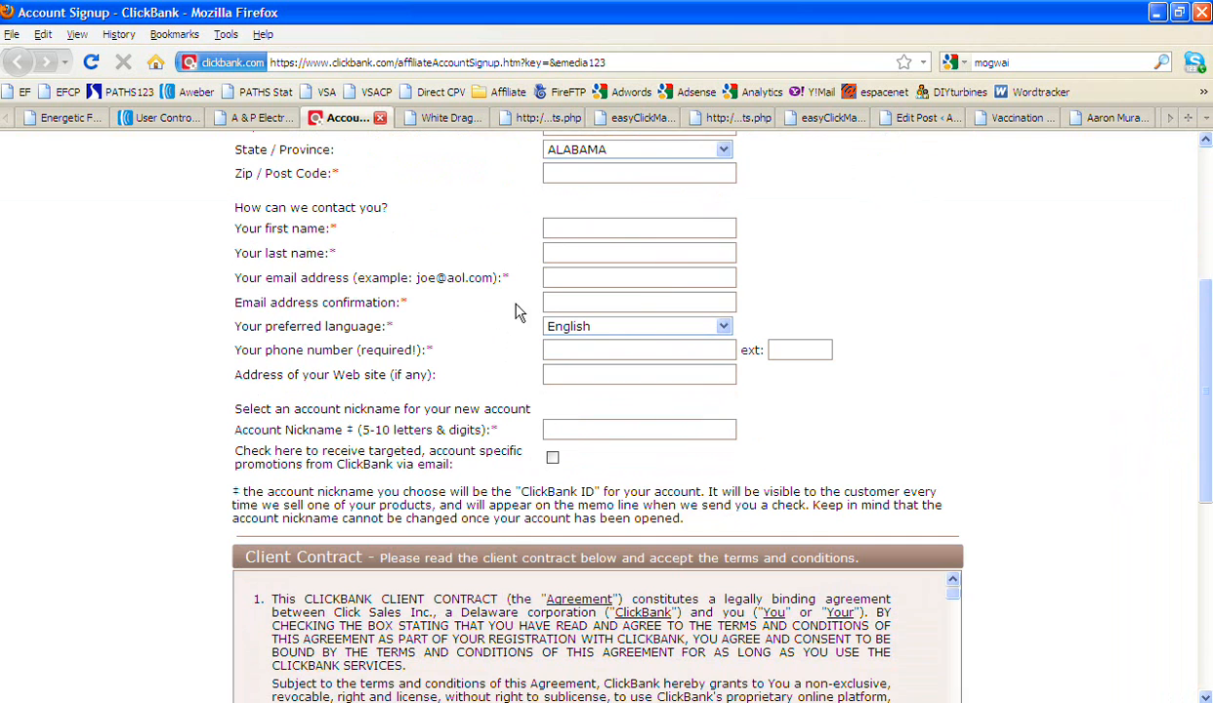
{"action": "scroll", "scroll_direction": "down", "scroll_amount": 3}
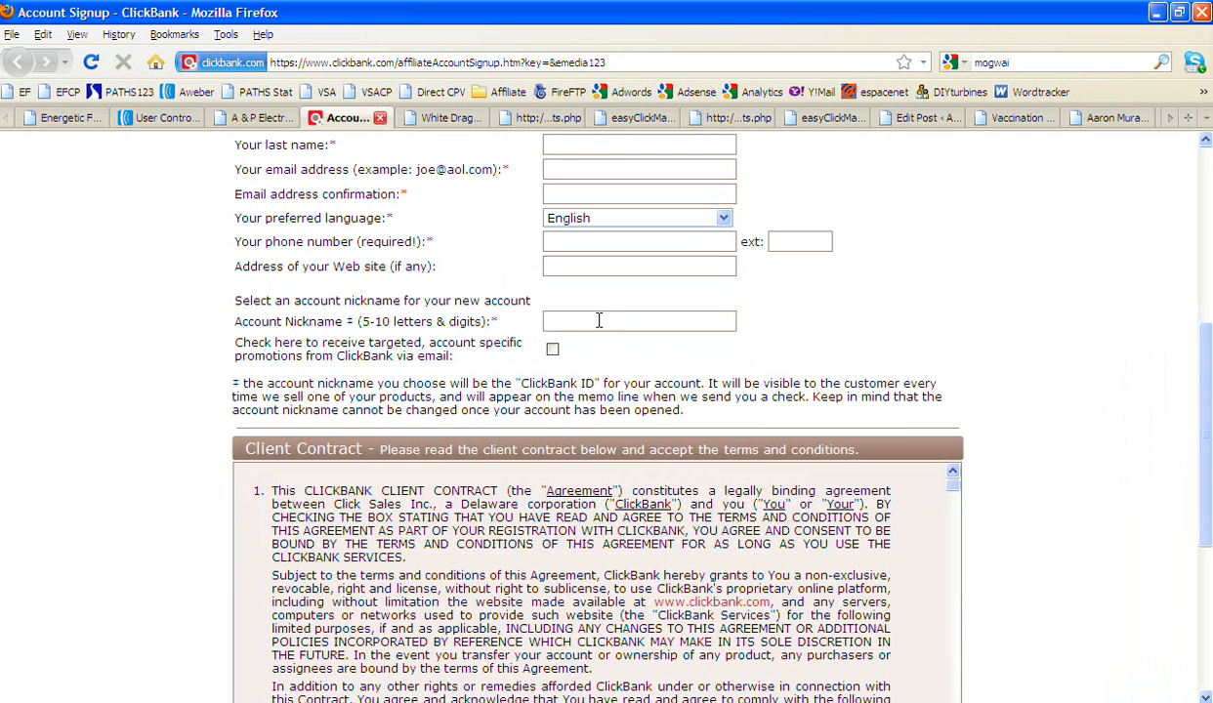
{"action": "left_click", "coordinate": [638, 321]}
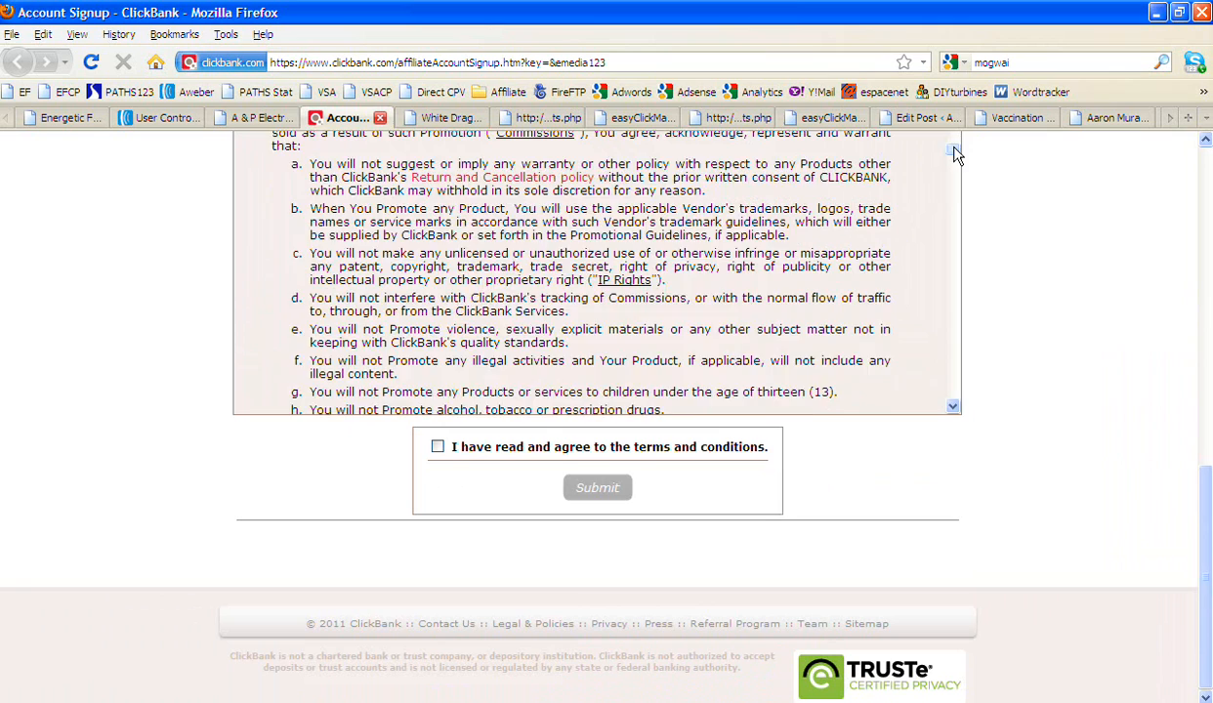
{"action": "scroll", "scroll_direction": "down", "scroll_amount": 3}
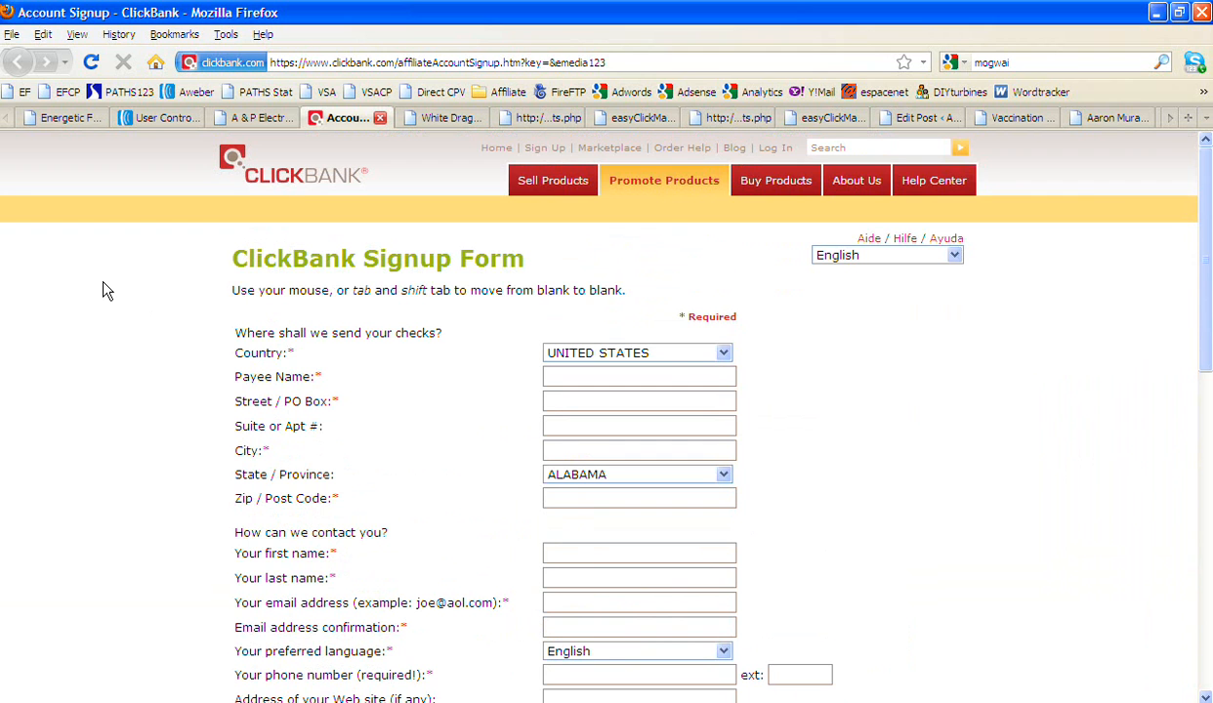
{"action": "mouse_move", "coordinate": [113, 296]}
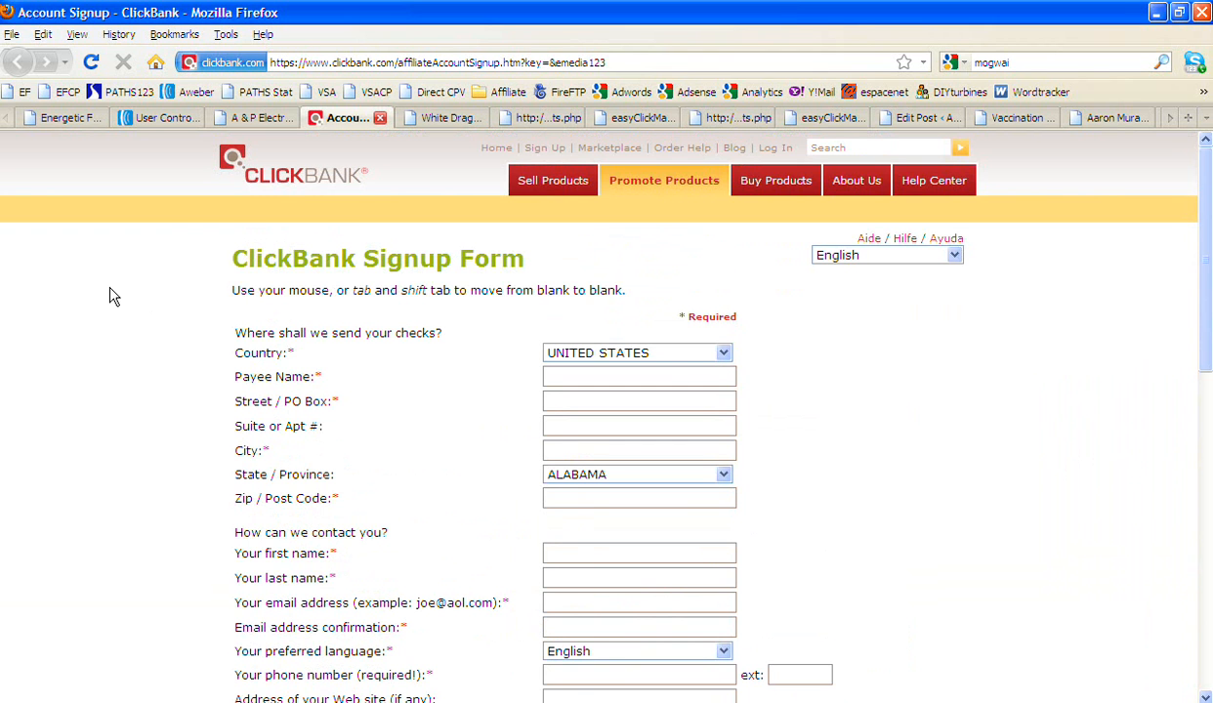
Switch back to the A & P affiliate tab and scroll toward the 'YES! I want to join' form
{"action": "left_click", "coordinate": [249, 117]}
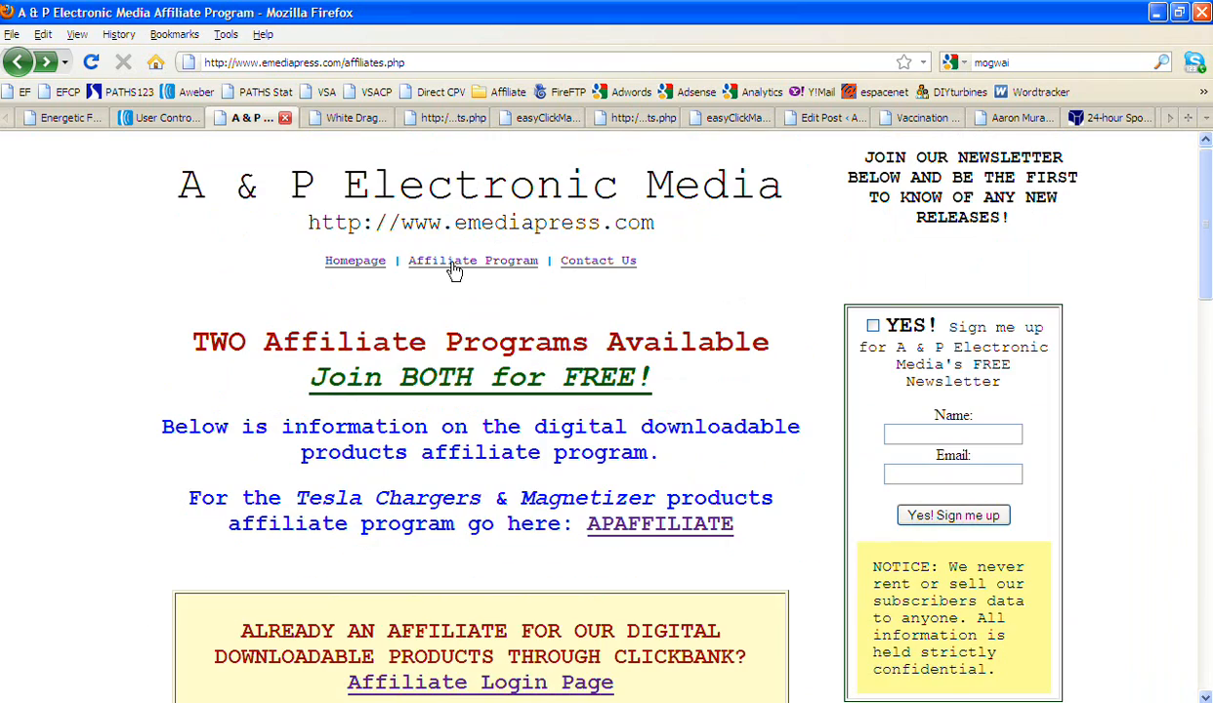
{"action": "scroll", "scroll_direction": "down", "scroll_amount": 3}
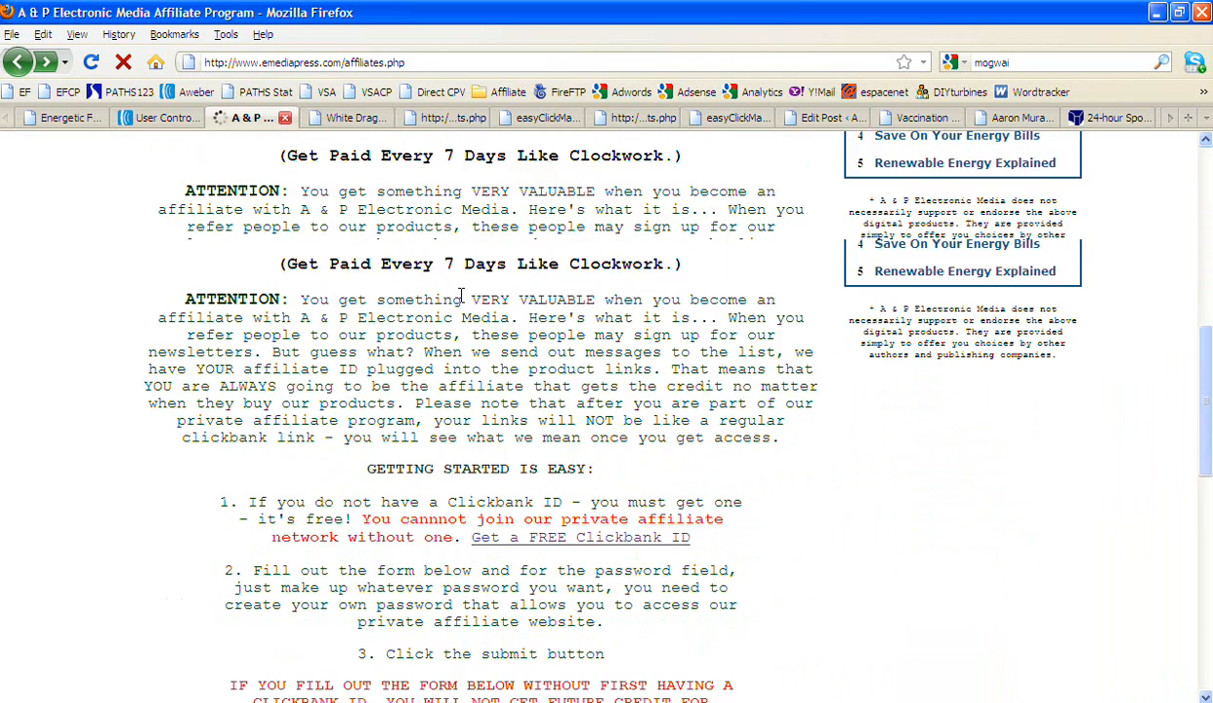
{"action": "scroll", "scroll_direction": "down", "scroll_amount": 3}
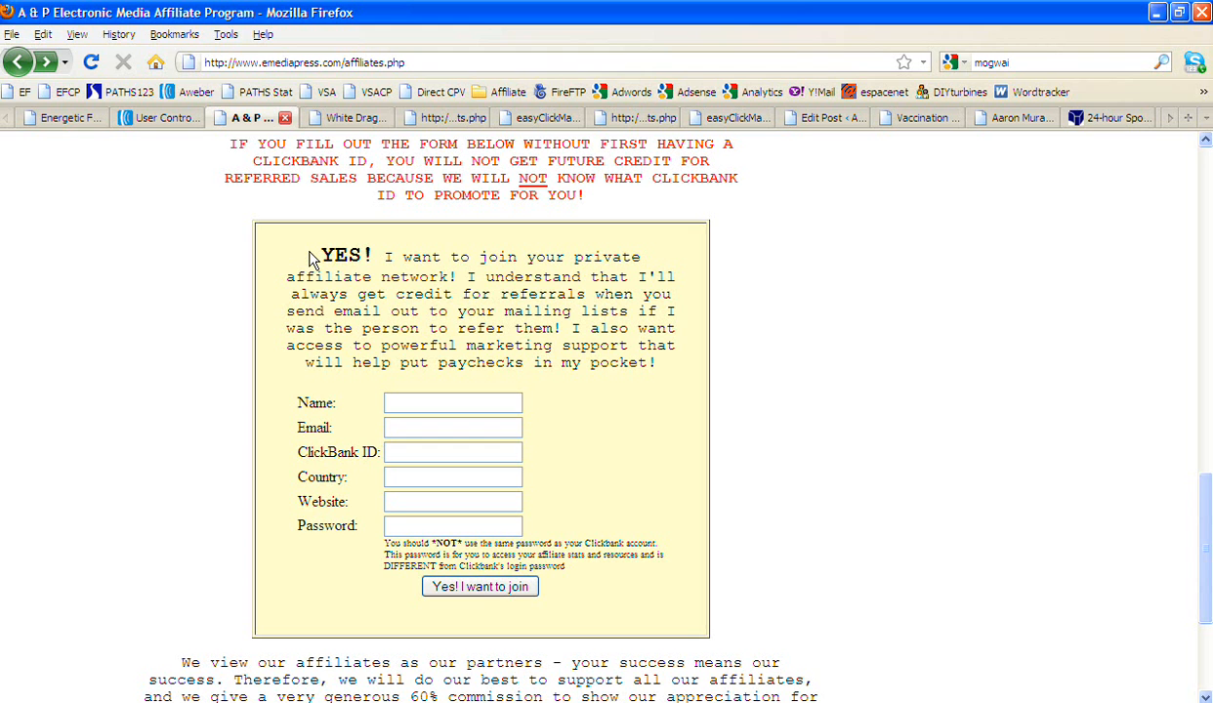
{"action": "mouse_move", "coordinate": [514, 37]}
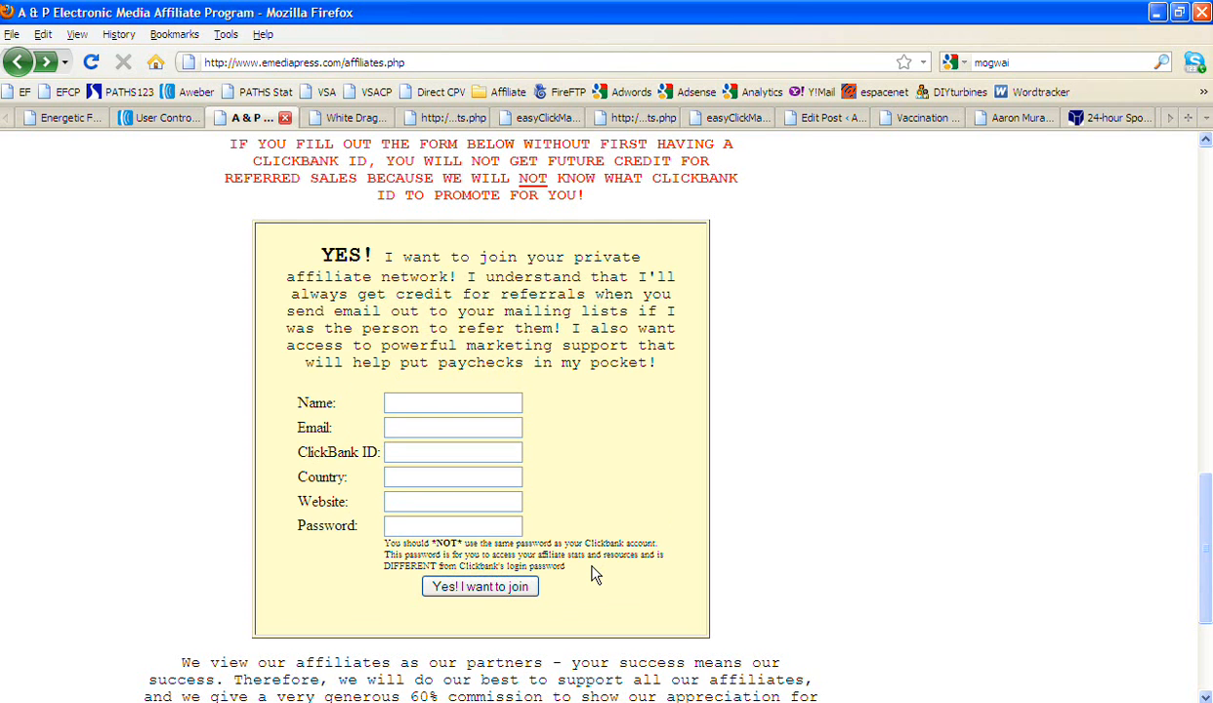
{"action": "mouse_move", "coordinate": [541, 467]}
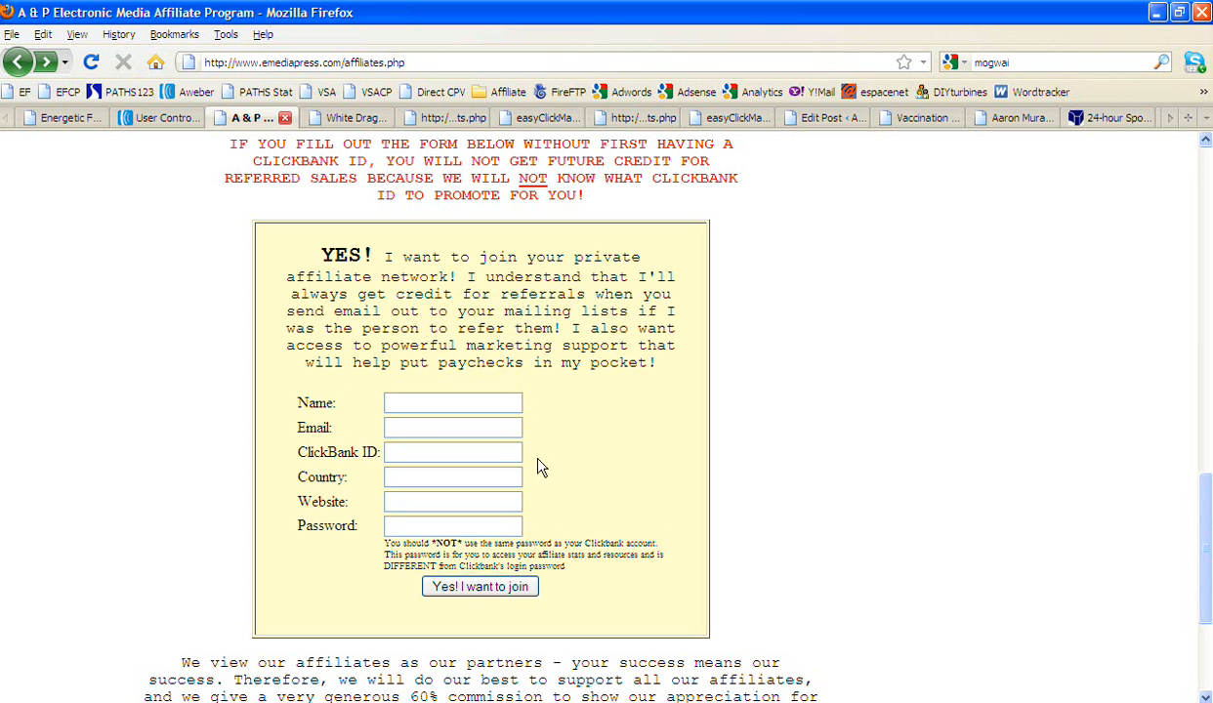
Step through the join form's email, ClickBank ID and password fields without entering anything
{"action": "left_click", "coordinate": [452, 402]}
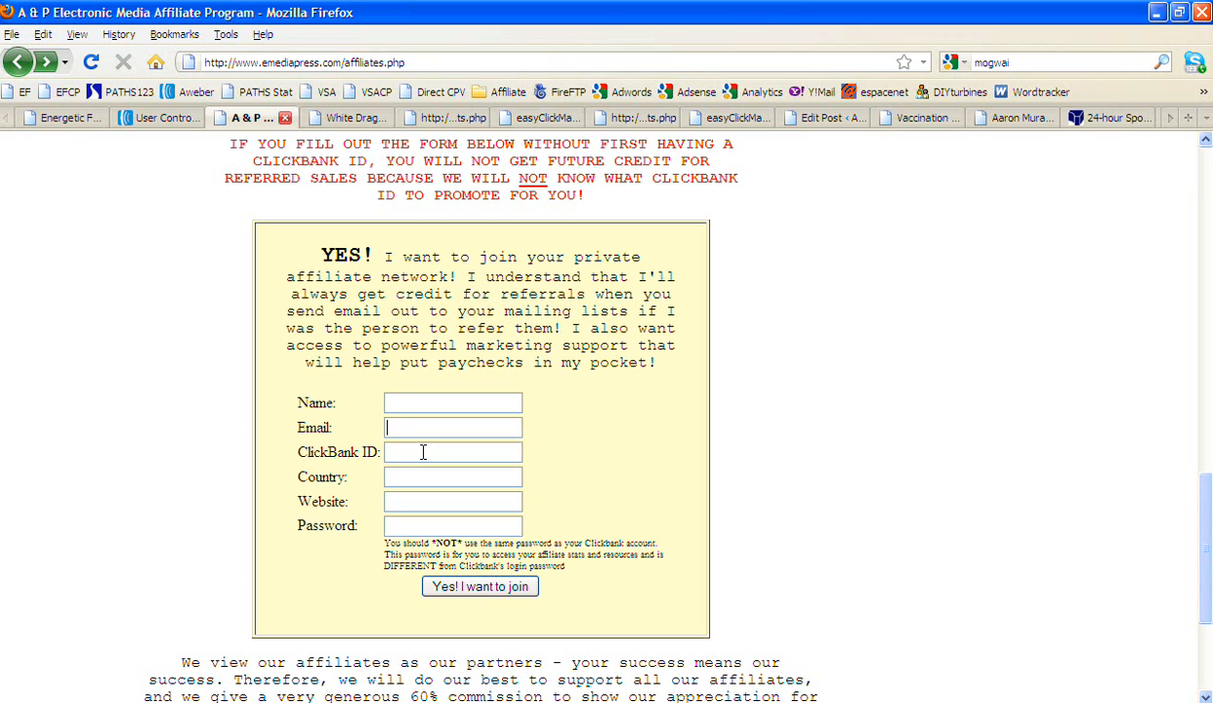
{"action": "left_click", "coordinate": [453, 452]}
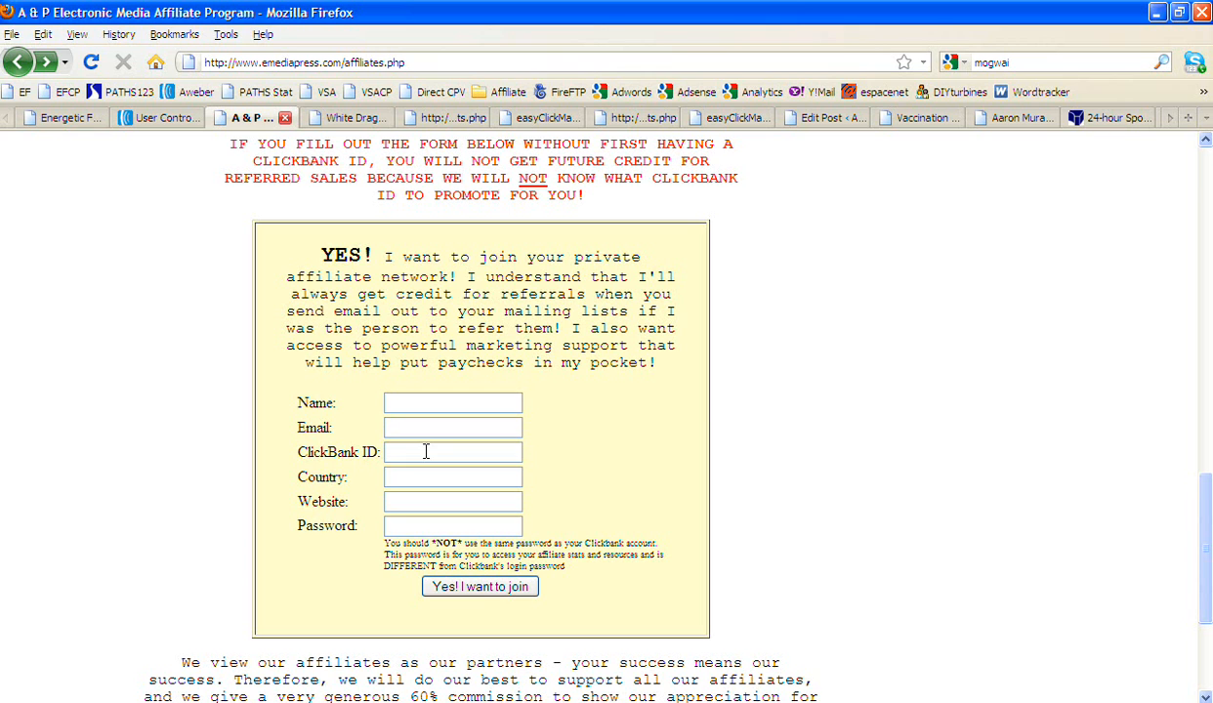
{"action": "left_click", "coordinate": [452, 451]}
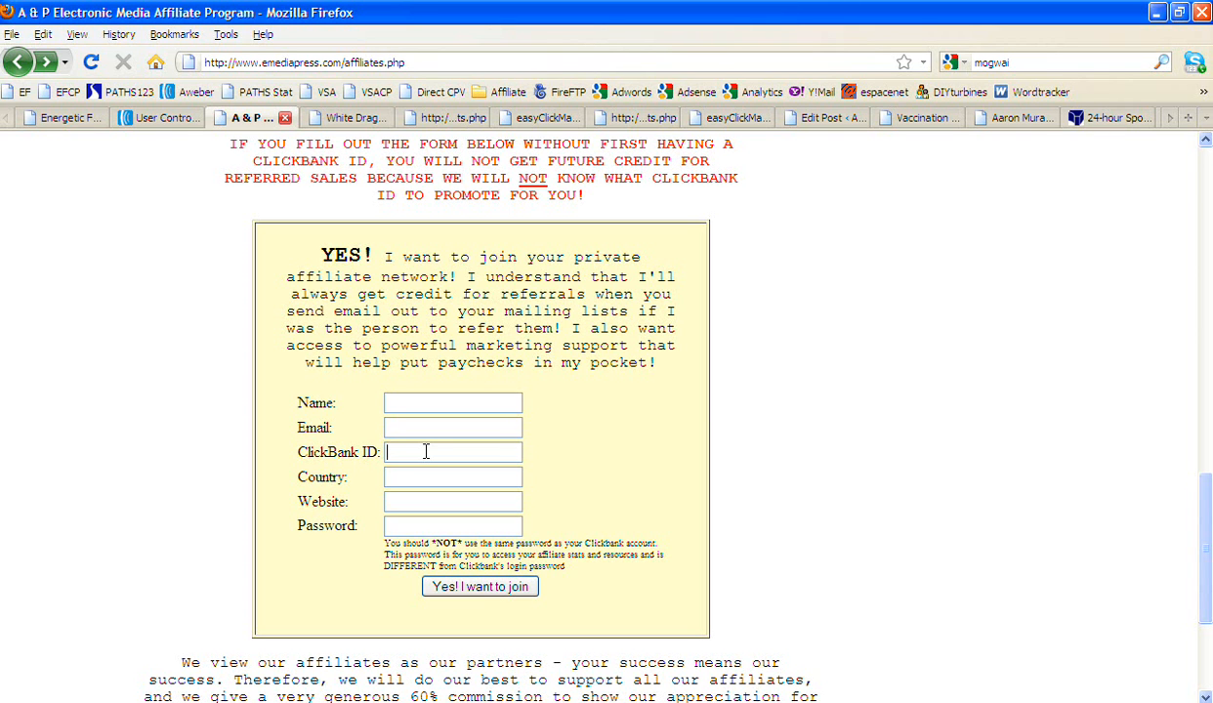
{"action": "mouse_move", "coordinate": [406, 451]}
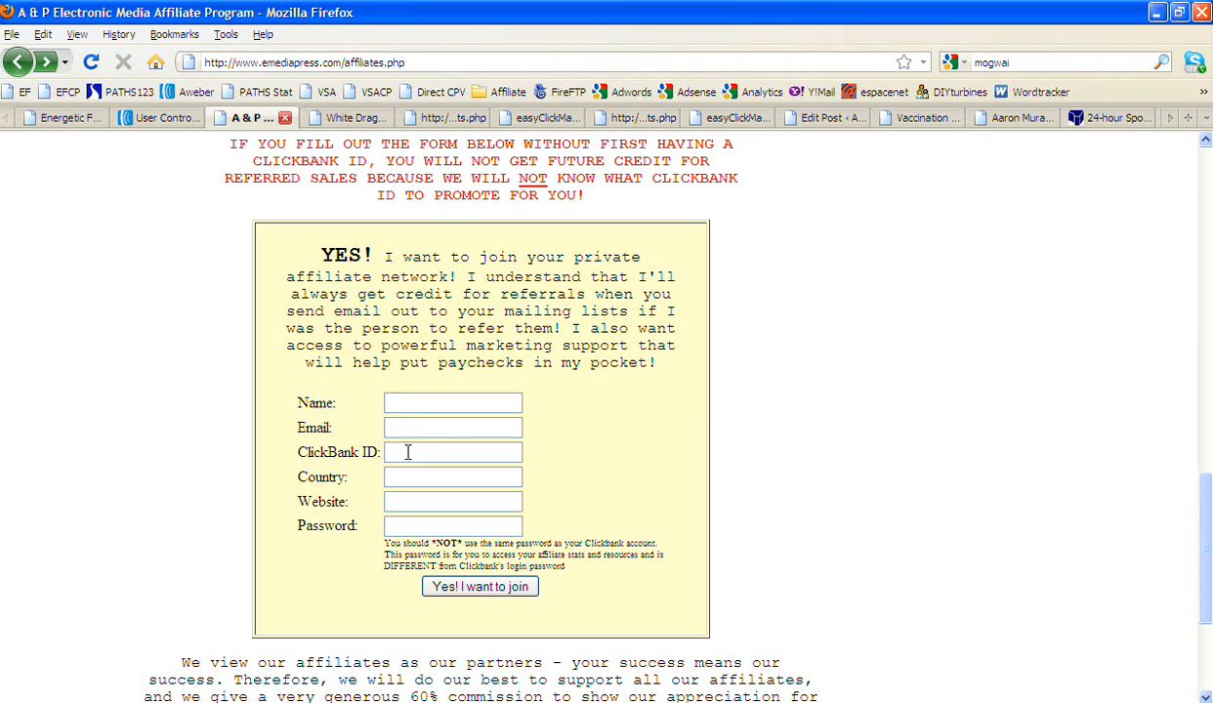
{"action": "mouse_move", "coordinate": [410, 524]}
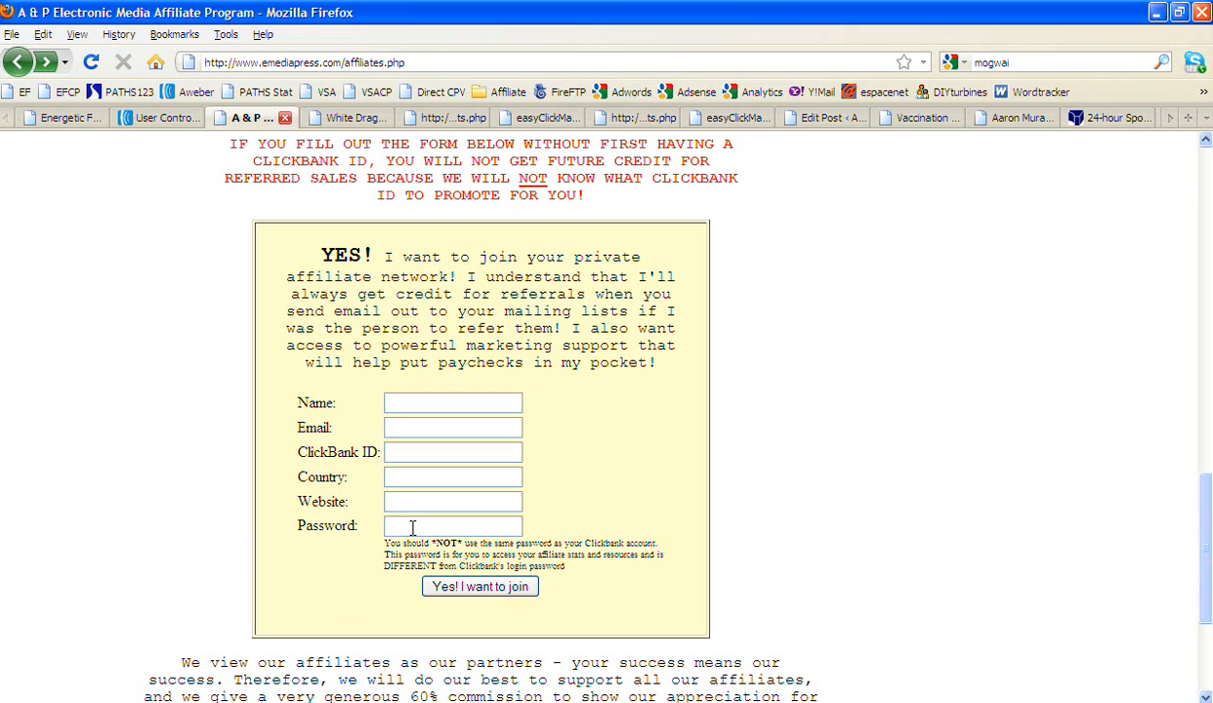
{"action": "left_click", "coordinate": [452, 527]}
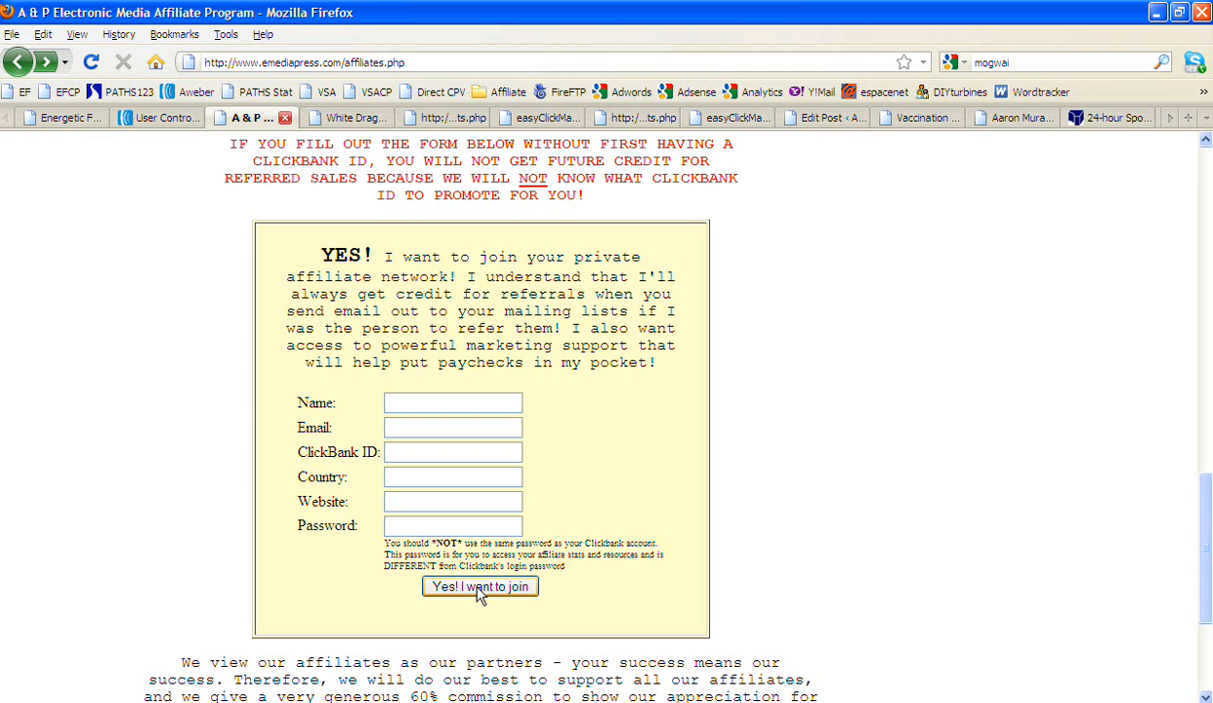
Open the easyClickMate Affiliate Login page and sign in with the autocompleted saved login
{"action": "left_click", "coordinate": [434, 117]}
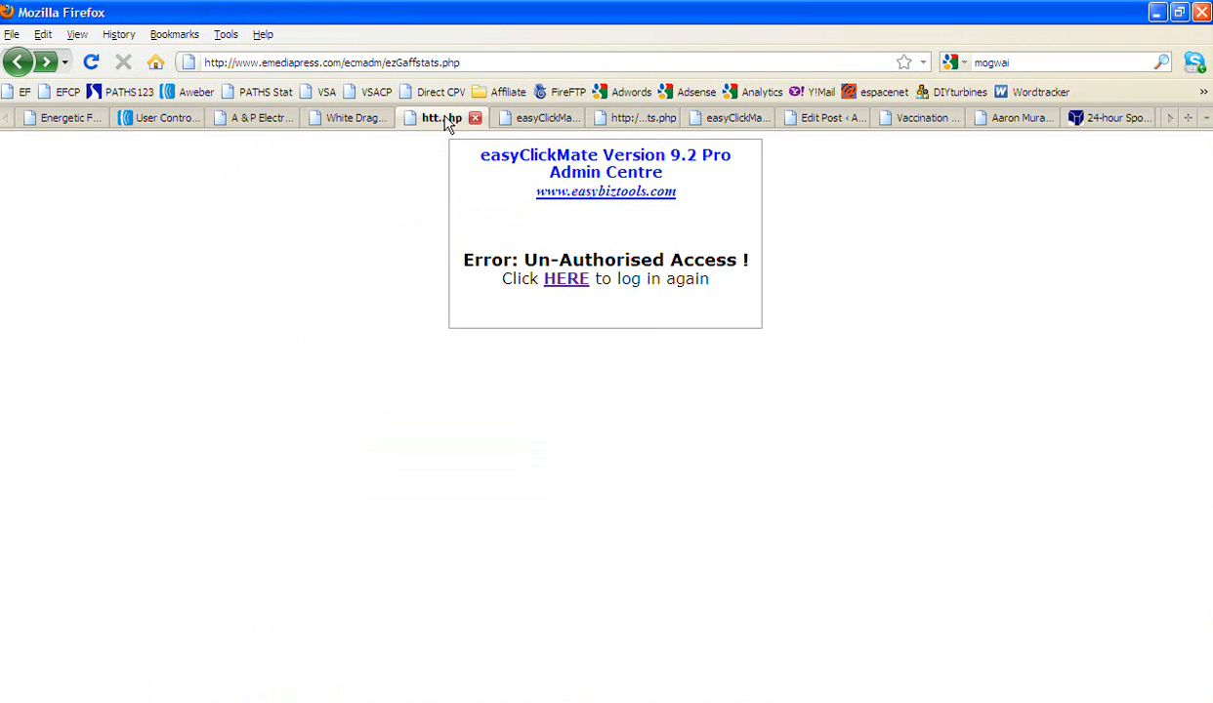
{"action": "left_click", "coordinate": [564, 279]}
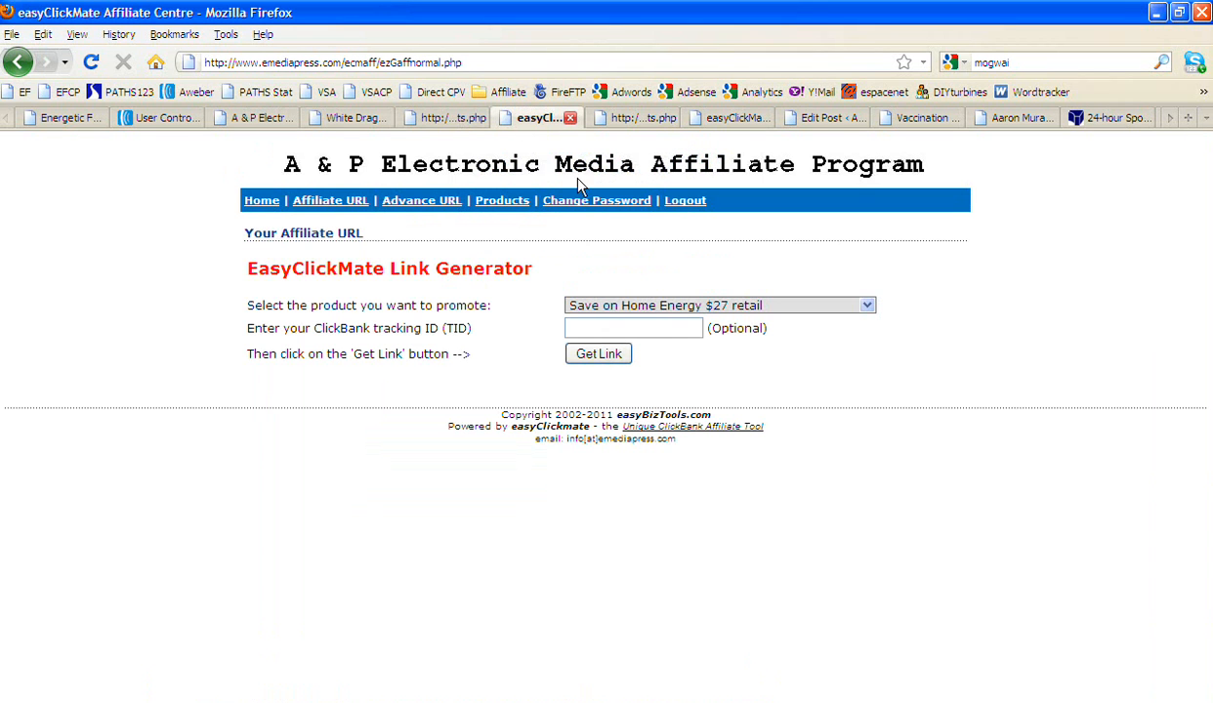
{"action": "left_click", "coordinate": [685, 201]}
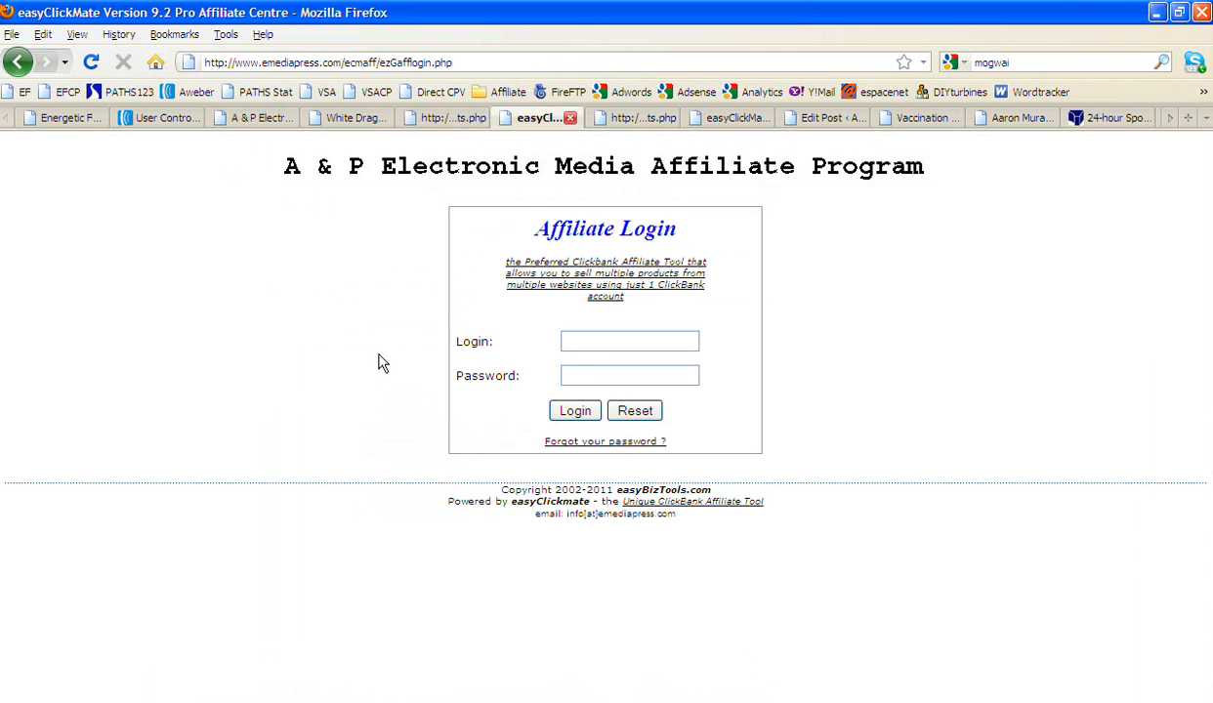
{"action": "mouse_move", "coordinate": [557, 313]}
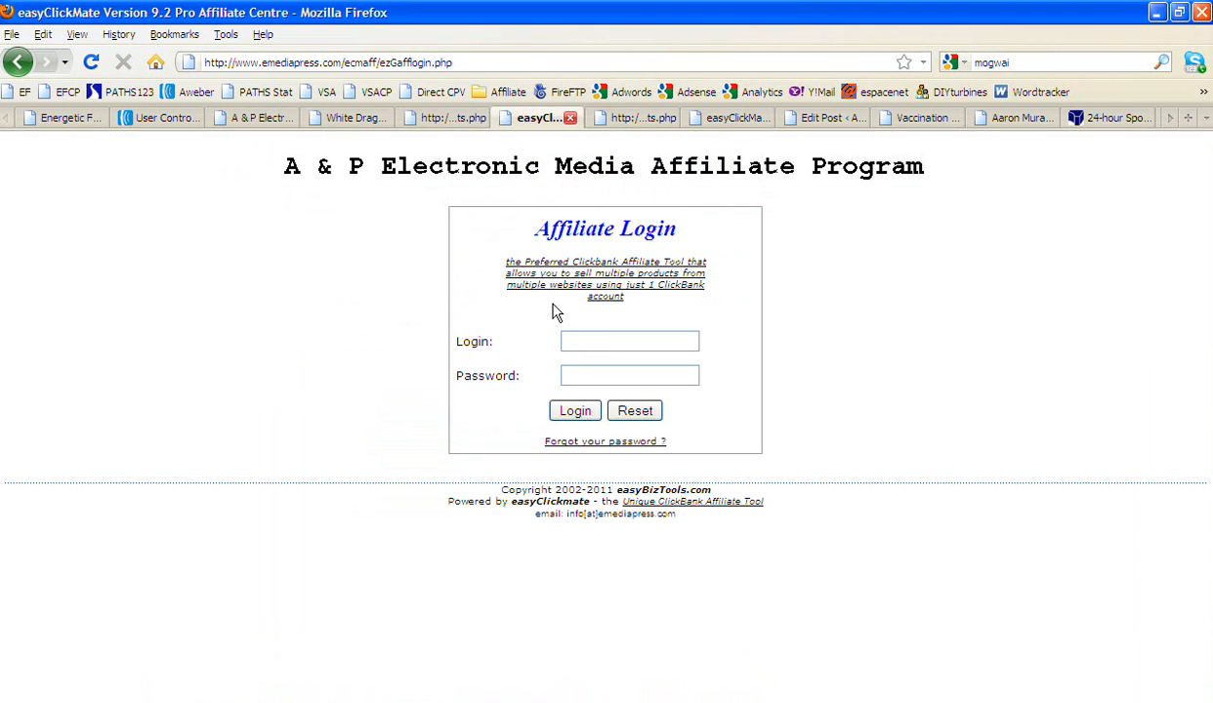
{"action": "mouse_move", "coordinate": [570, 315]}
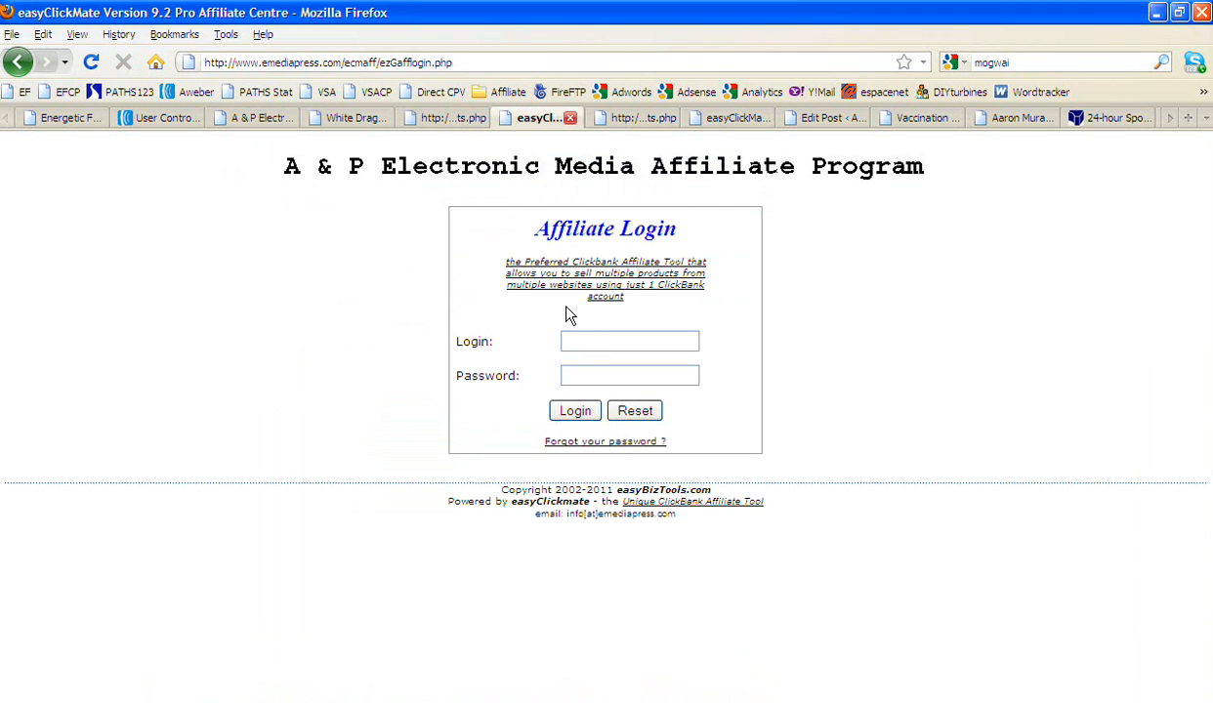
{"action": "mouse_move", "coordinate": [594, 315]}
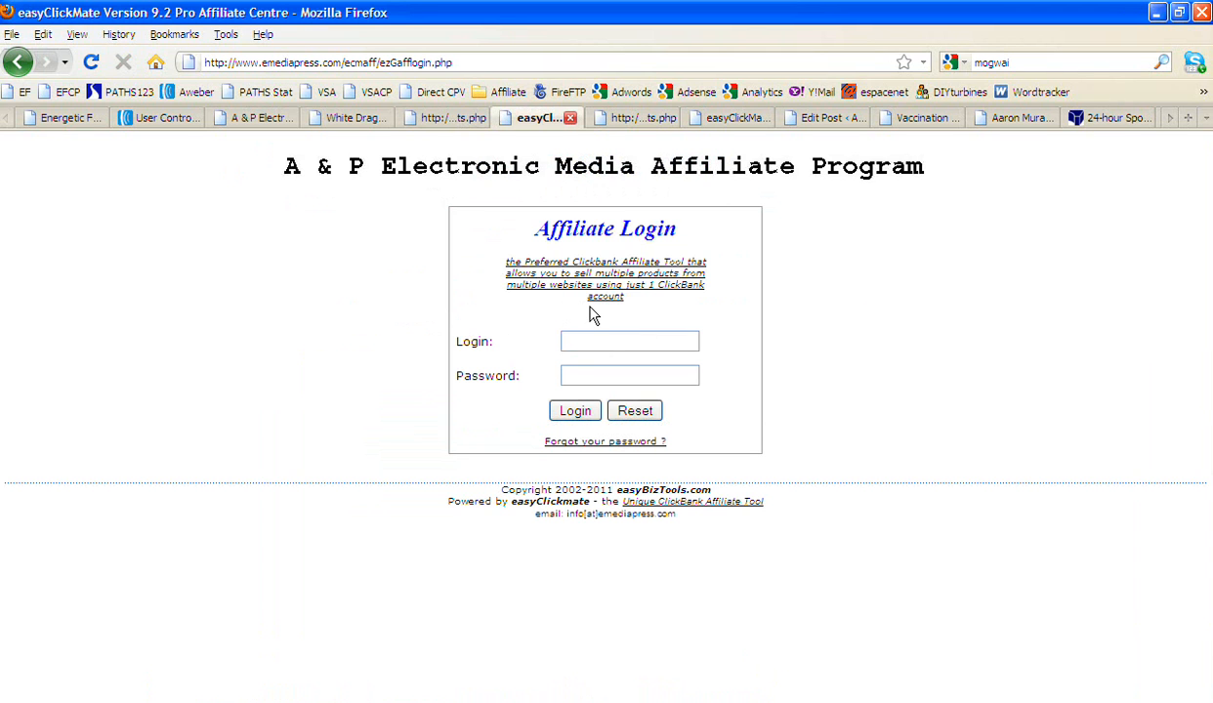
{"action": "left_click", "coordinate": [629, 341]}
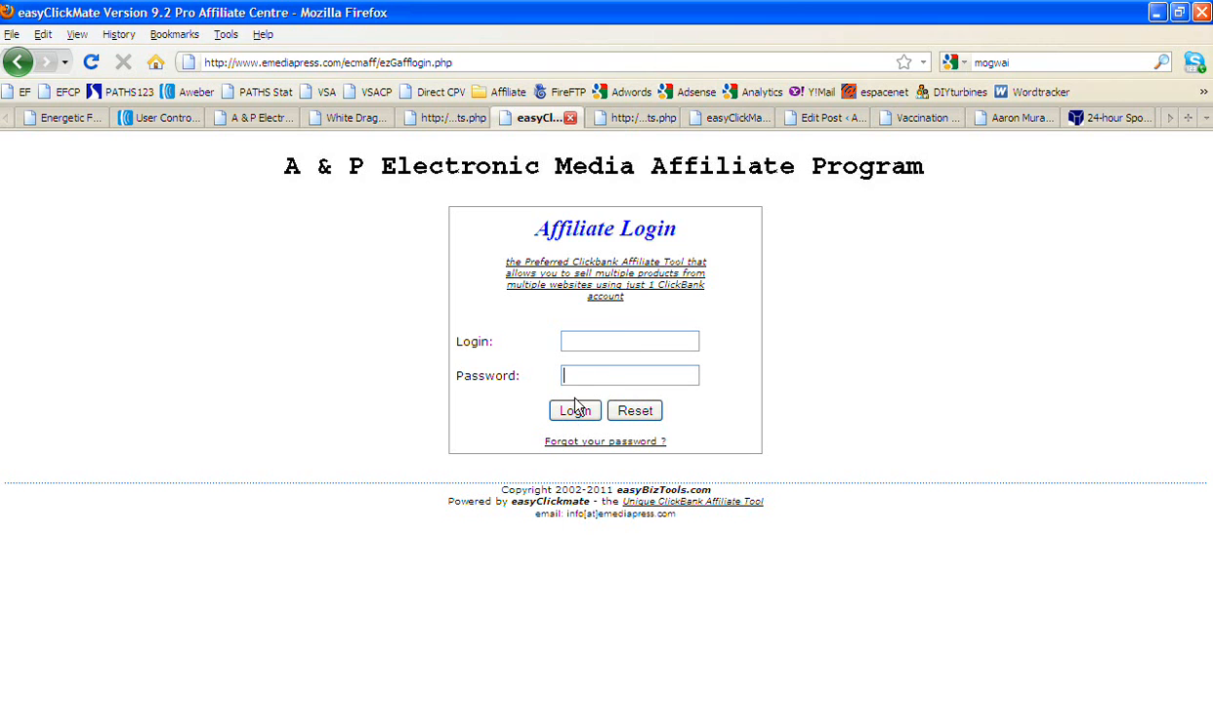
{"action": "type", "text": "a"}
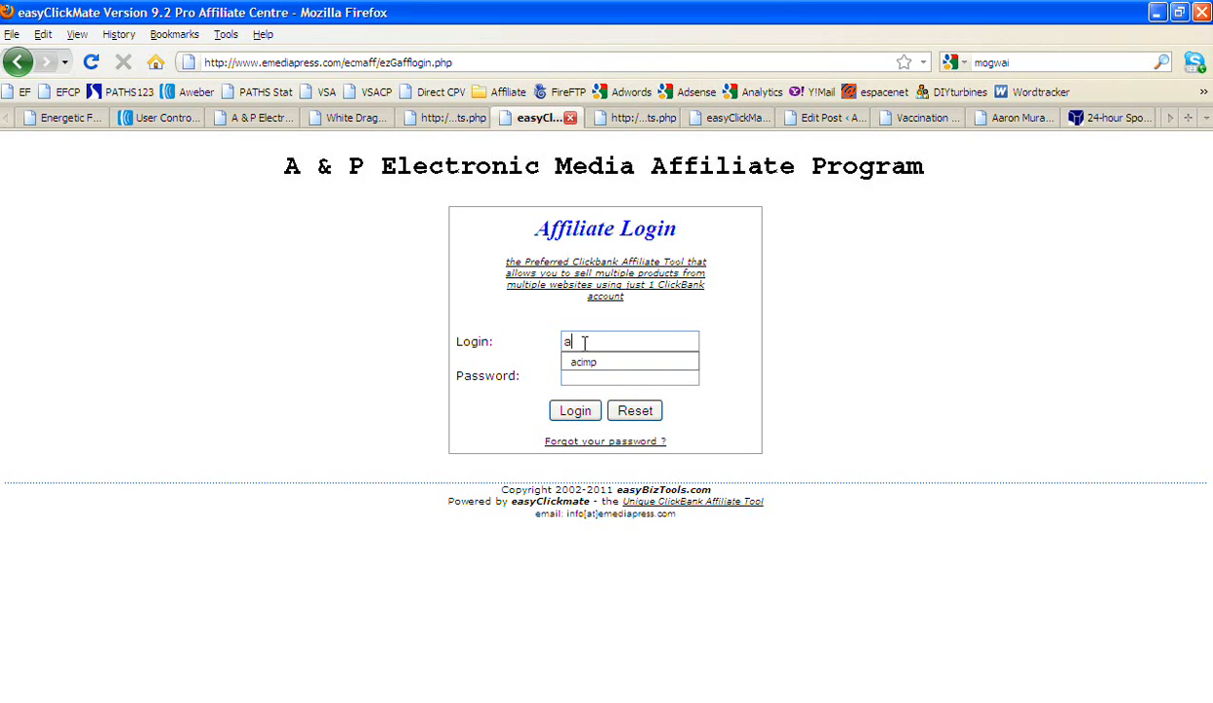
{"action": "left_click", "coordinate": [574, 410]}
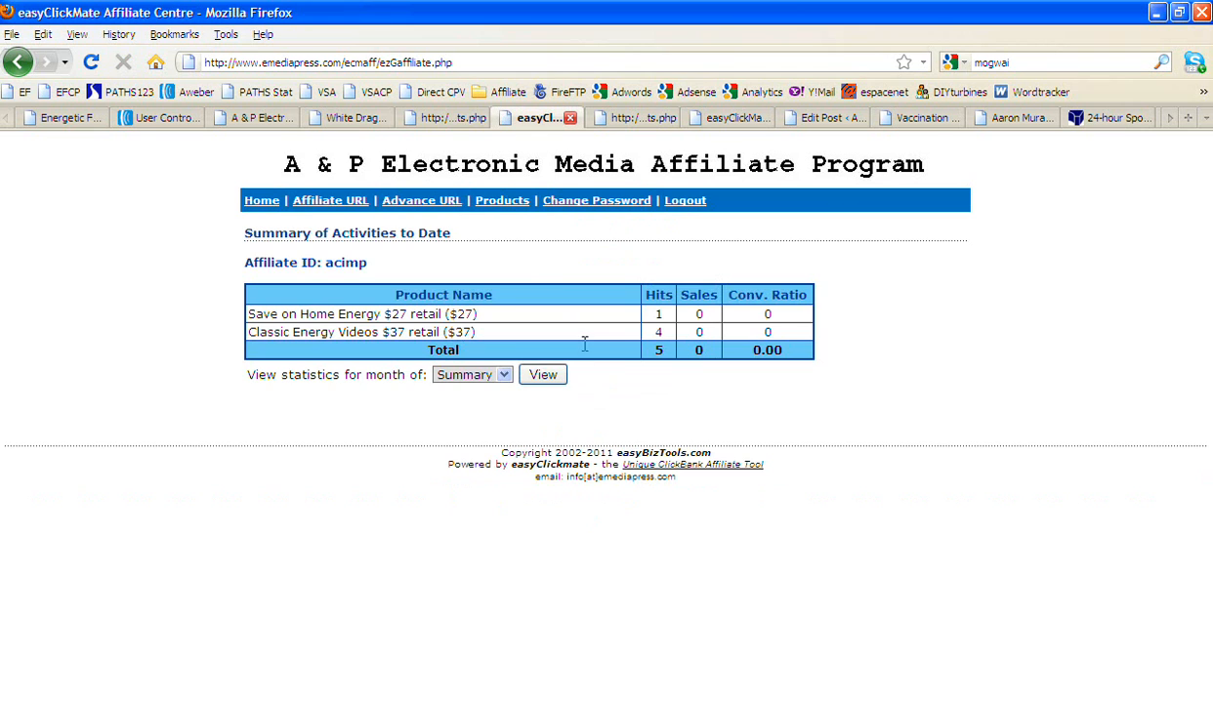
{"action": "mouse_move", "coordinate": [608, 406]}
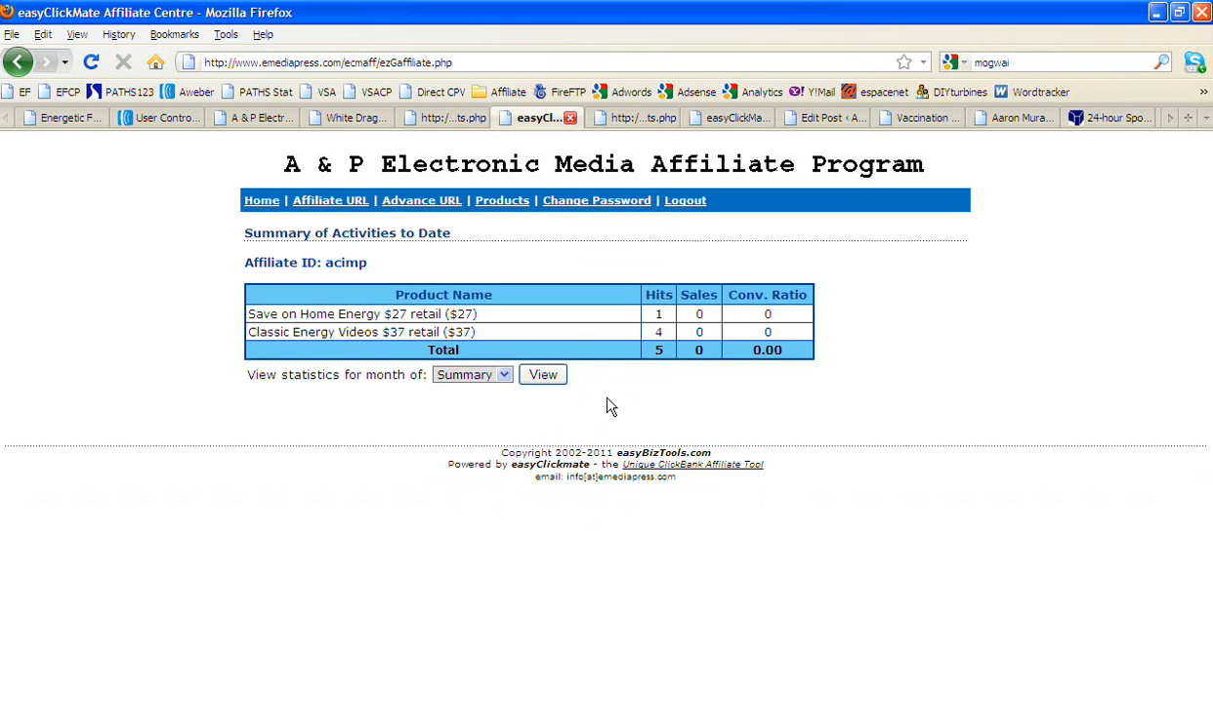
{"action": "mouse_move", "coordinate": [331, 225]}
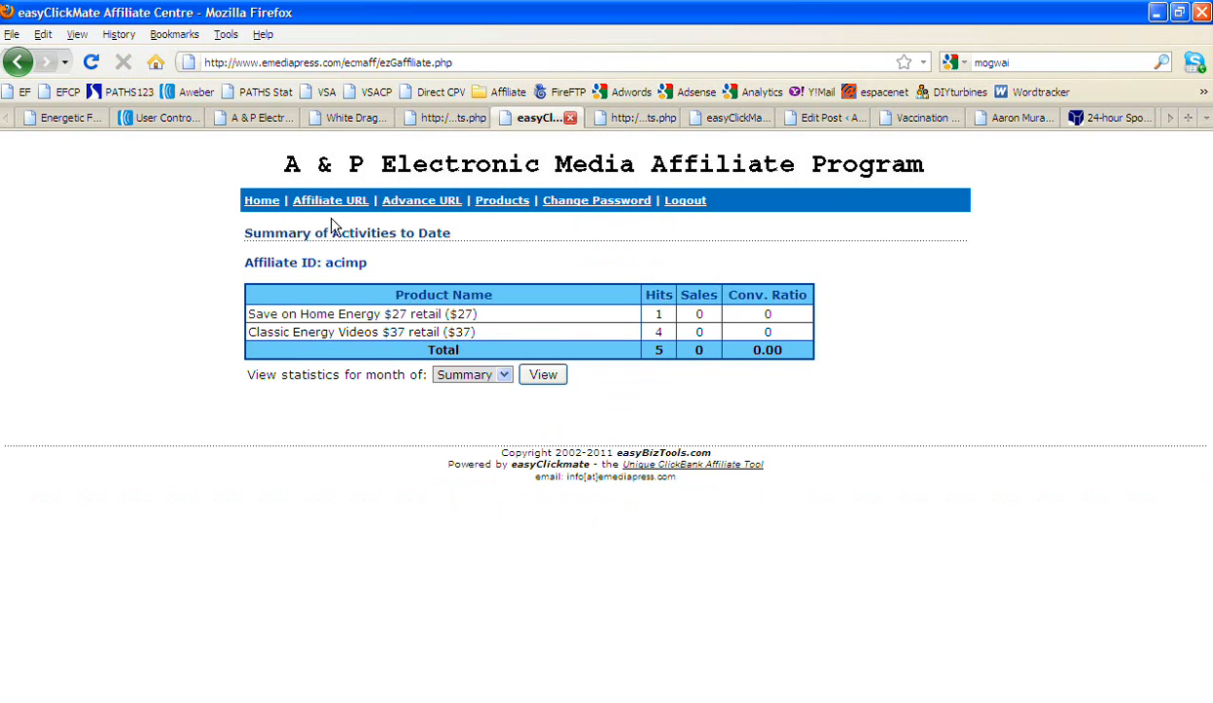
{"action": "mouse_move", "coordinate": [692, 211]}
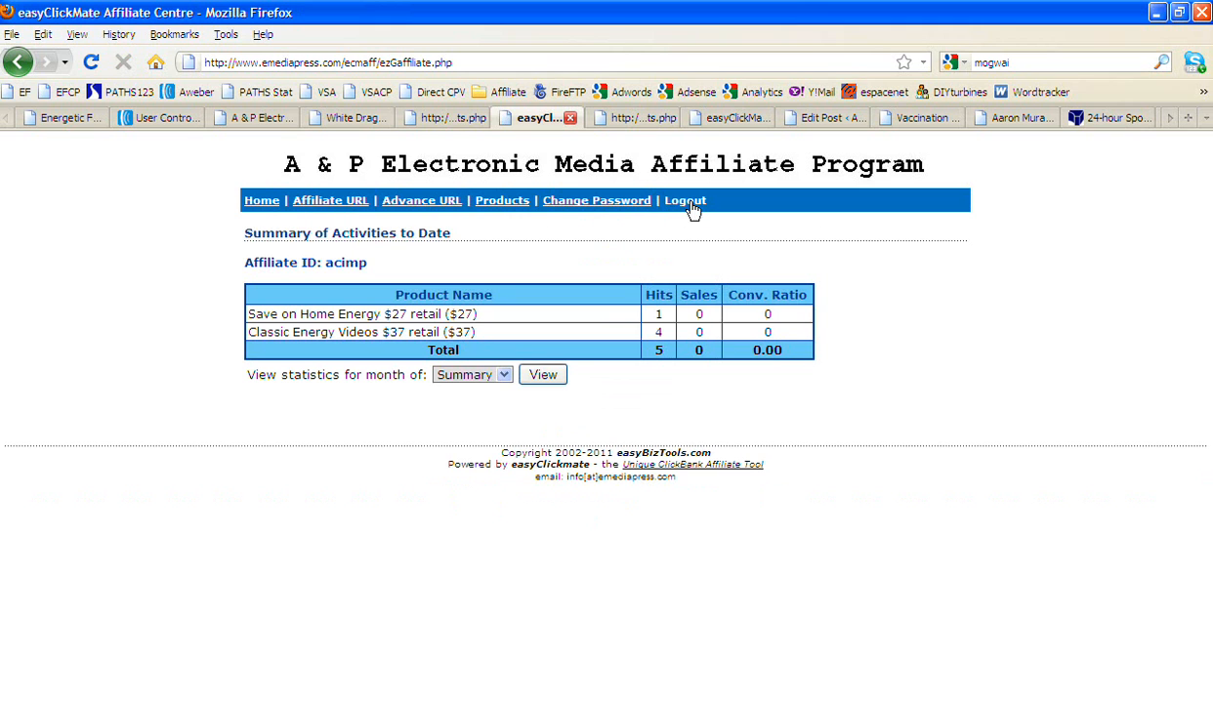
{"action": "mouse_move", "coordinate": [254, 215]}
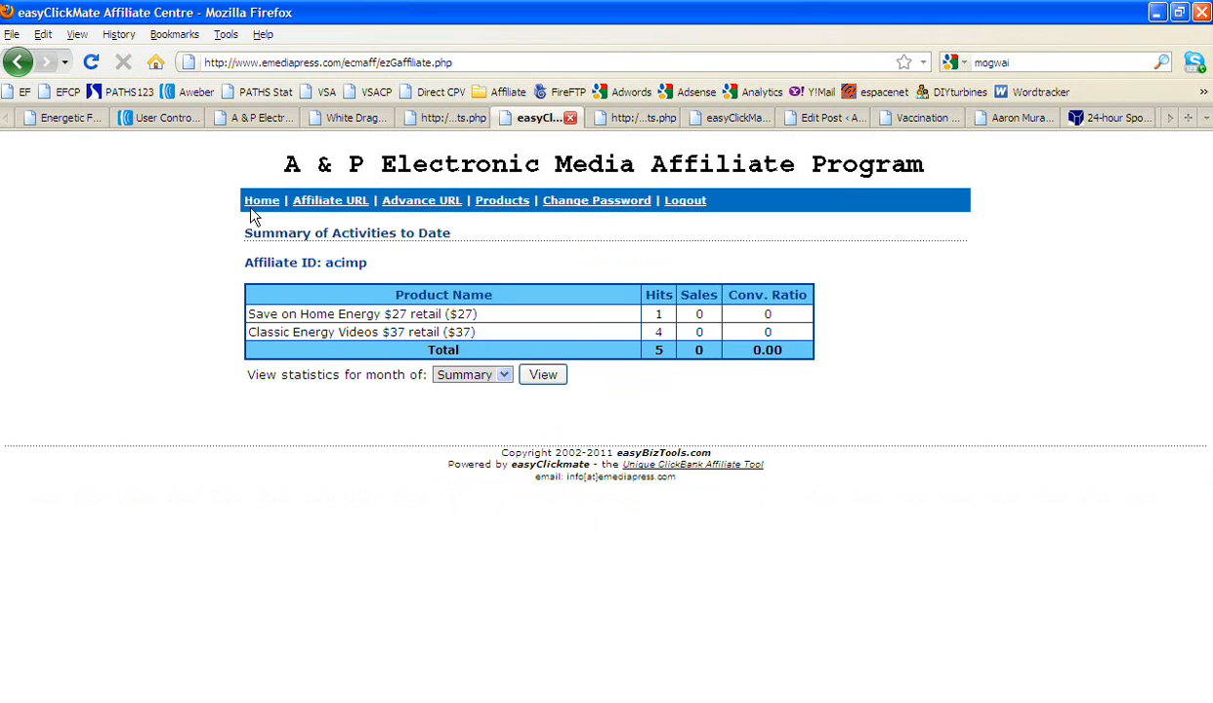
{"action": "mouse_move", "coordinate": [330, 206]}
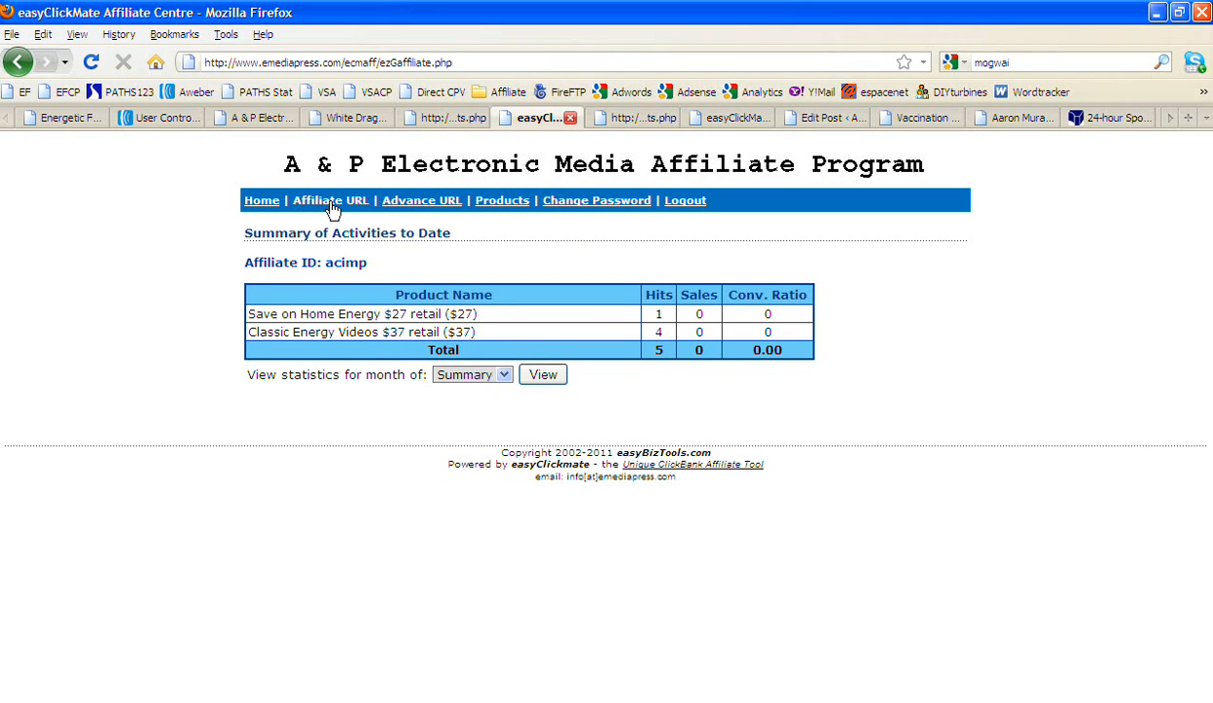
Open Affiliate URL and select 'Save on Home Energy $27 retail' as the product
{"action": "left_click", "coordinate": [330, 201]}
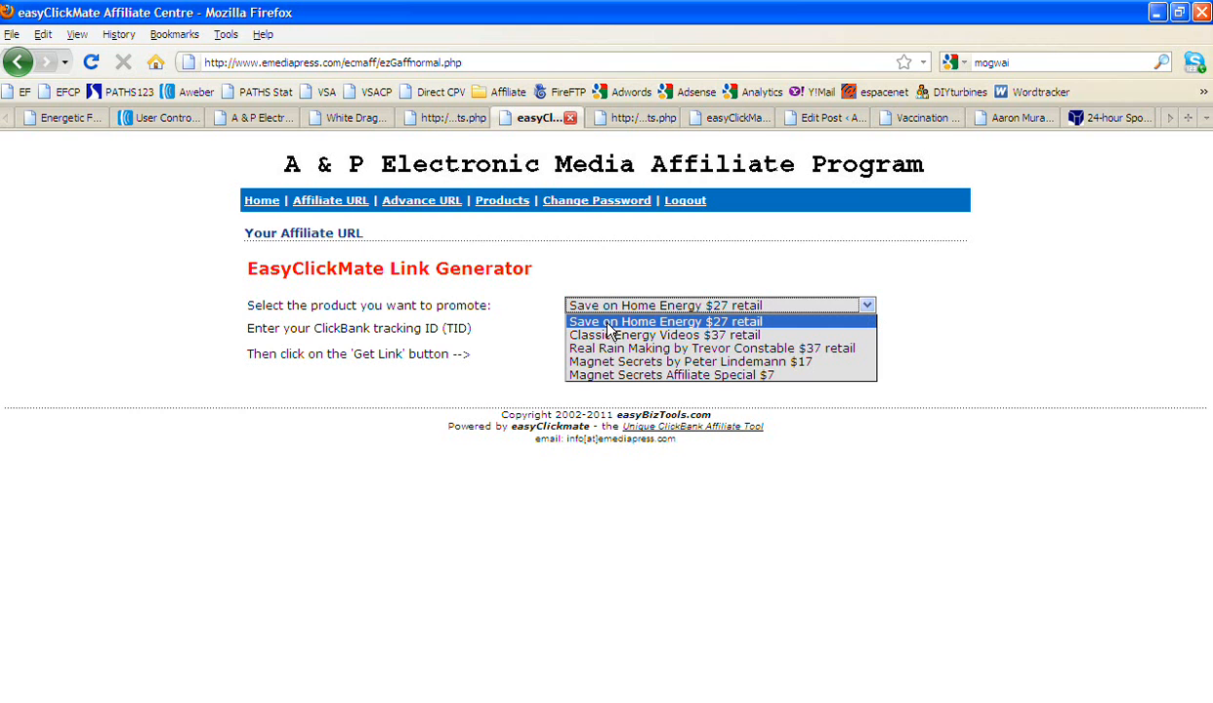
{"action": "mouse_move", "coordinate": [716, 327]}
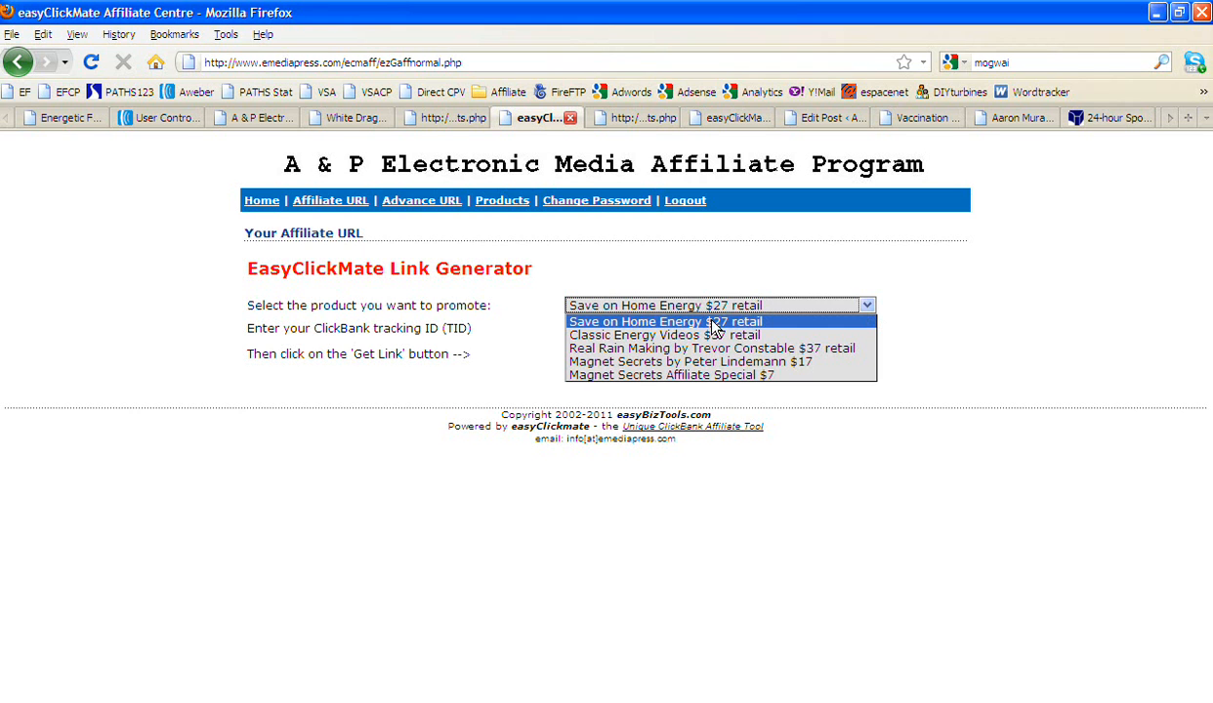
{"action": "left_click", "coordinate": [666, 321]}
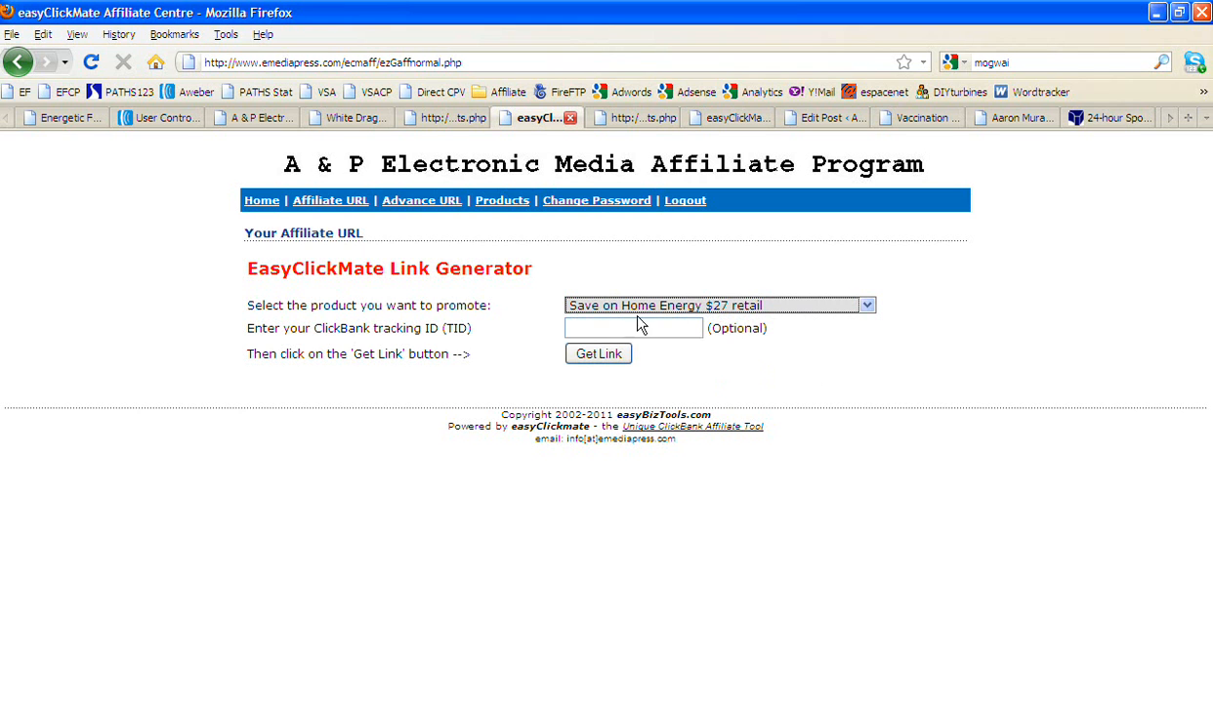
{"action": "mouse_move", "coordinate": [632, 399]}
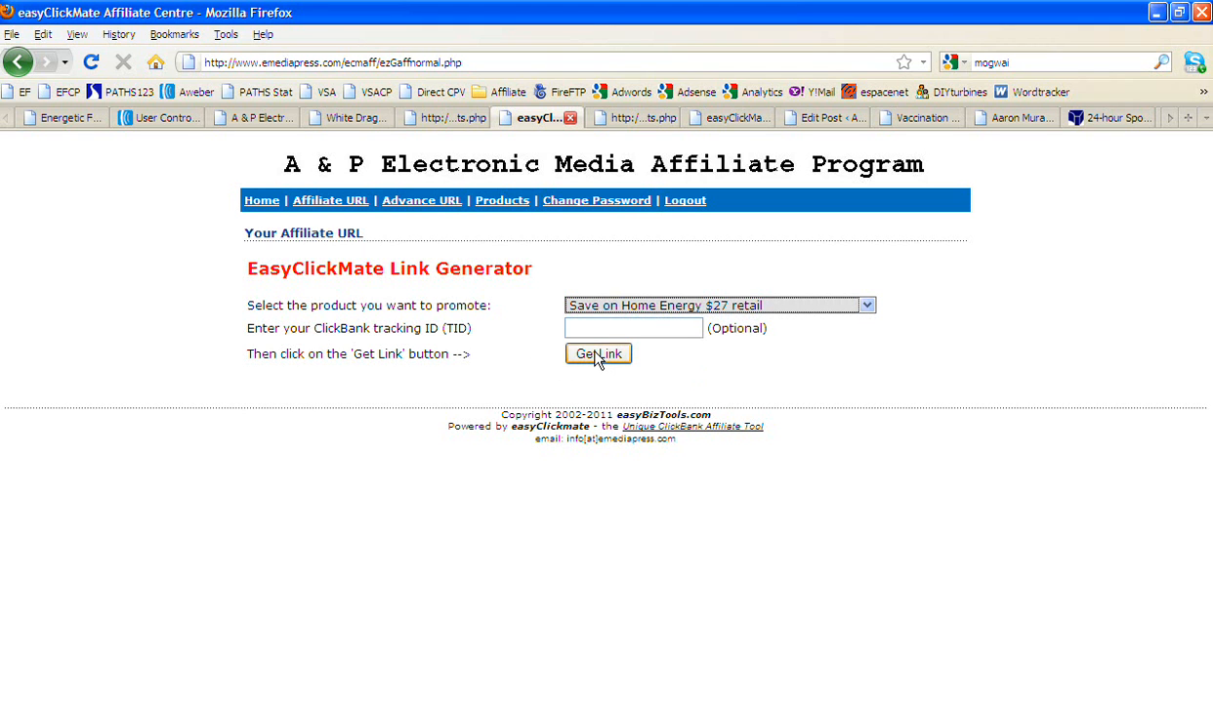
Generate the Save on Home Energy link, load its sales page, and add the manual to cart
{"action": "left_click", "coordinate": [598, 354]}
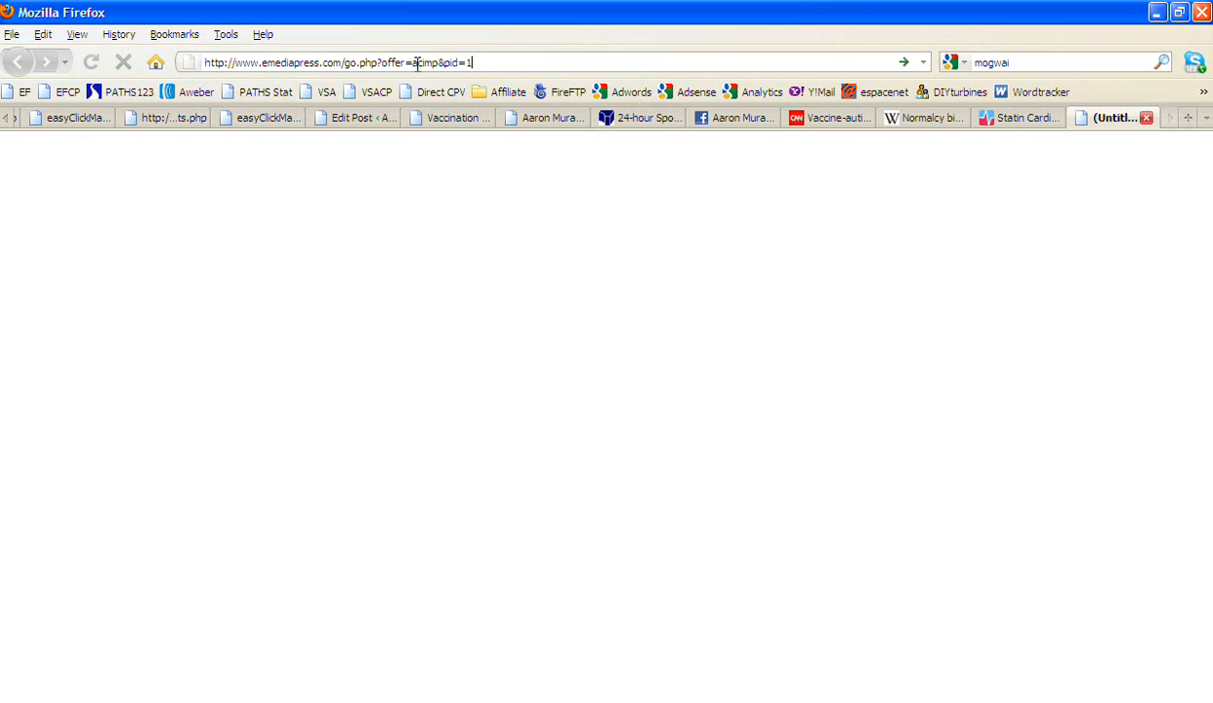
{"action": "double_click", "coordinate": [424, 61]}
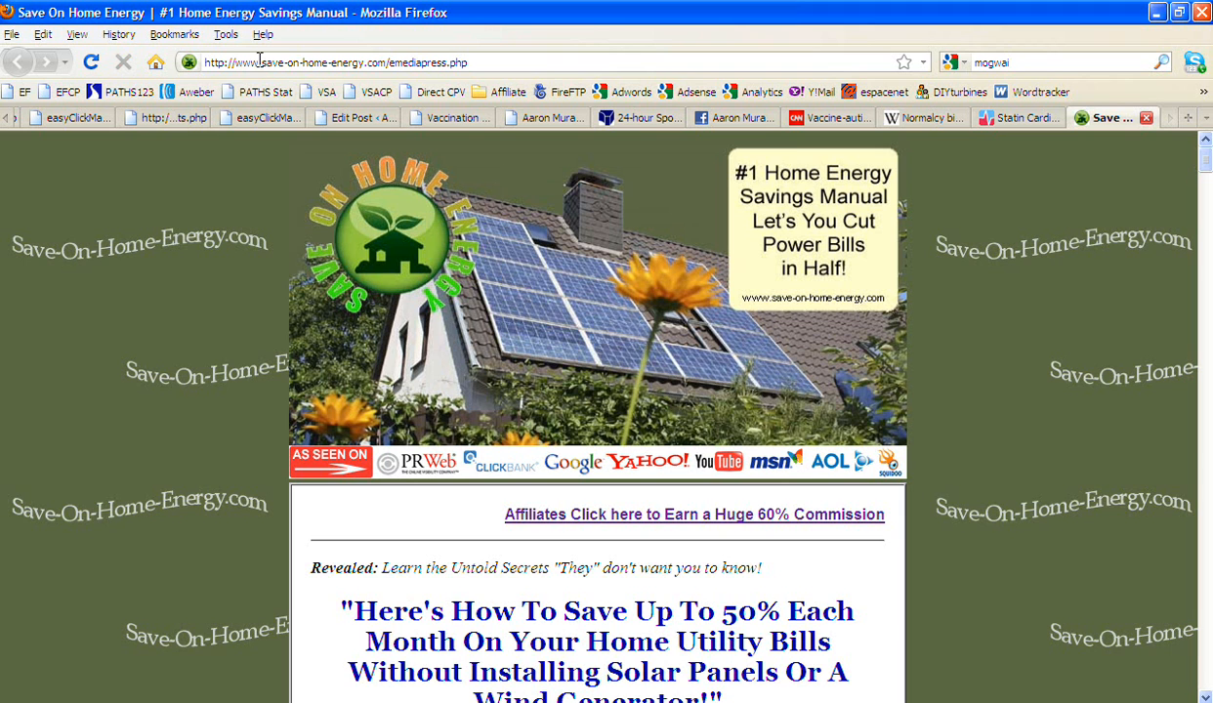
{"action": "scroll", "scroll_direction": "down", "scroll_amount": 3}
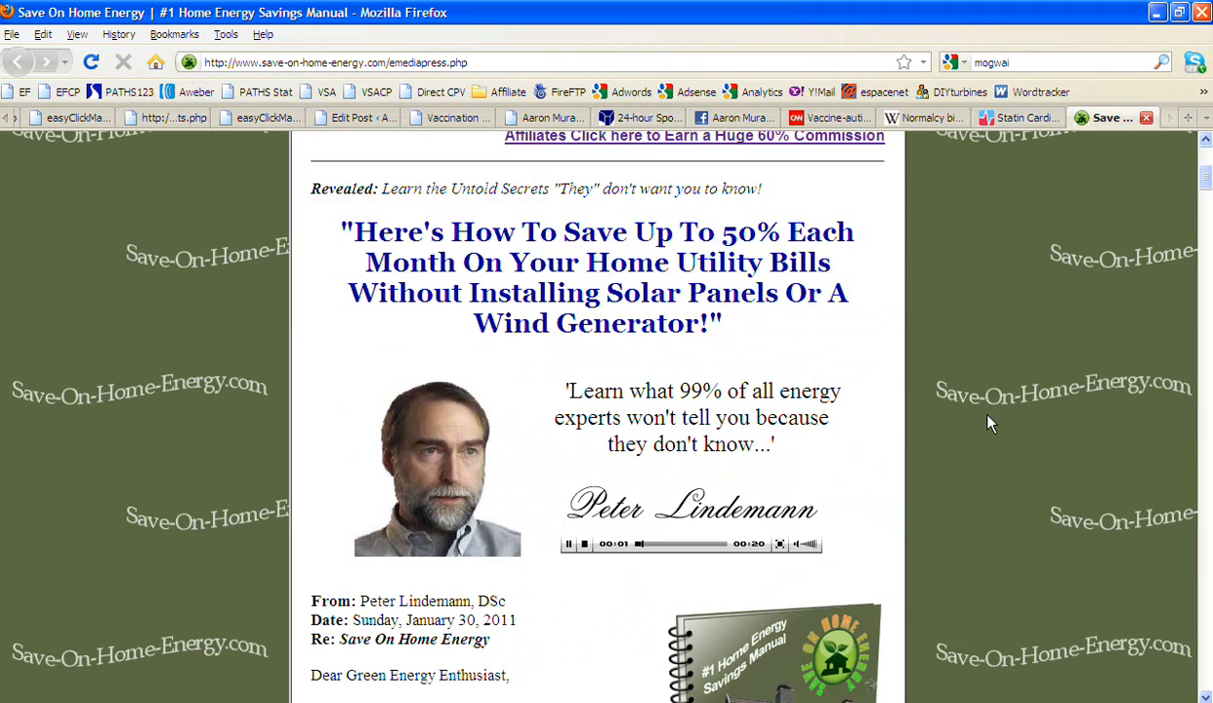
{"action": "scroll", "scroll_direction": "down", "scroll_amount": 3}
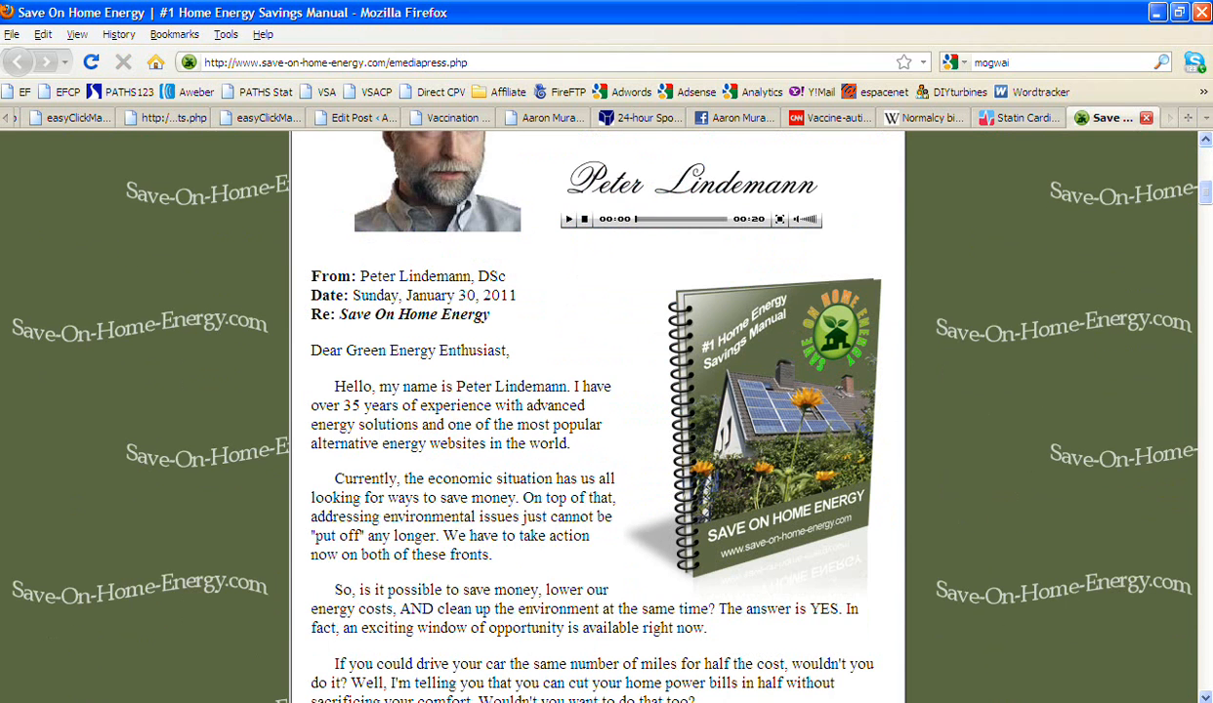
{"action": "scroll", "scroll_direction": "down", "scroll_amount": 3}
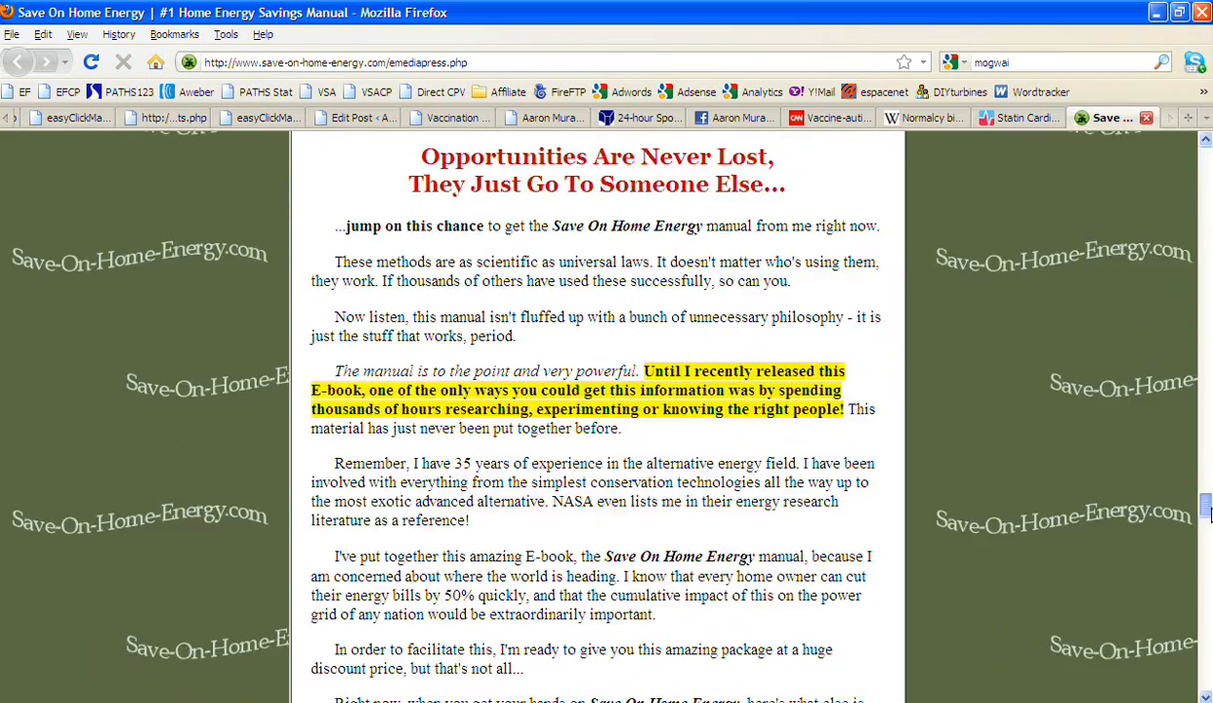
{"action": "scroll", "scroll_direction": "down", "scroll_amount": 3}
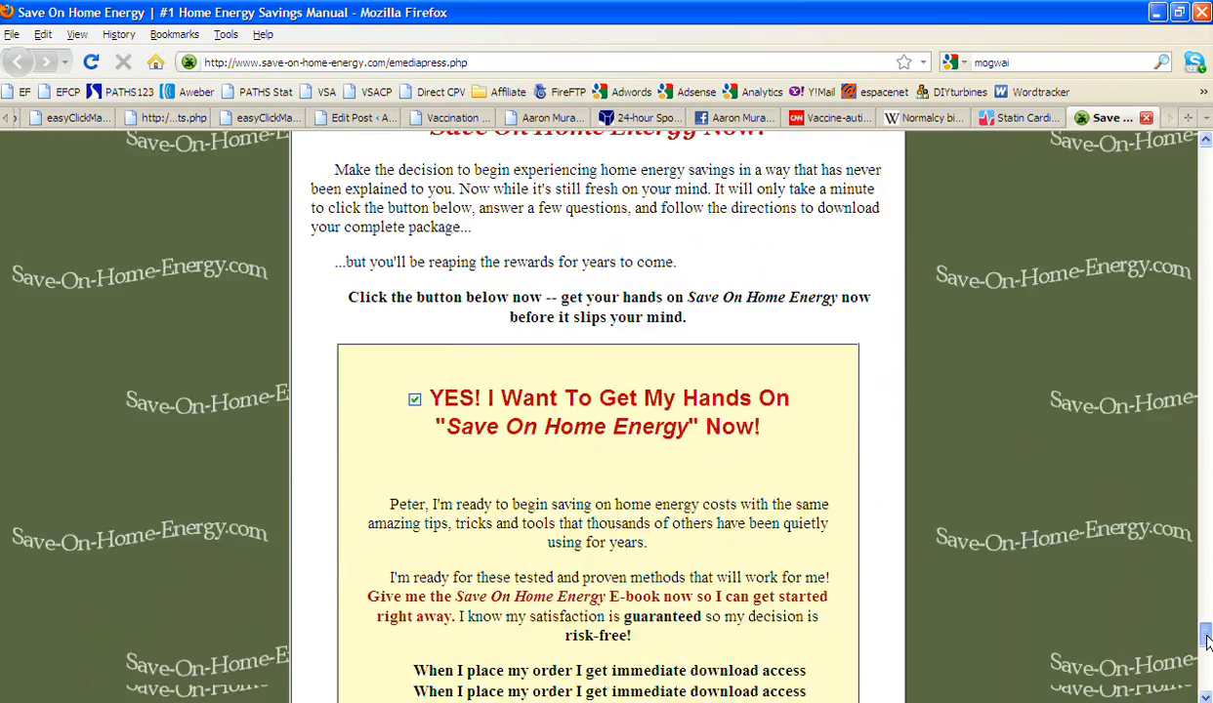
{"action": "scroll", "scroll_direction": "down", "scroll_amount": 3}
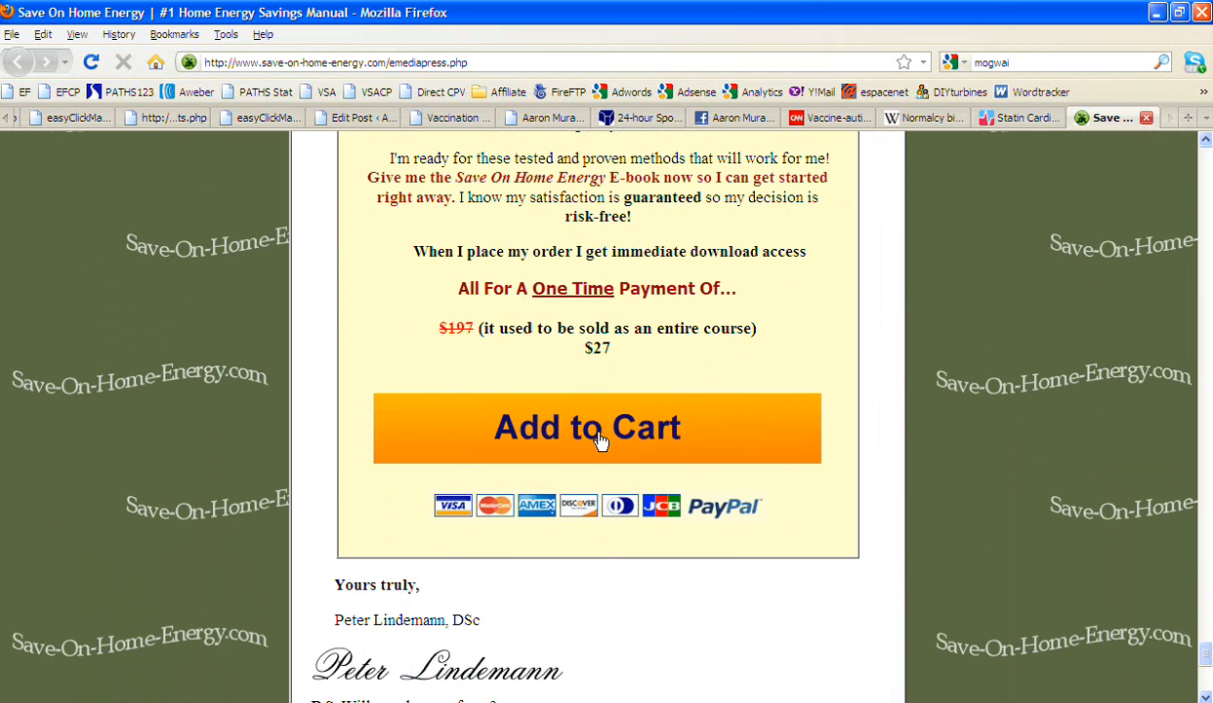
{"action": "left_click", "coordinate": [598, 440]}
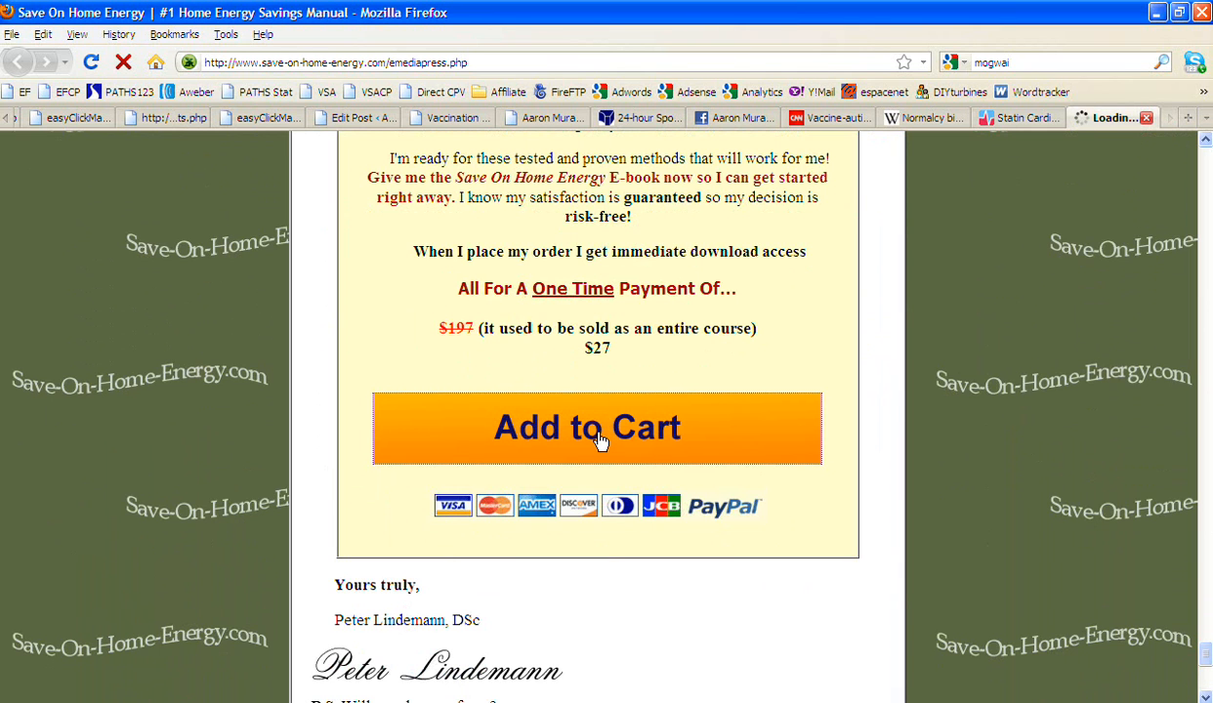
{"action": "left_click", "coordinate": [596, 428]}
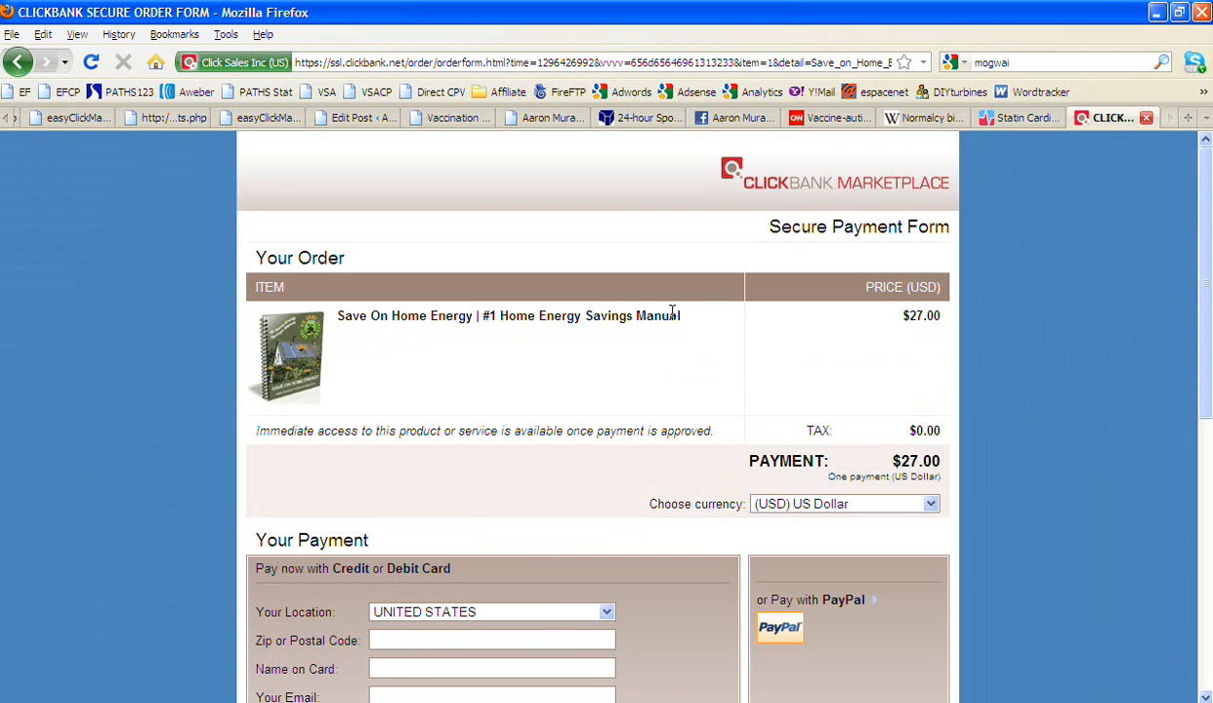
Scroll the ClickBank order form and select its [affiliate = …] credit line
{"action": "scroll", "scroll_direction": "down", "scroll_amount": 3}
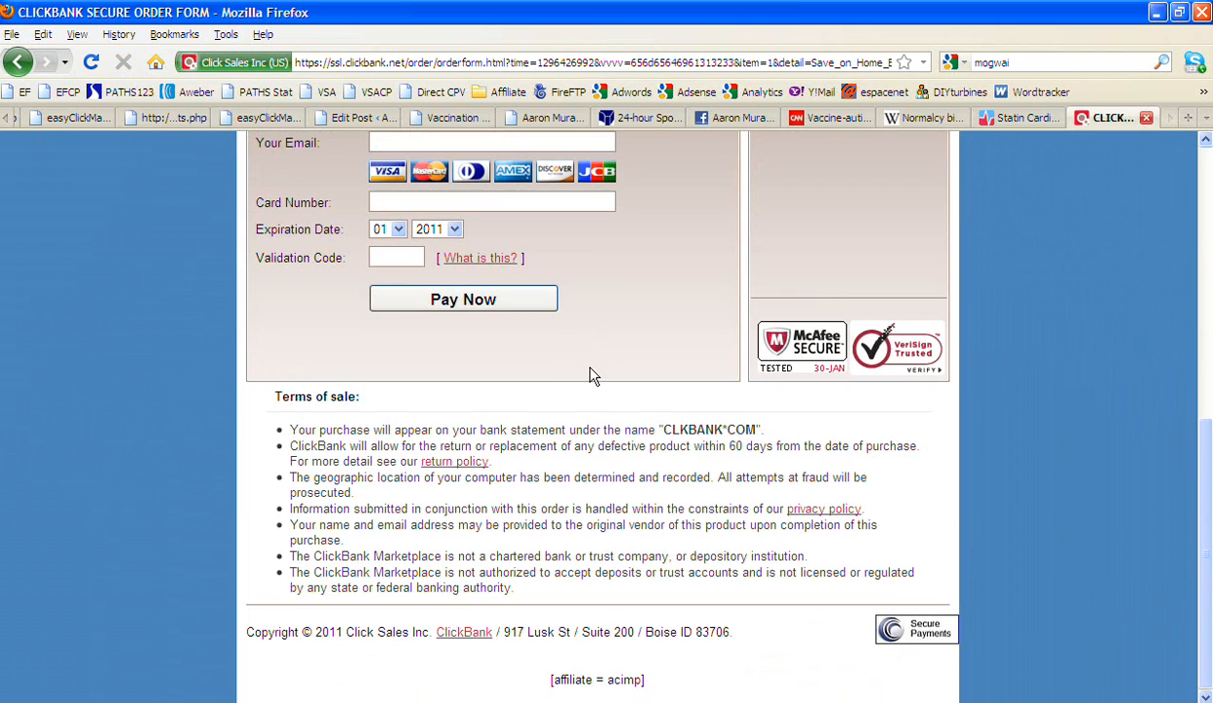
{"action": "triple_click", "coordinate": [598, 680]}
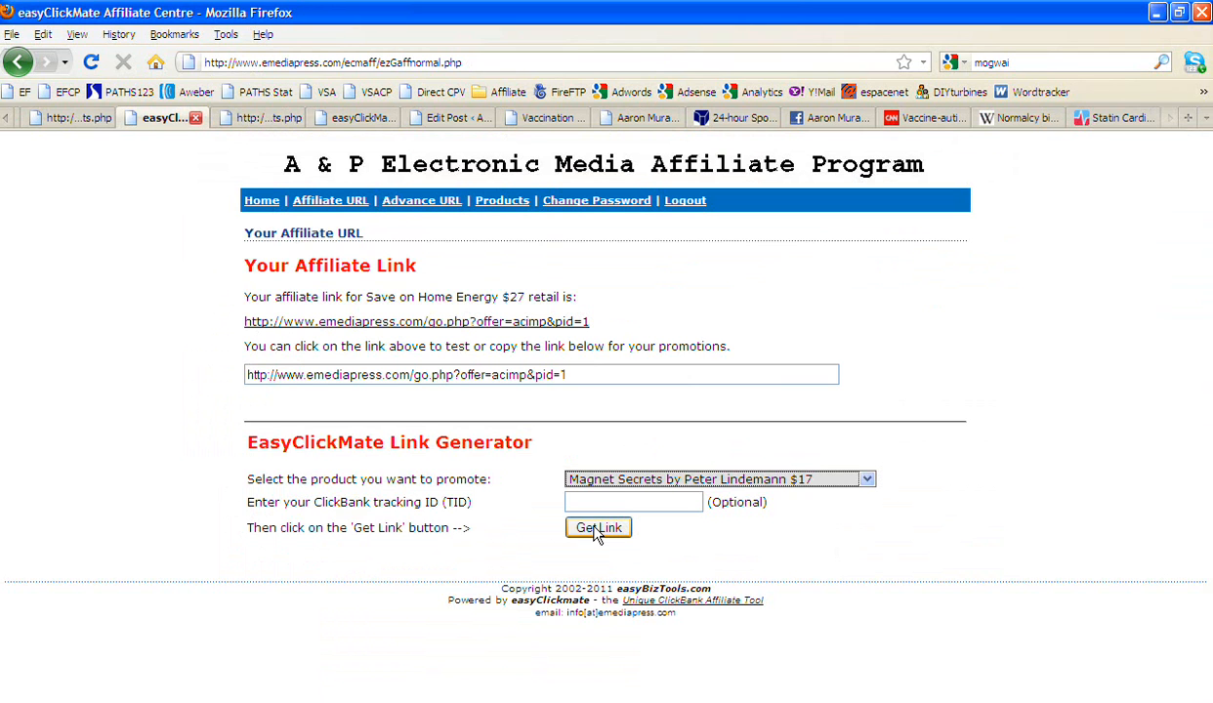
Generate and select the Magnet Secrets $17 affiliate link, then open the Products list
{"action": "left_click", "coordinate": [597, 528]}
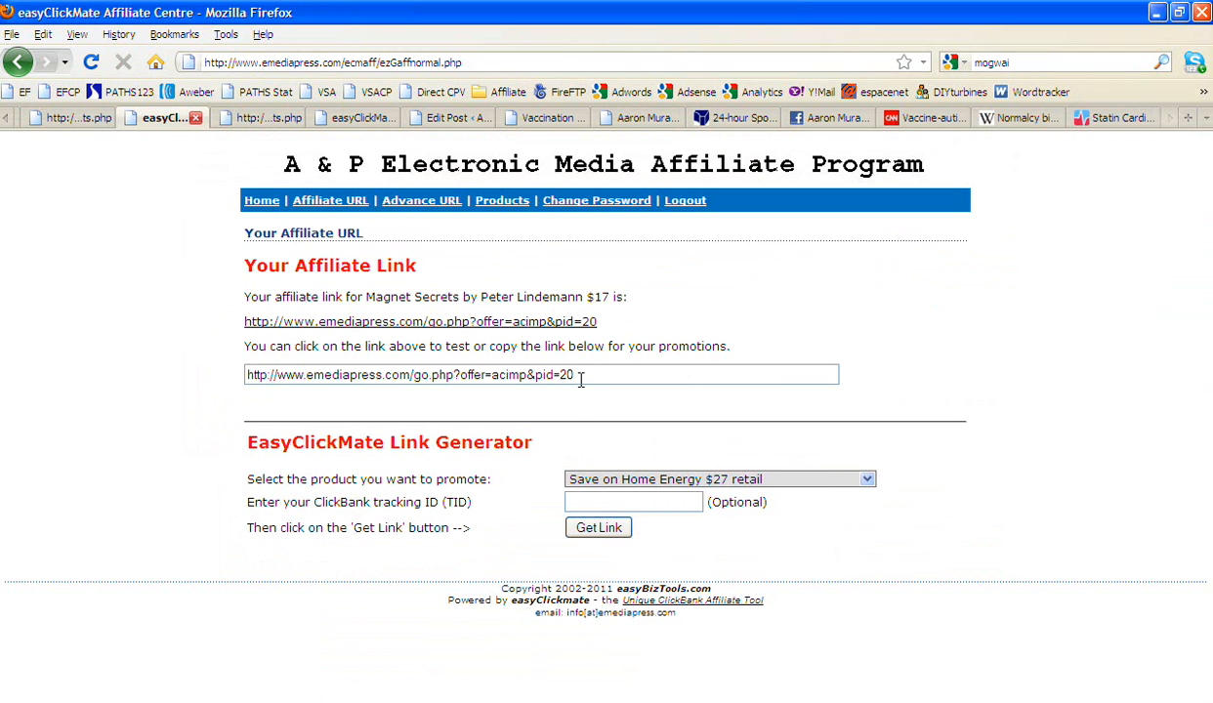
{"action": "double_click", "coordinate": [563, 374]}
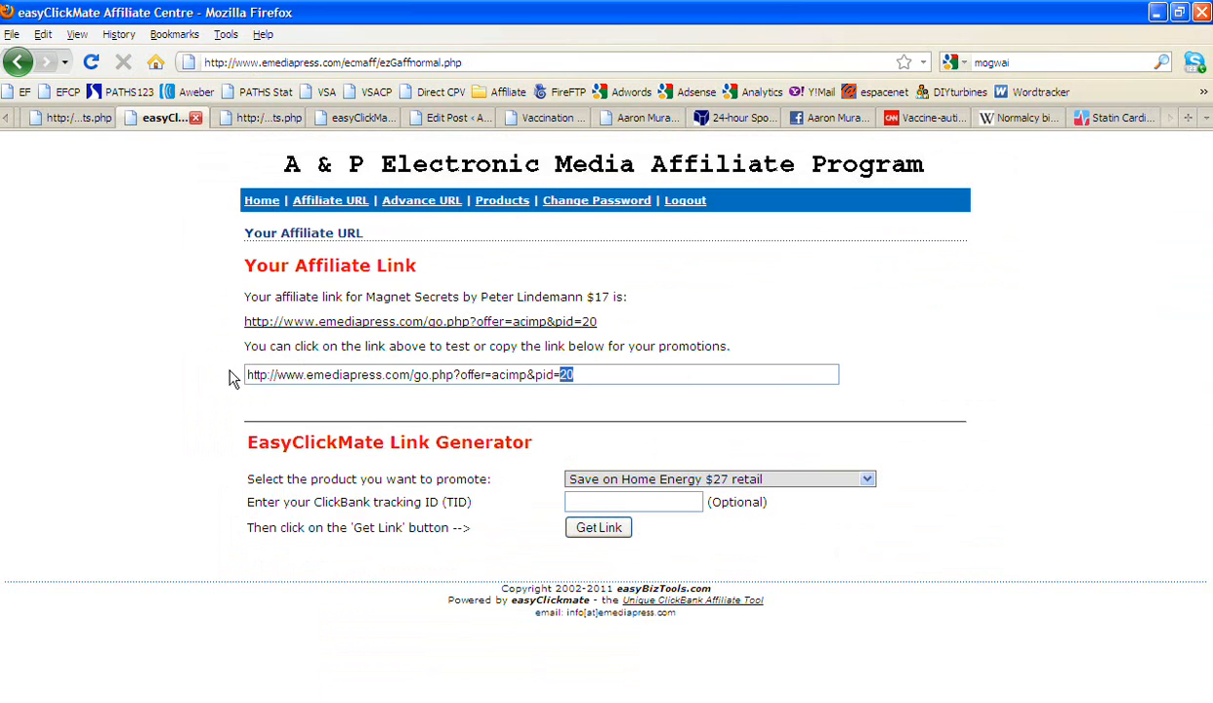
{"action": "triple_click", "coordinate": [413, 375]}
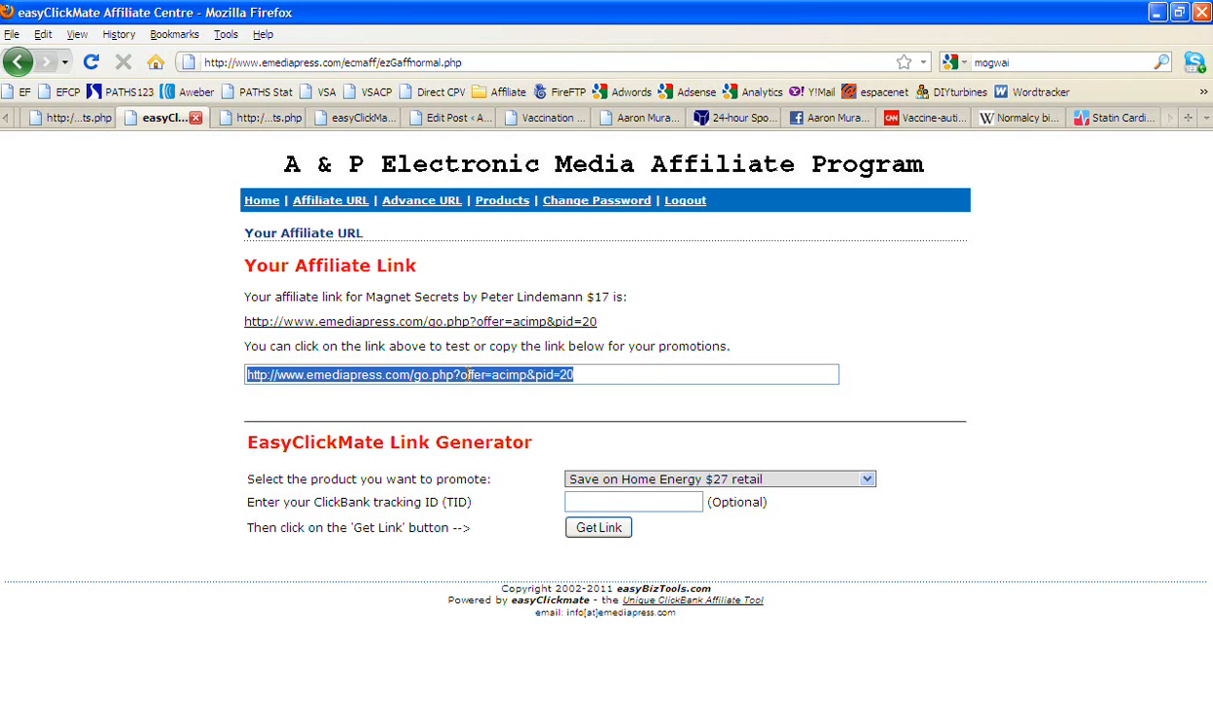
{"action": "mouse_move", "coordinate": [468, 366]}
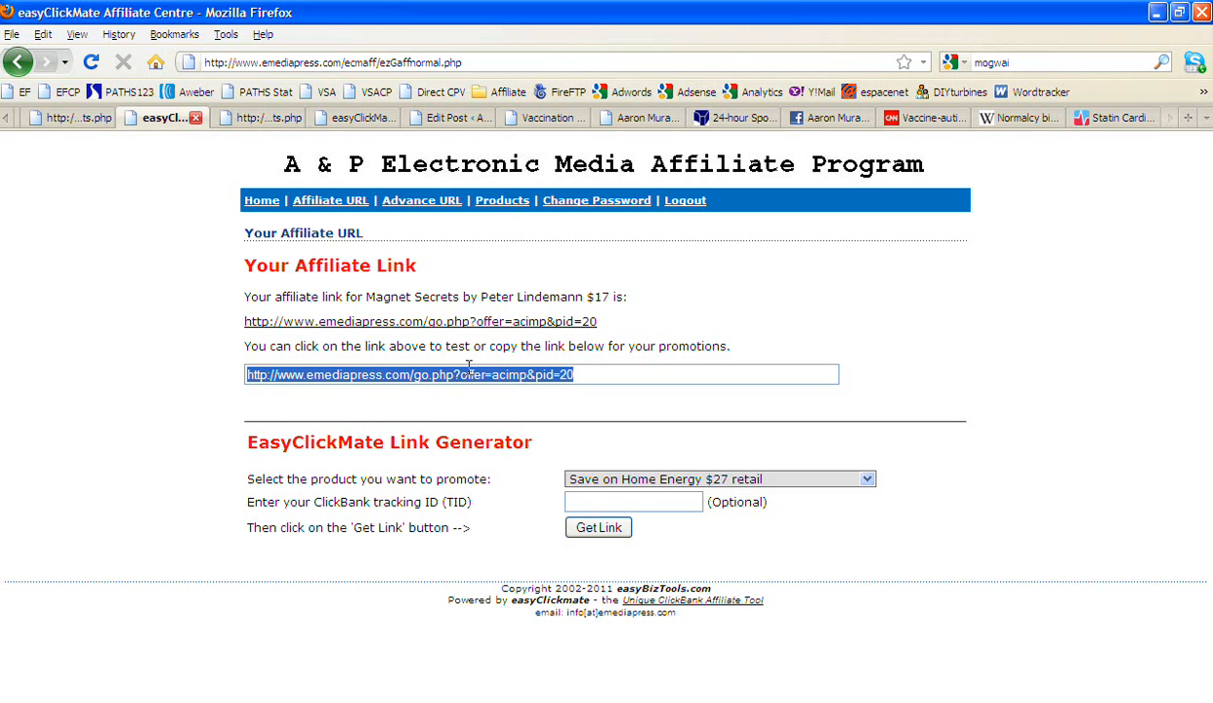
{"action": "mouse_move", "coordinate": [416, 378]}
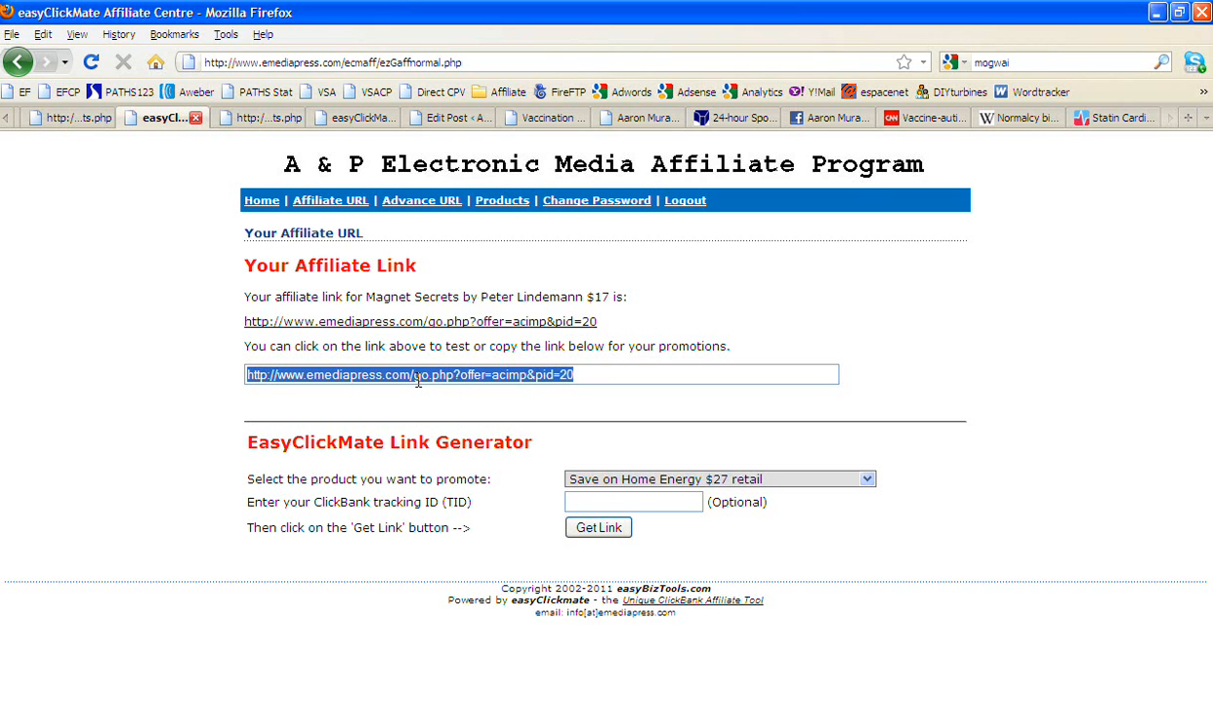
{"action": "left_click", "coordinate": [501, 200]}
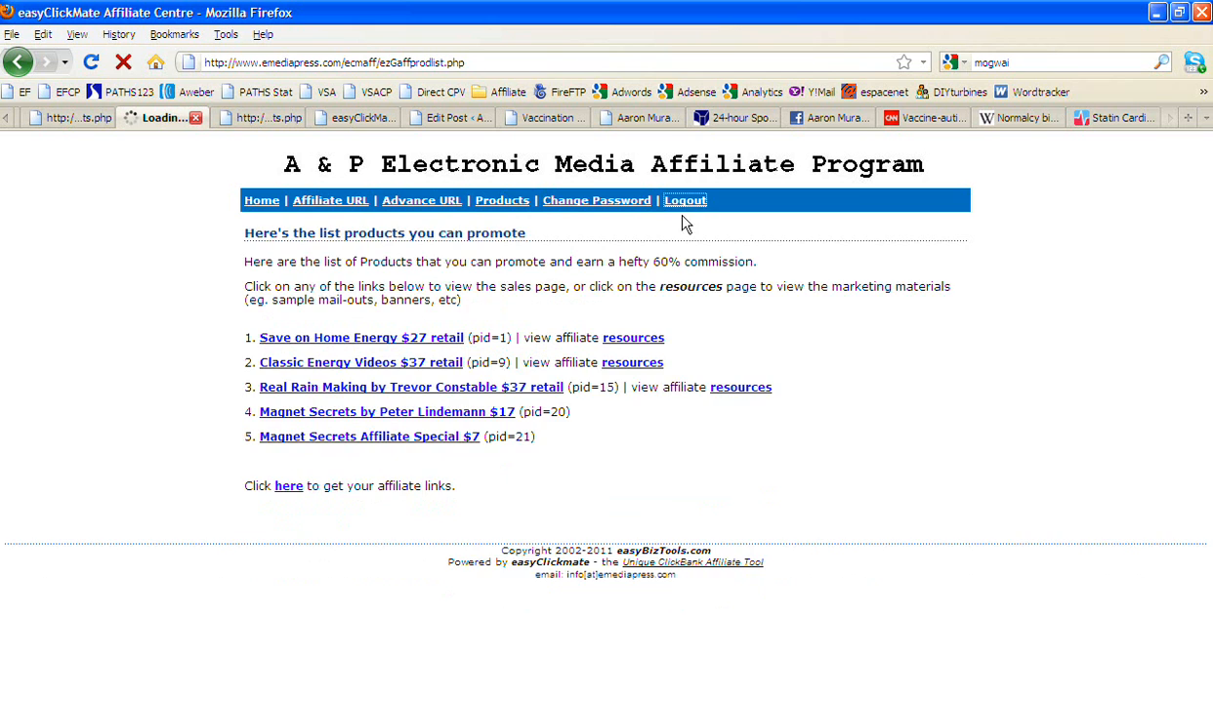
Log out of easyClickMate, log back in, and open the Affiliate URL link generator
{"action": "left_click", "coordinate": [685, 200]}
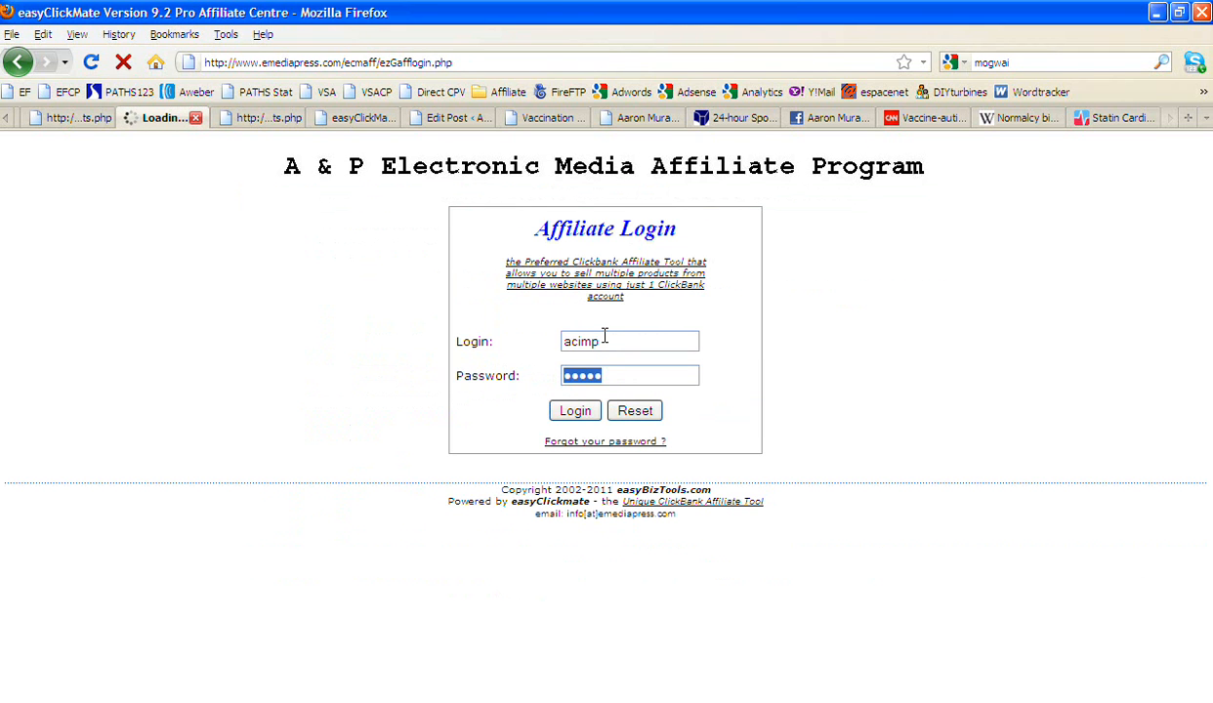
{"action": "left_click", "coordinate": [574, 410]}
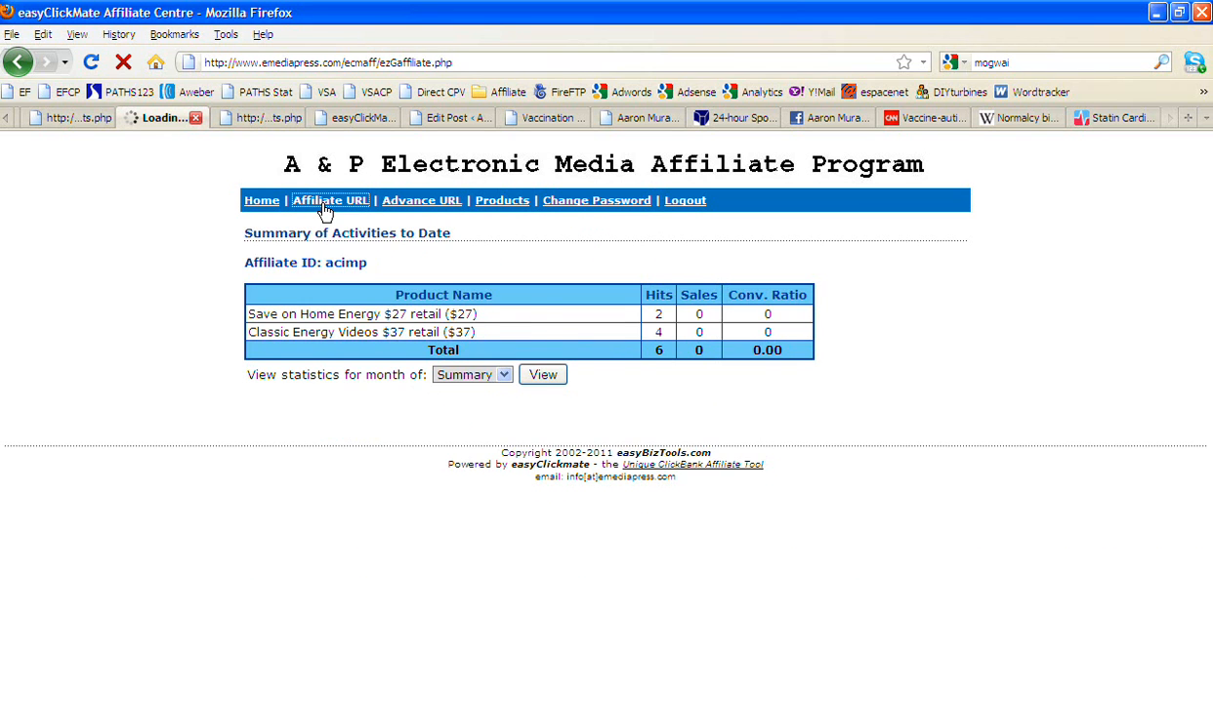
{"action": "left_click", "coordinate": [330, 200]}
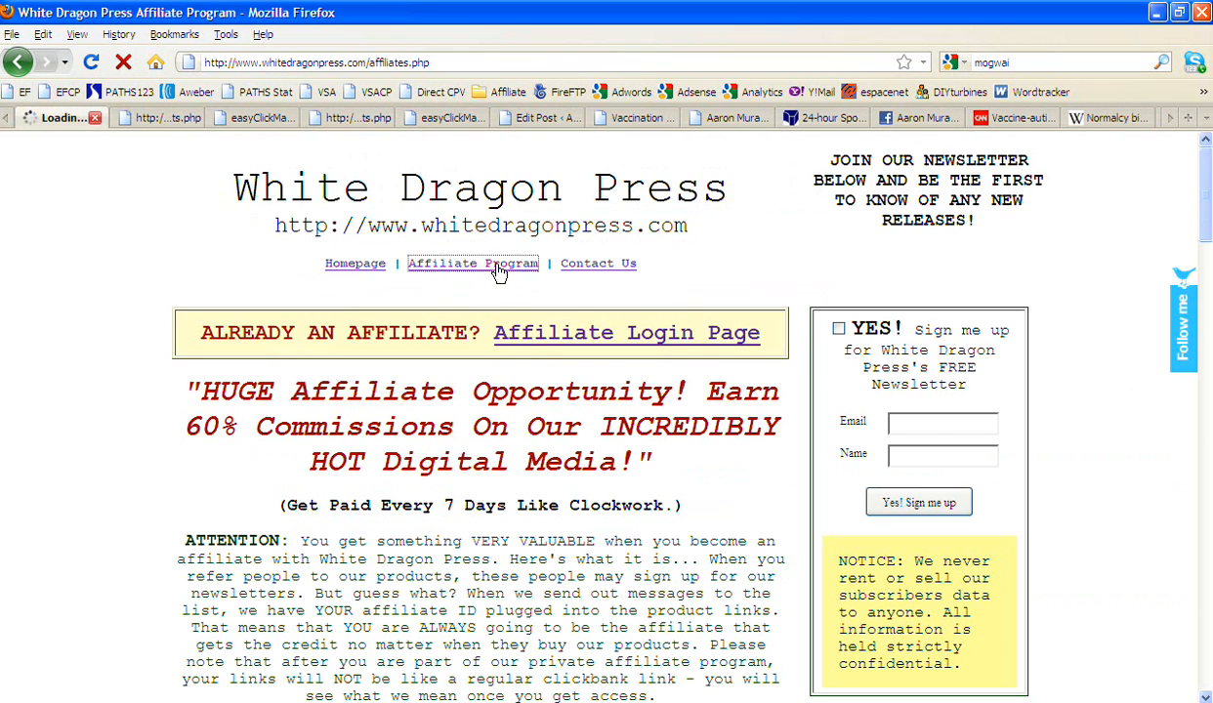
Open White Dragon Press's Affiliate Login Page and enter the login credentials
{"action": "scroll", "scroll_direction": "down", "scroll_amount": 3}
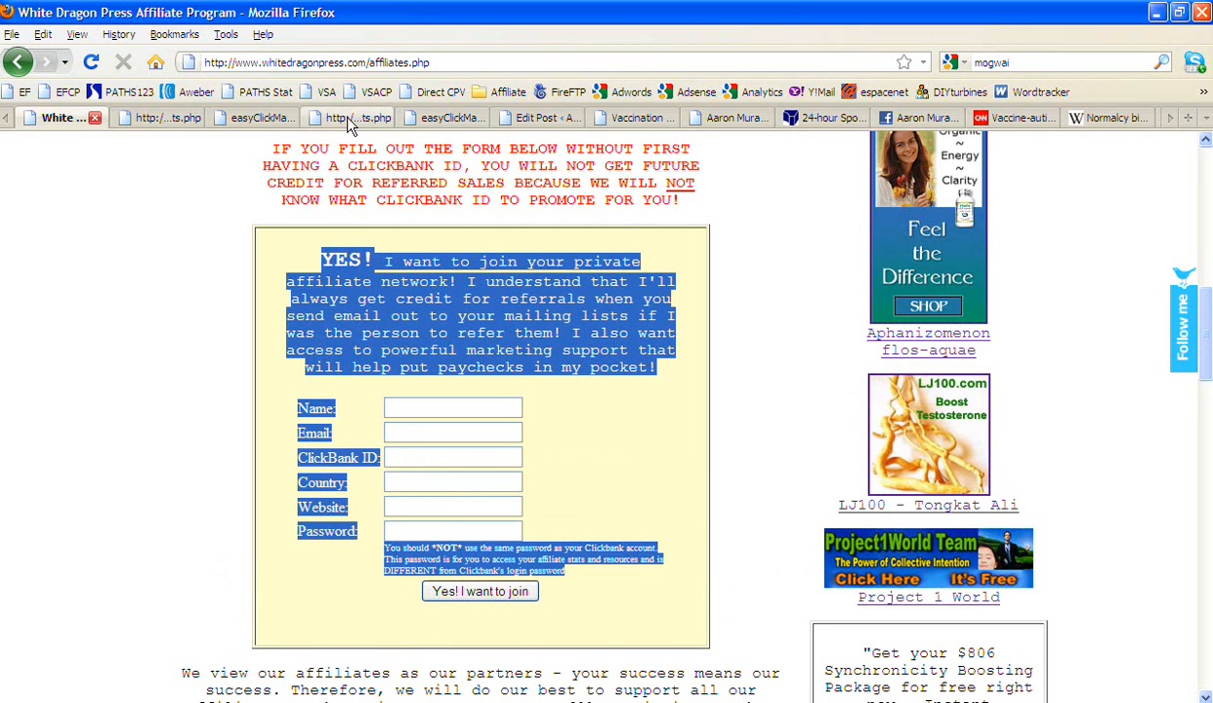
{"action": "mouse_move", "coordinate": [456, 154]}
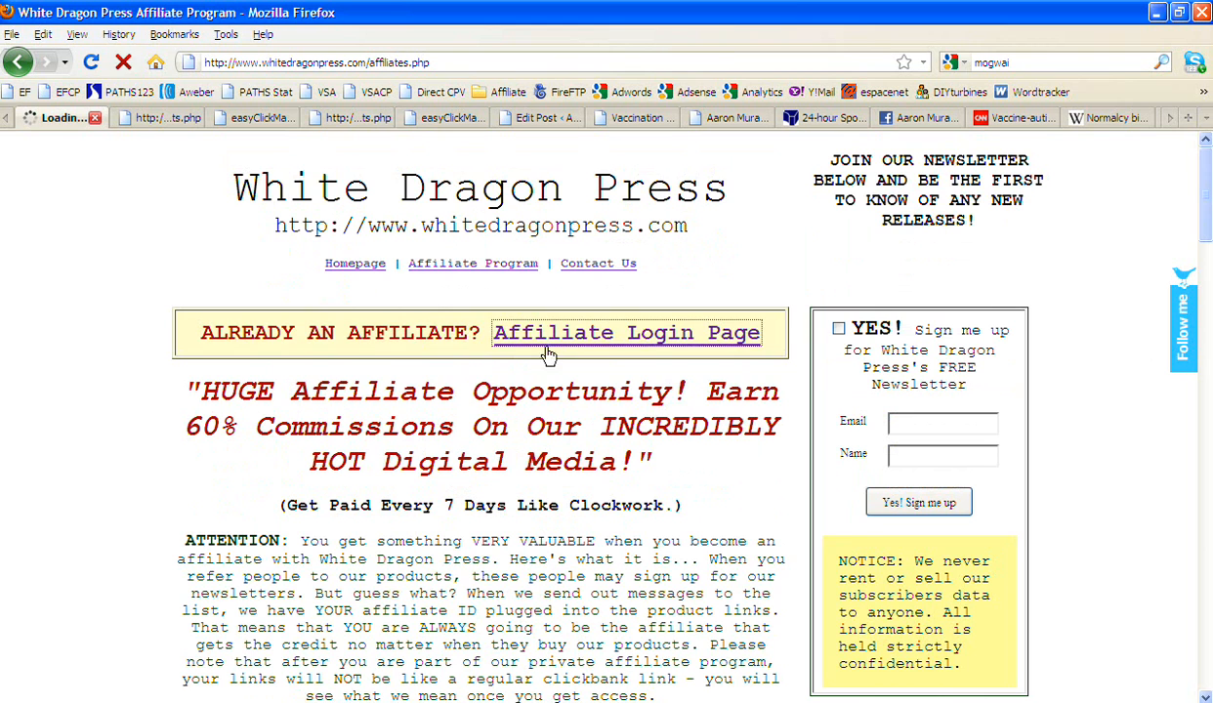
{"action": "left_click", "coordinate": [625, 333]}
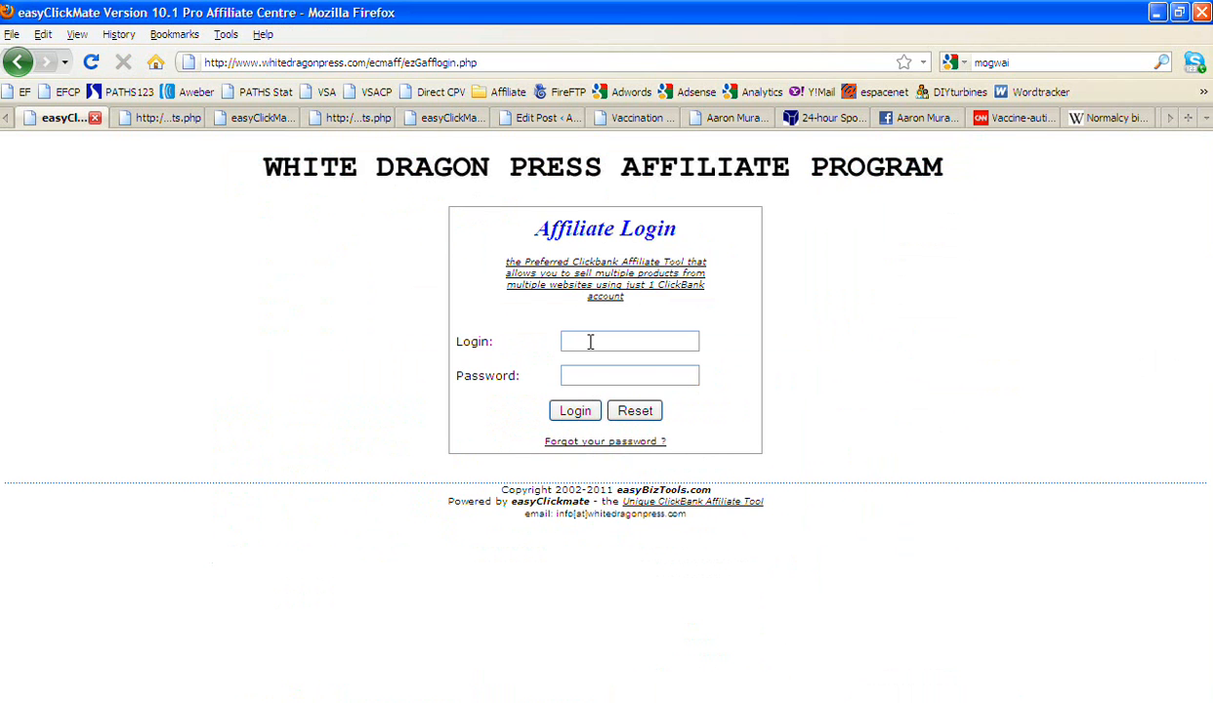
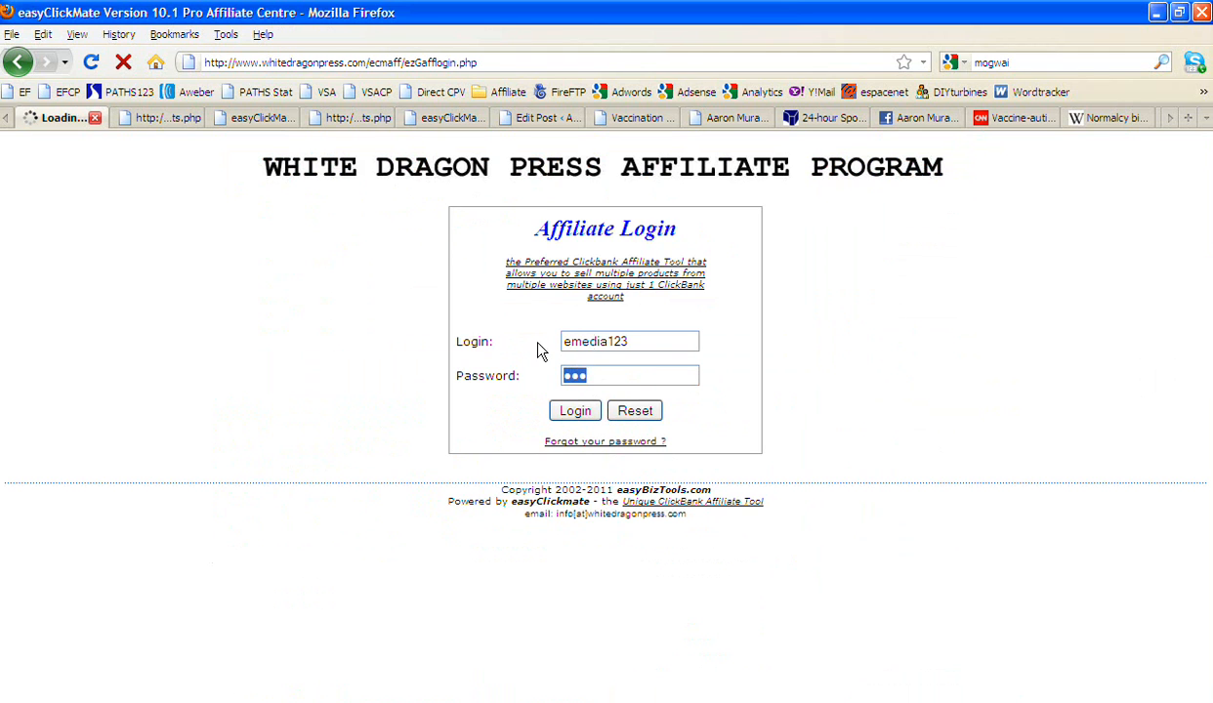
Log in to White Dragon Press's easyClickMate centre and get an affiliate link for The Quantum Key
{"action": "left_click", "coordinate": [574, 410]}
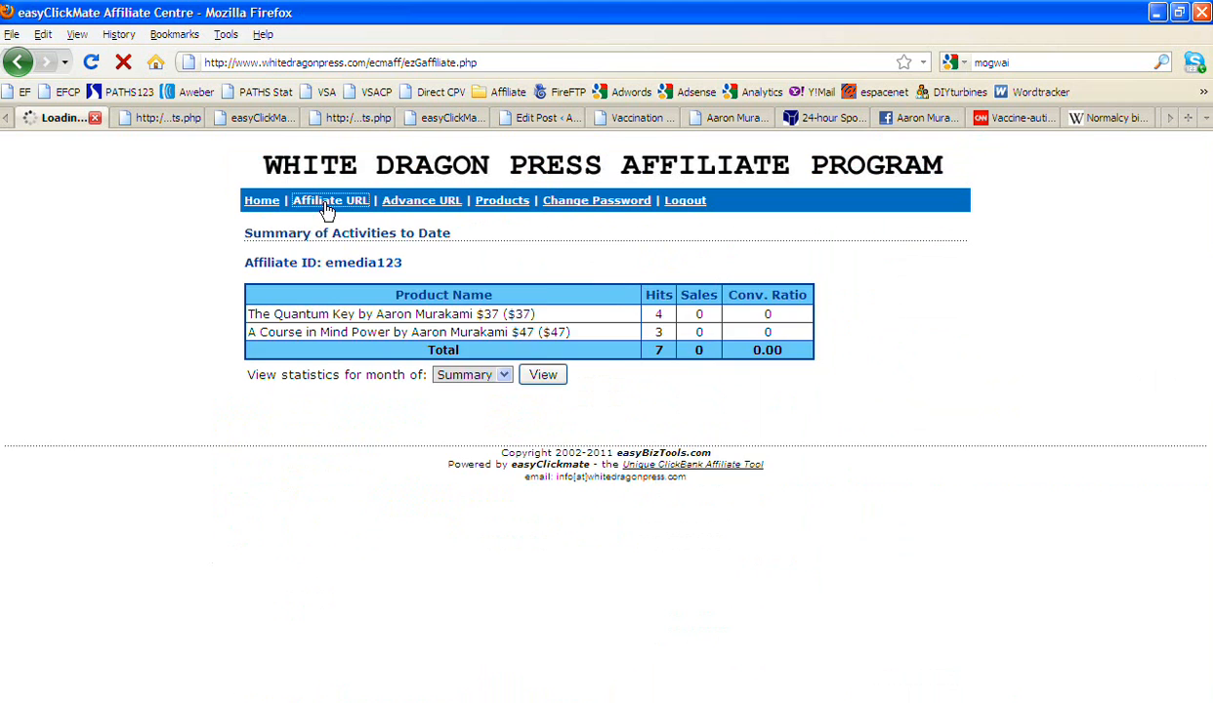
{"action": "left_click", "coordinate": [330, 200]}
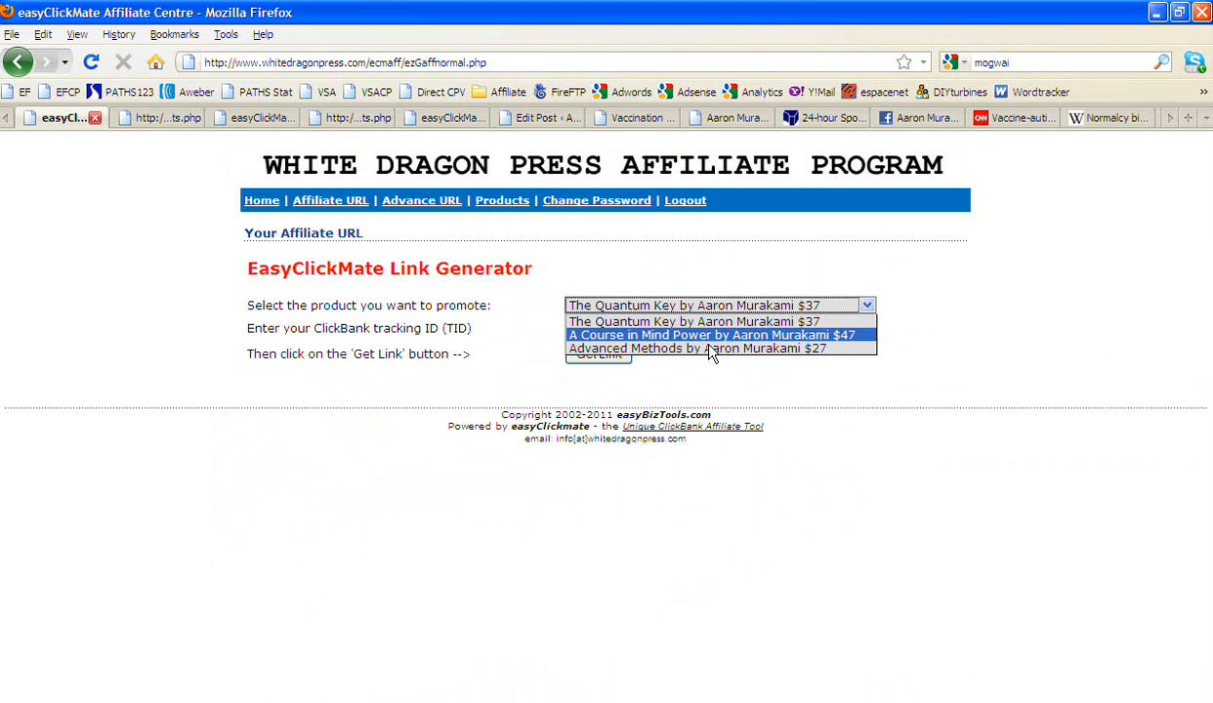
{"action": "mouse_move", "coordinate": [701, 346]}
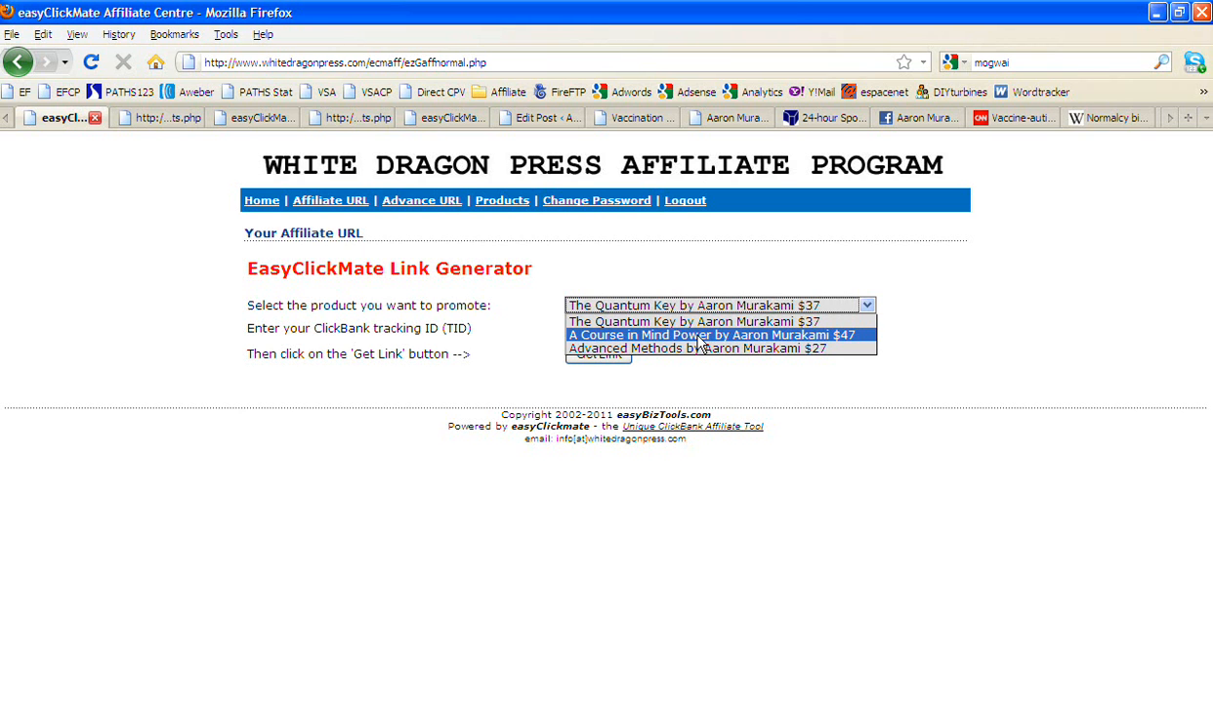
{"action": "left_click", "coordinate": [717, 321]}
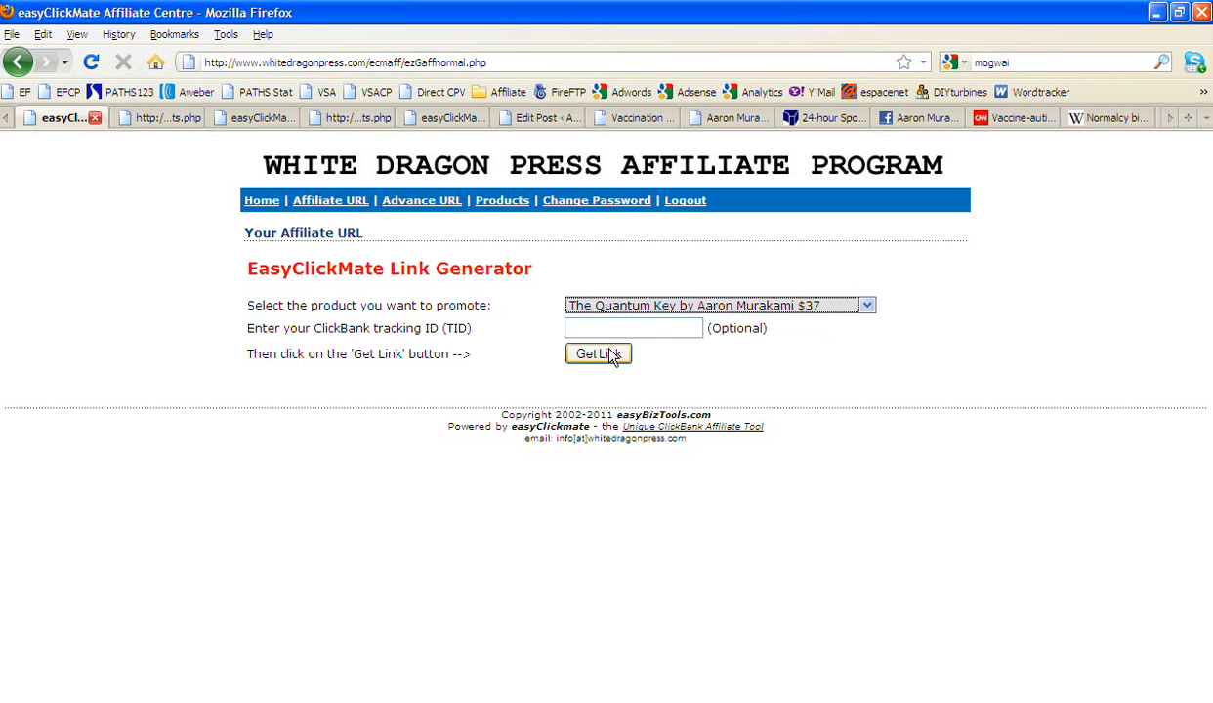
{"action": "left_click", "coordinate": [597, 354]}
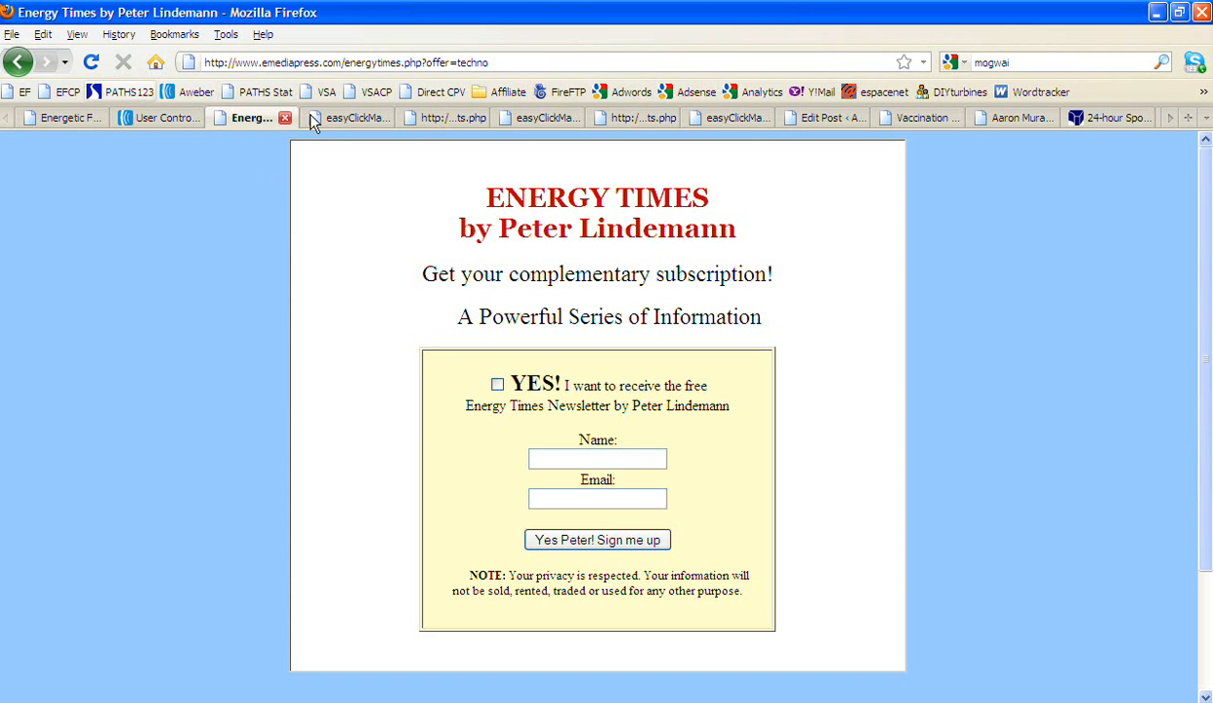
Go back to the A & P homepage, open Affiliate Program, and select the join form's ClickBank ID field
{"action": "left_click", "coordinate": [21, 64]}
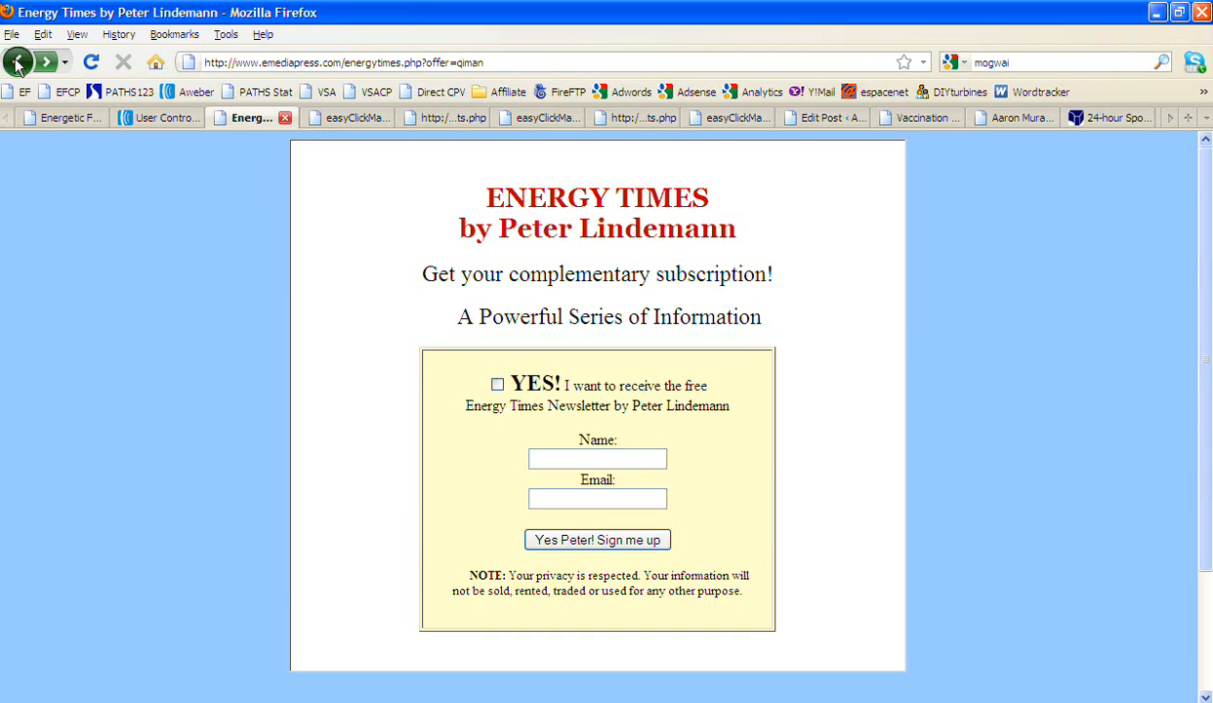
{"action": "left_click", "coordinate": [22, 63]}
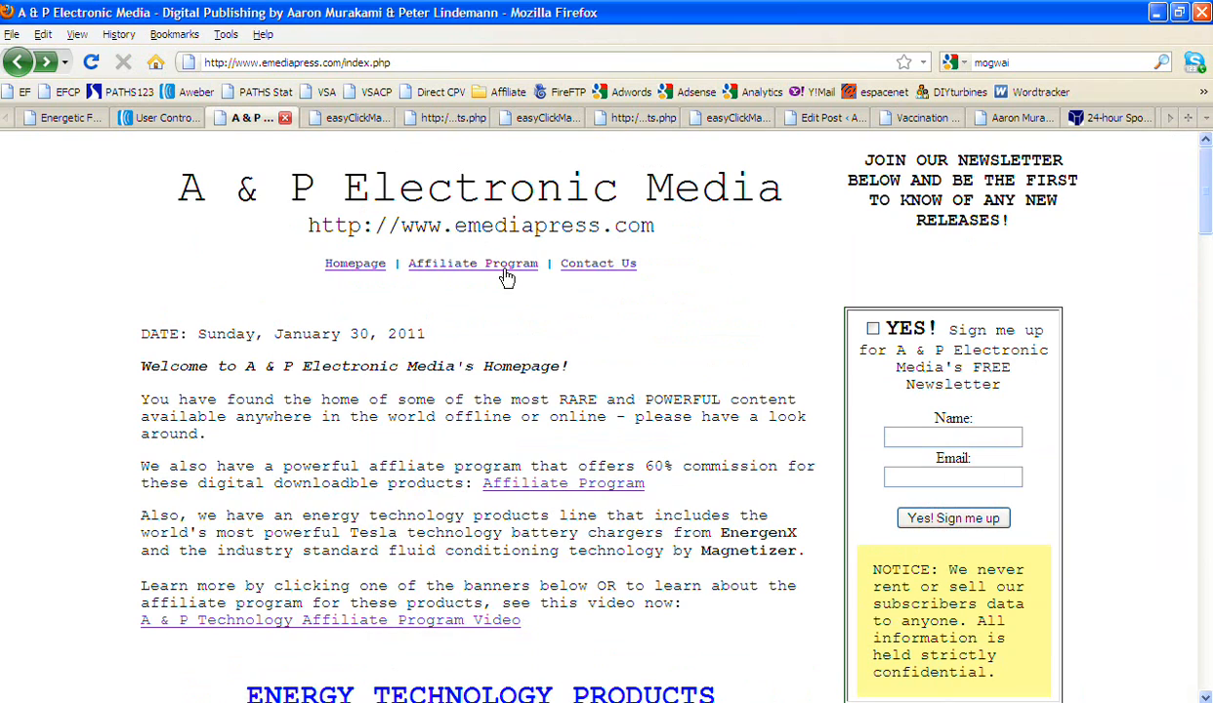
{"action": "left_click", "coordinate": [472, 264]}
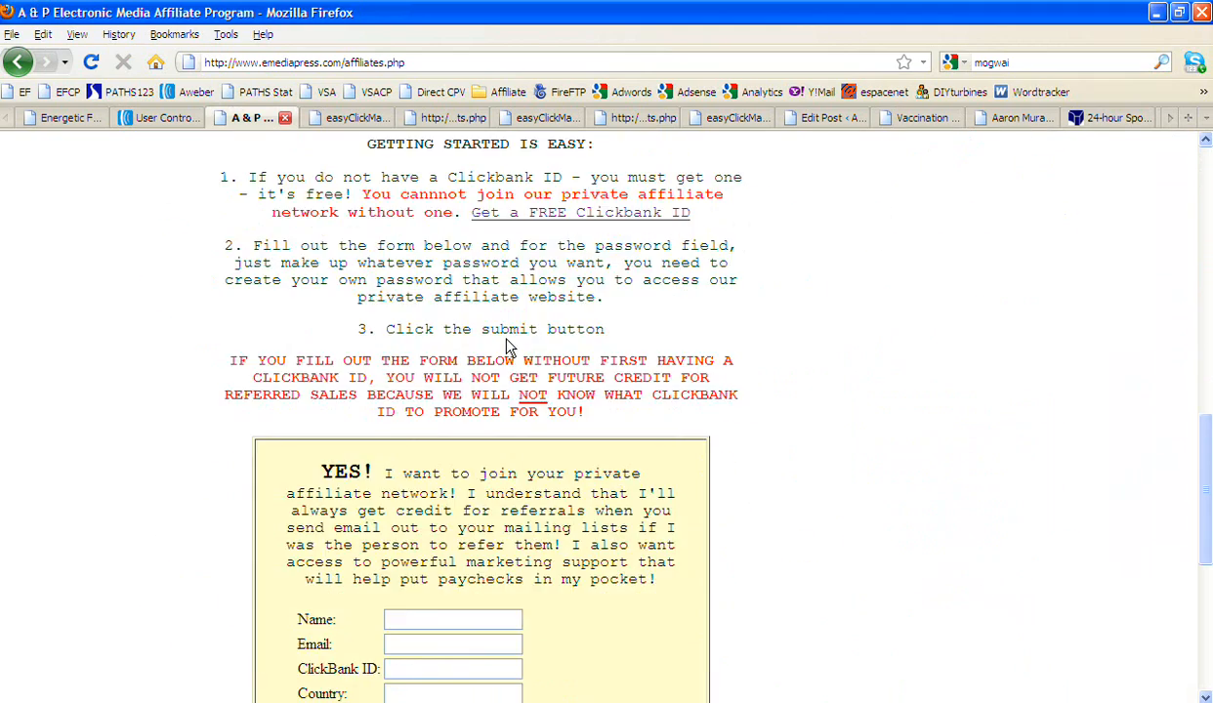
{"action": "scroll", "scroll_direction": "down", "scroll_amount": 3}
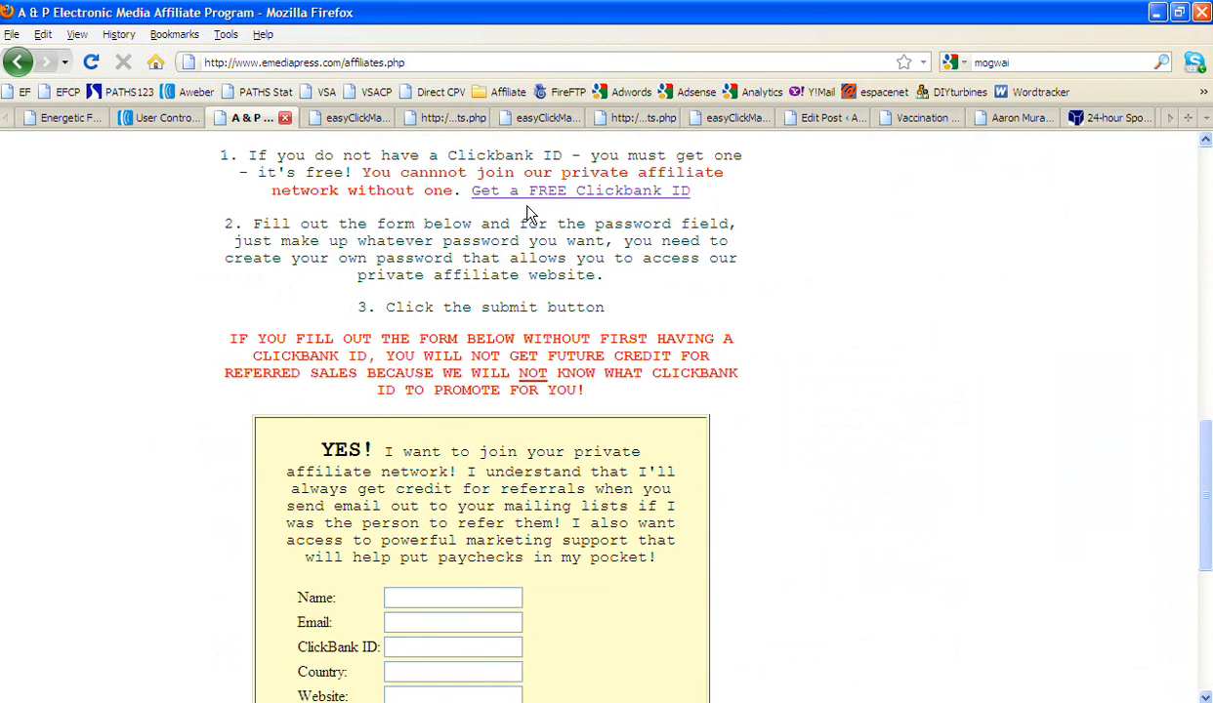
{"action": "mouse_move", "coordinate": [539, 201]}
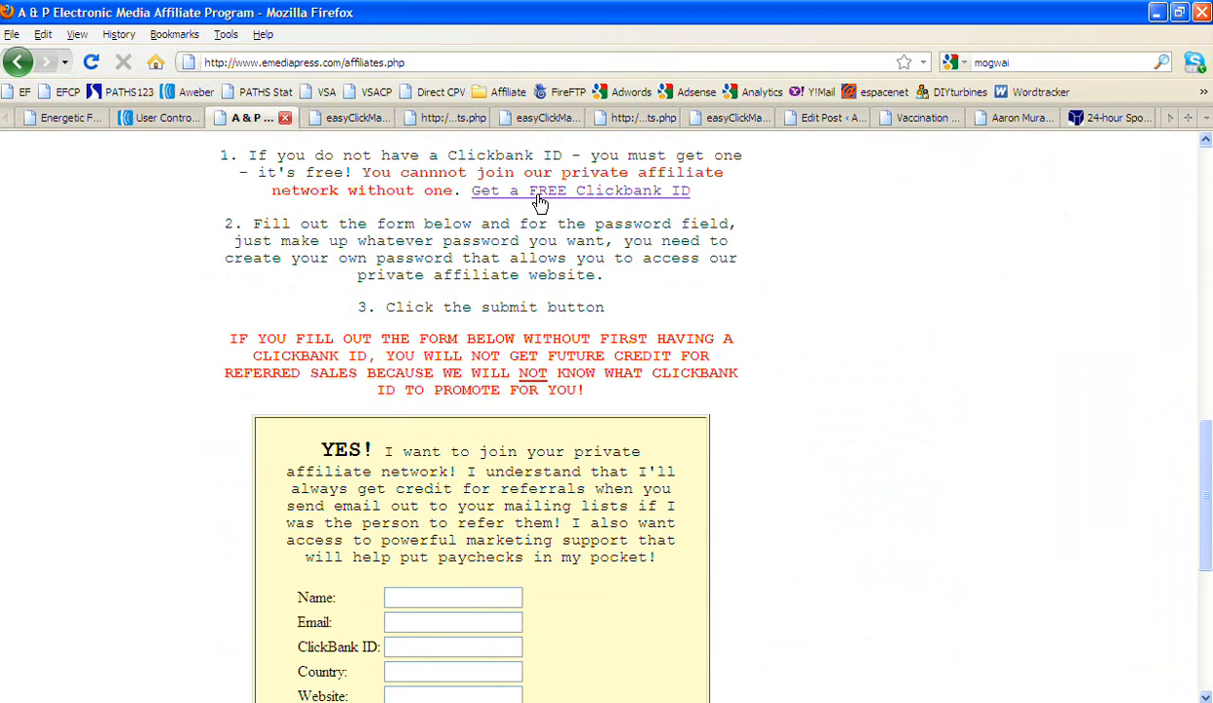
{"action": "scroll", "scroll_direction": "down", "scroll_amount": 3}
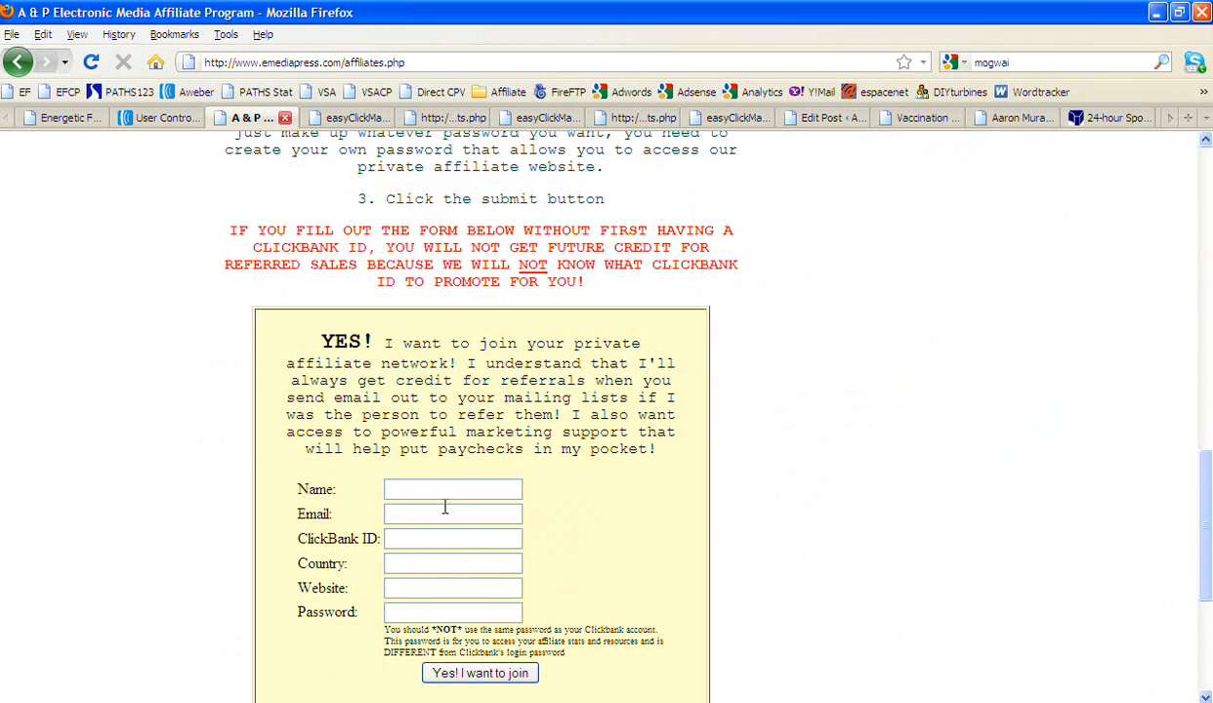
{"action": "left_click", "coordinate": [452, 539]}
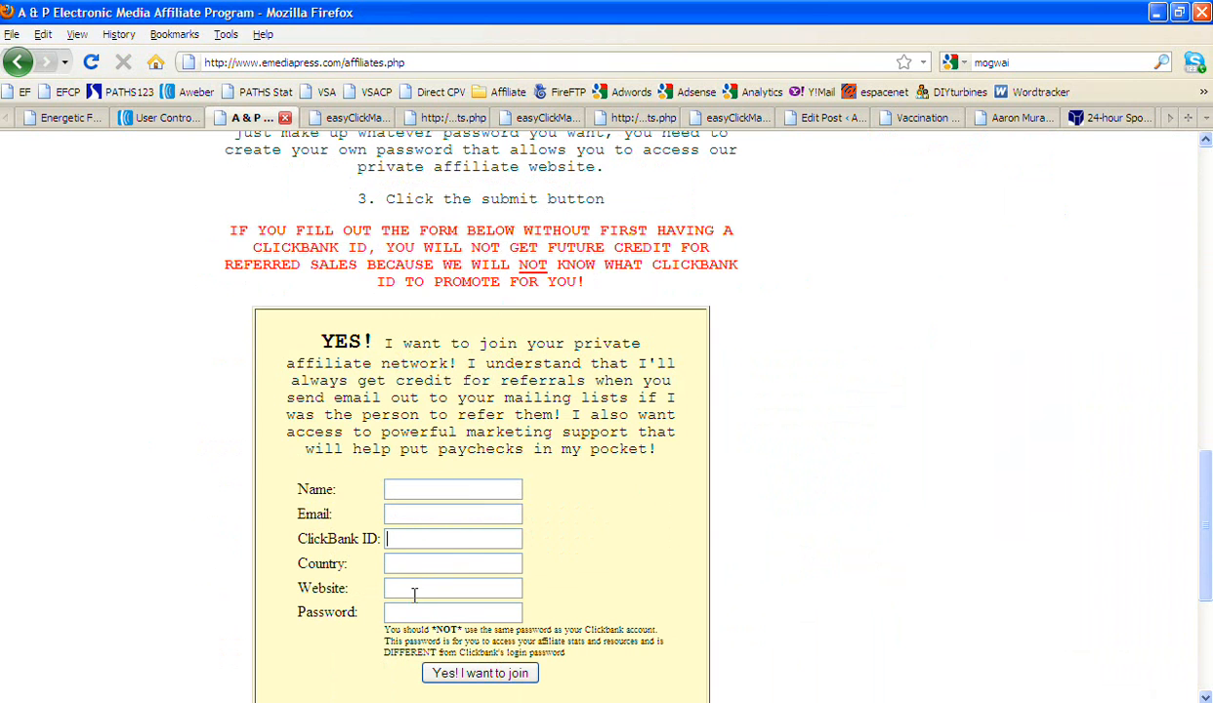
{"action": "left_click", "coordinate": [452, 612]}
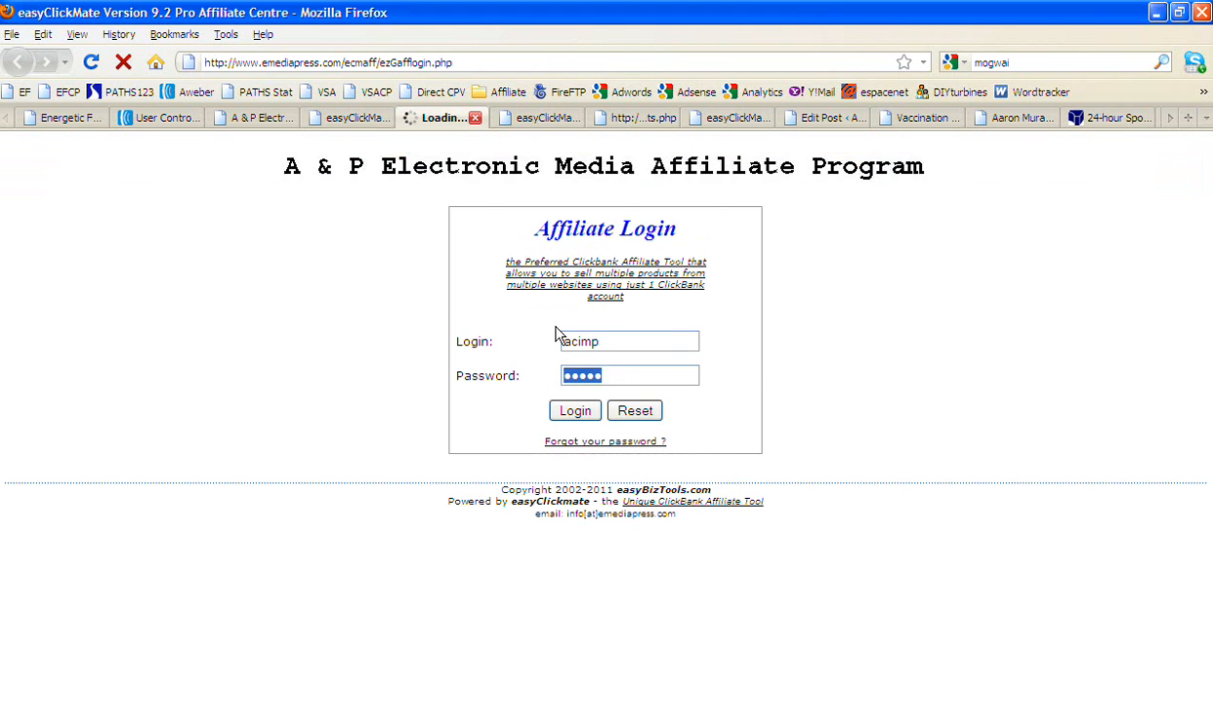
Log in to A & P's easyClickMate centre and get the Classic Energy Videos affiliate link
{"action": "left_click", "coordinate": [575, 410]}
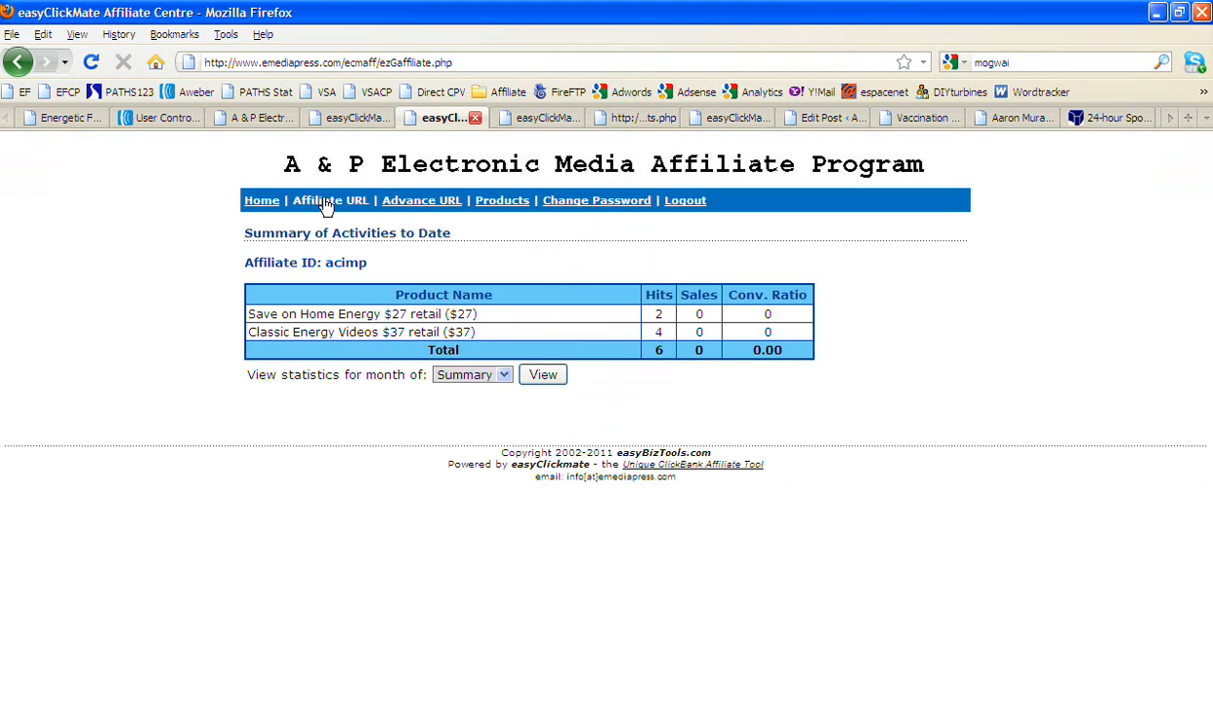
{"action": "left_click", "coordinate": [331, 200]}
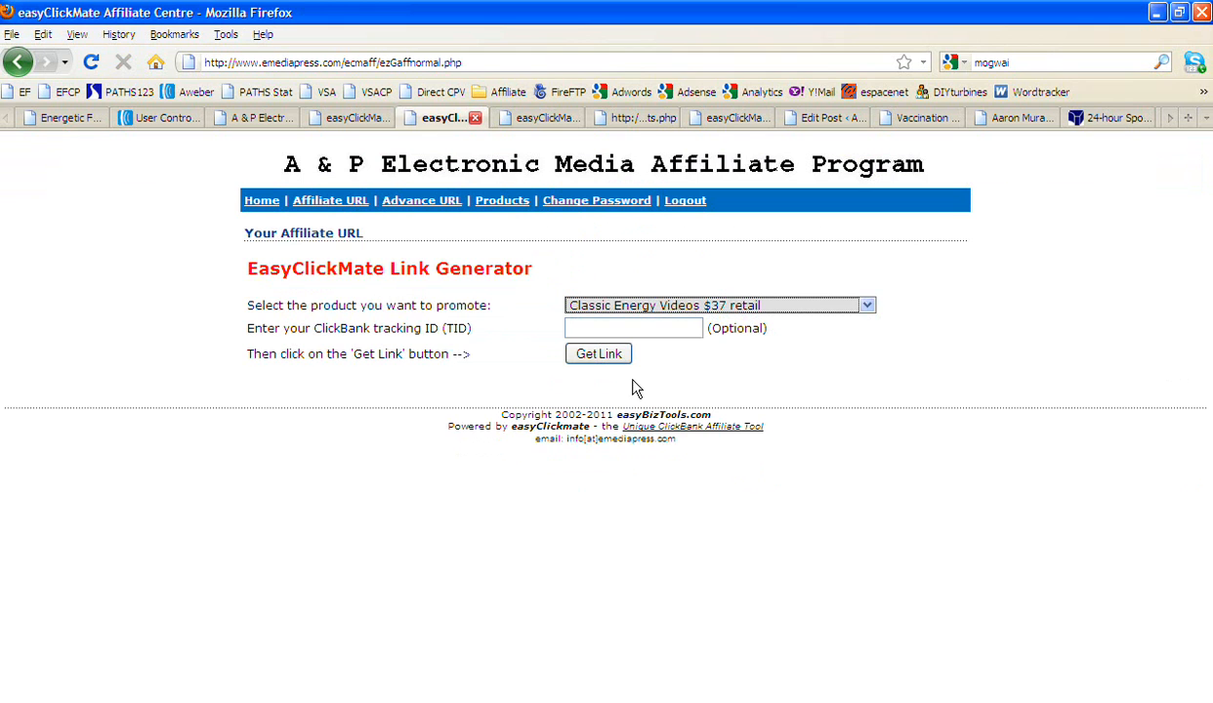
{"action": "left_click", "coordinate": [597, 353]}
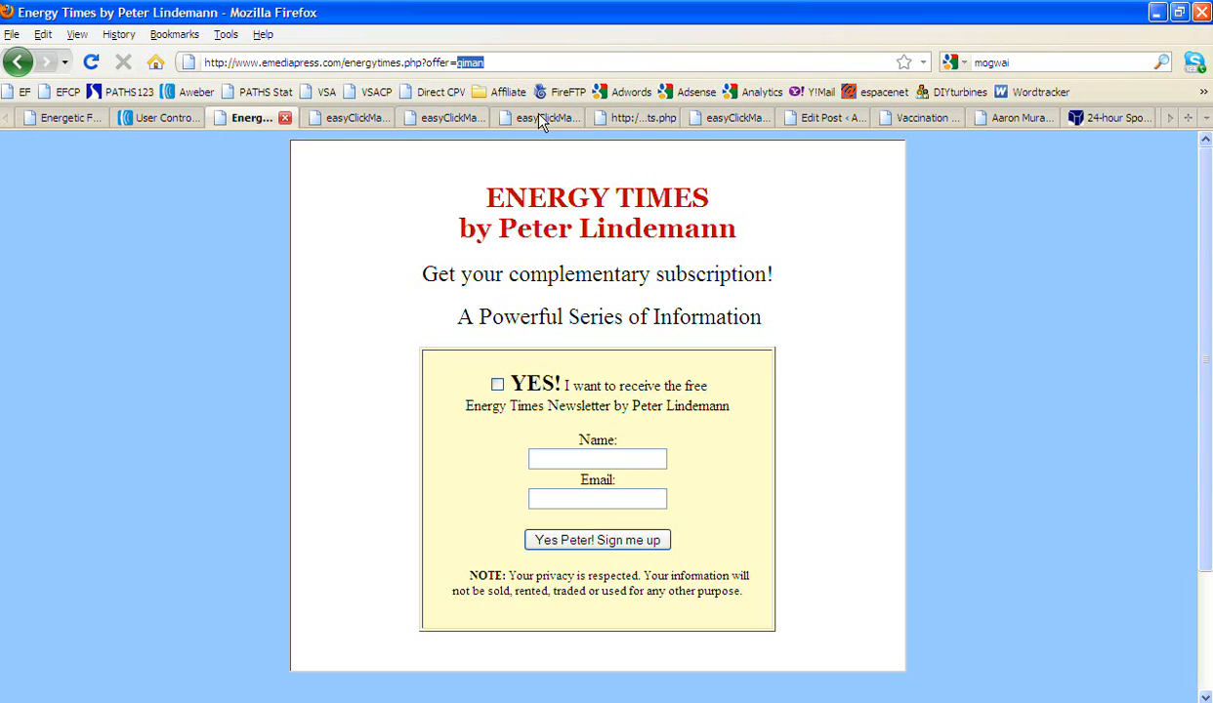
{"action": "left_click", "coordinate": [535, 118]}
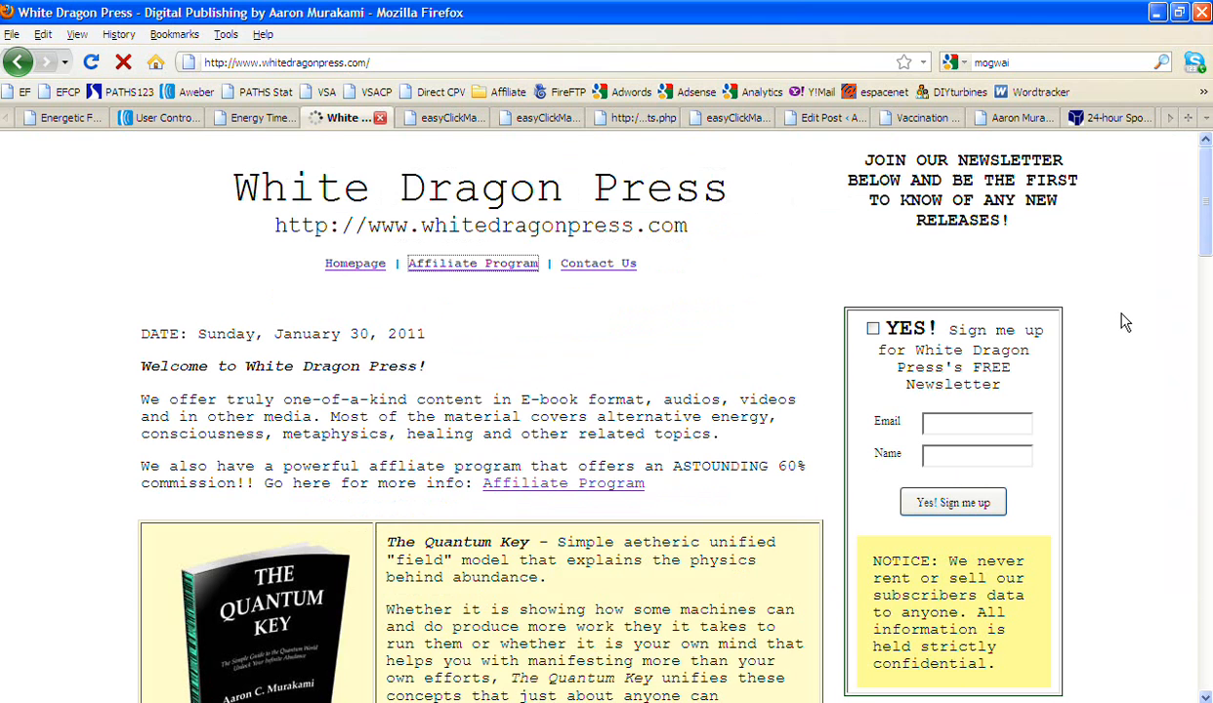
Open White Dragon Press's Affiliate Program page and select the join form's ClickBank ID field
{"action": "left_click", "coordinate": [473, 263]}
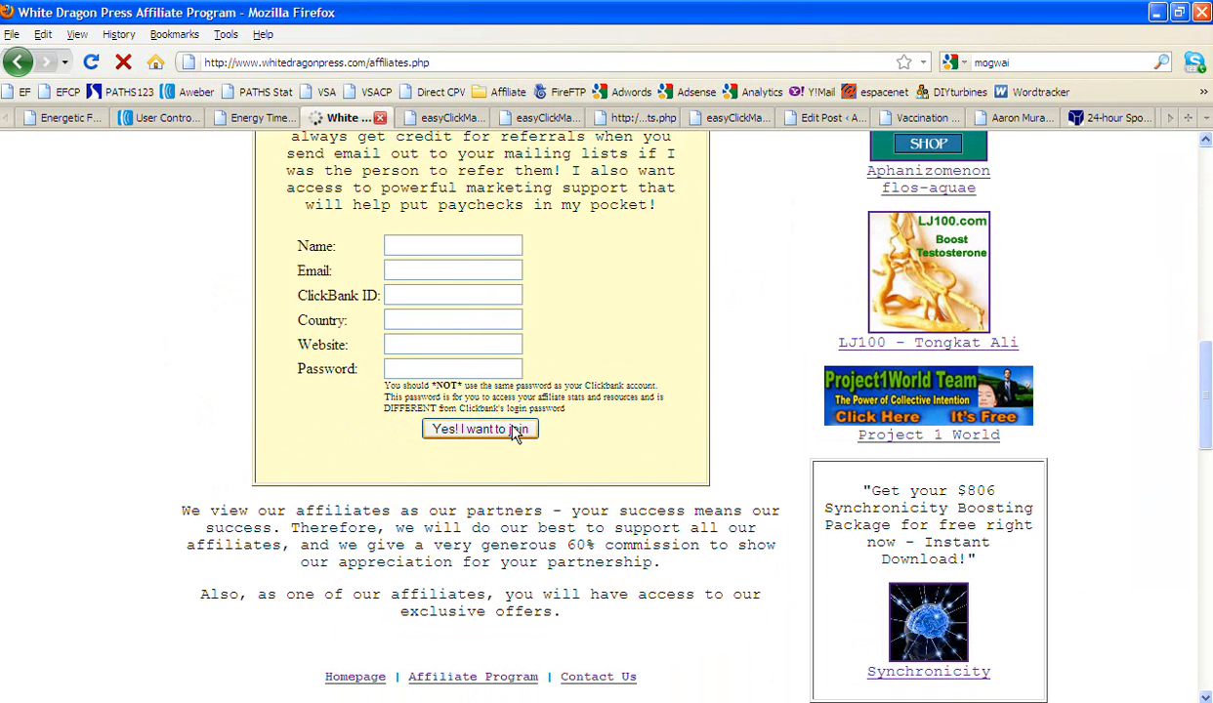
{"action": "scroll", "scroll_direction": "down", "scroll_amount": 3}
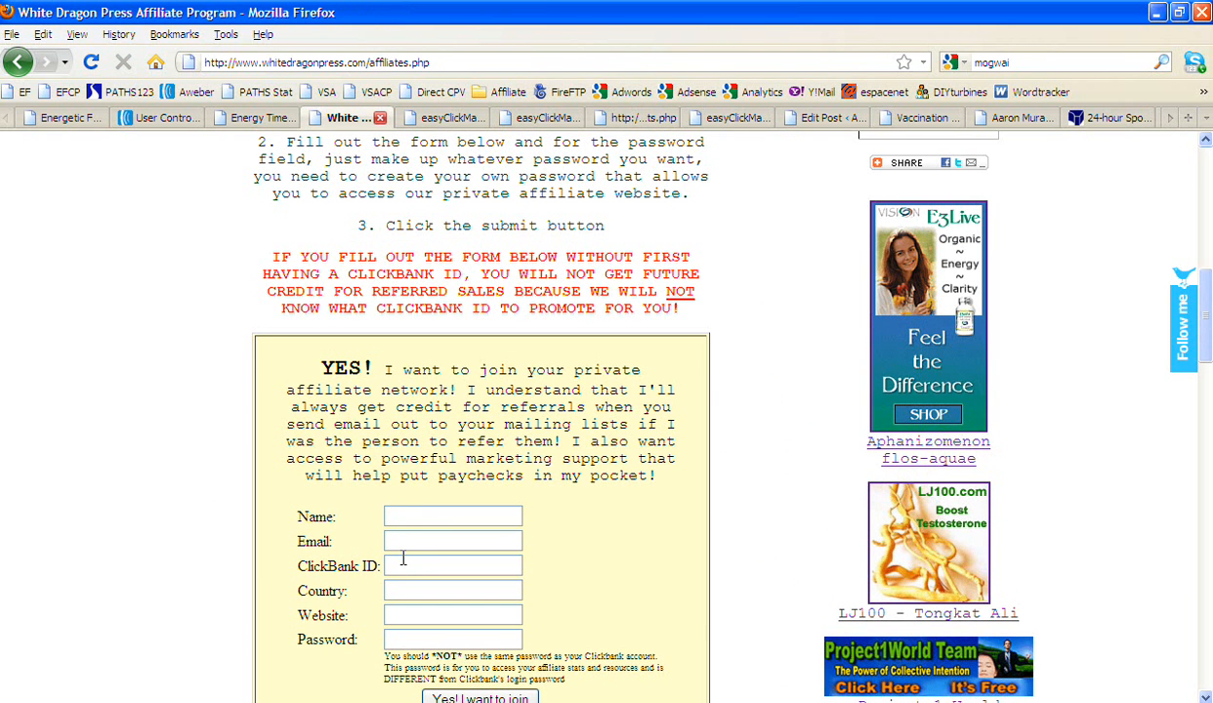
{"action": "left_click", "coordinate": [452, 566]}
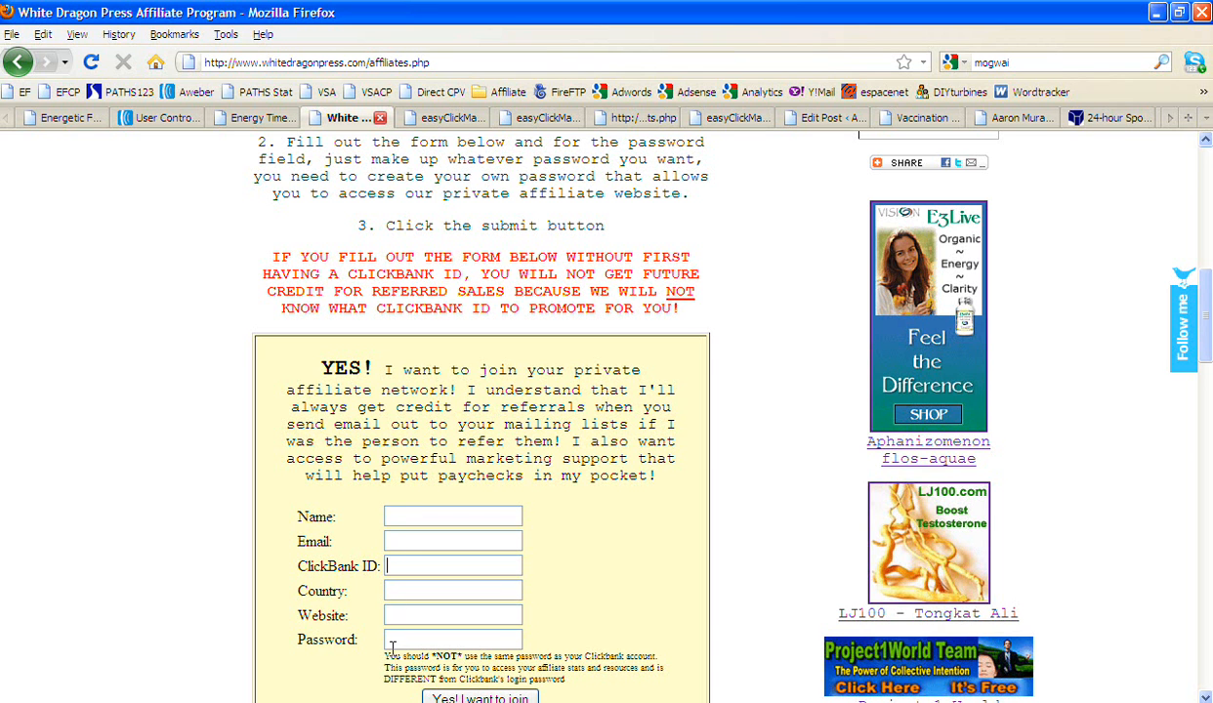